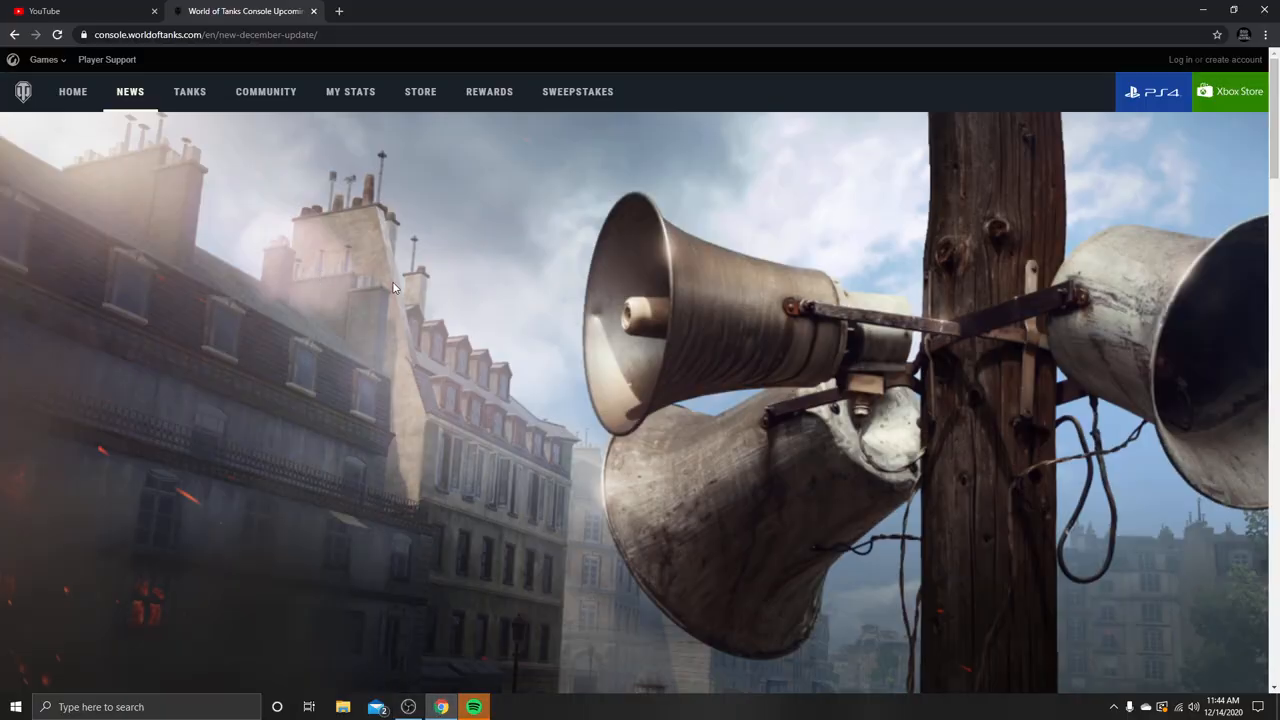
Scroll past the header image to the article title, introduction and Commander System section.
scroll("down", 3)
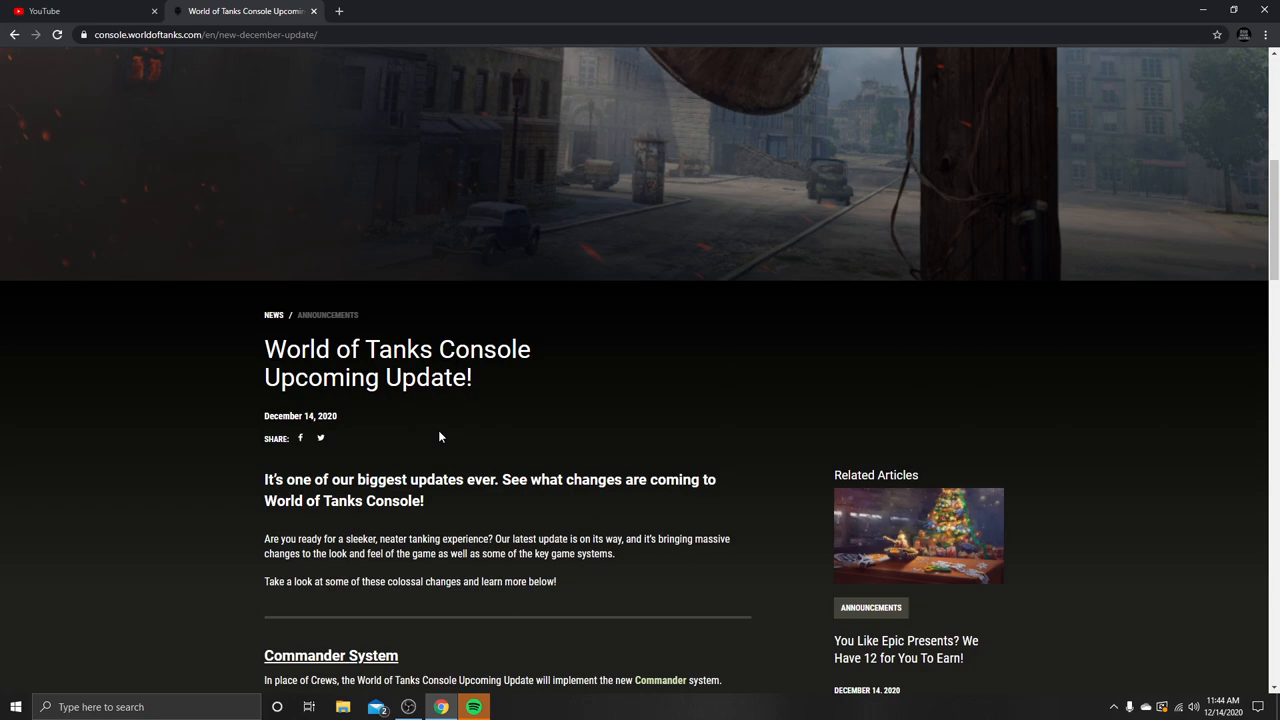
scroll("down", 3)
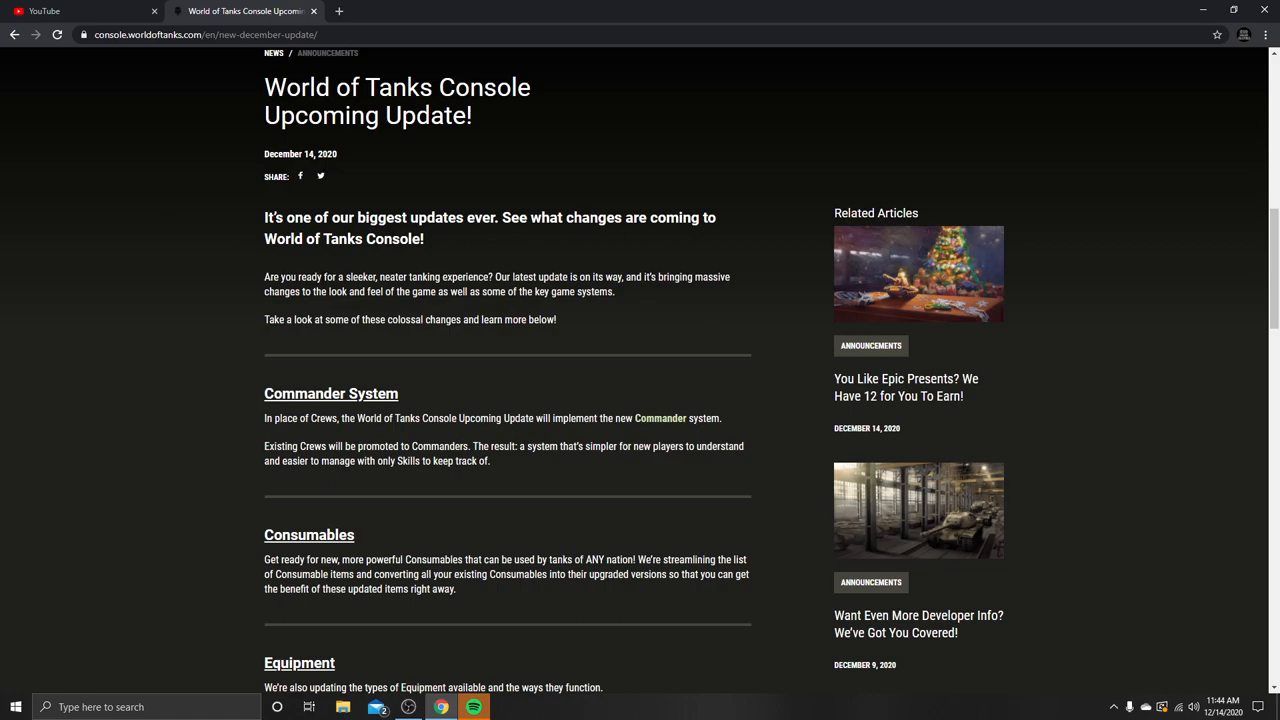
mouse_move(555, 322)
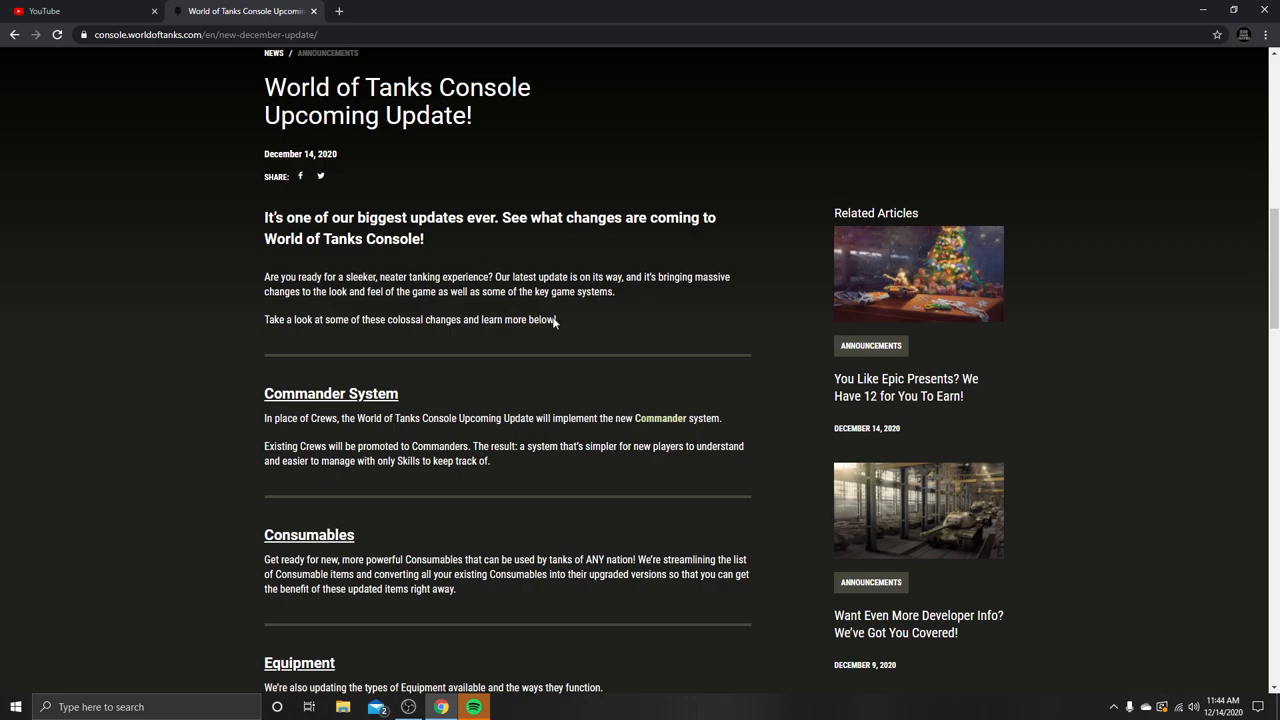
mouse_move(729, 296)
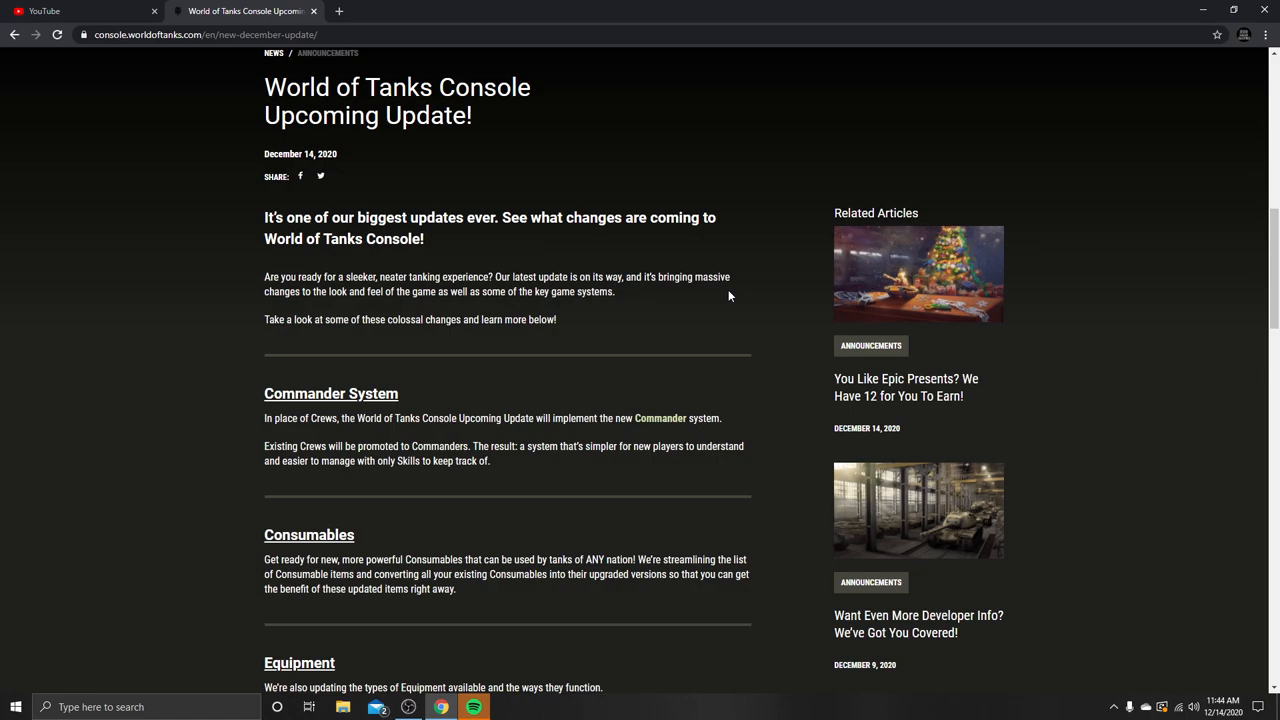
Read on toward Tank Skins, briefly highlighting the end of the Commander System paragraph.
scroll("down", 3)
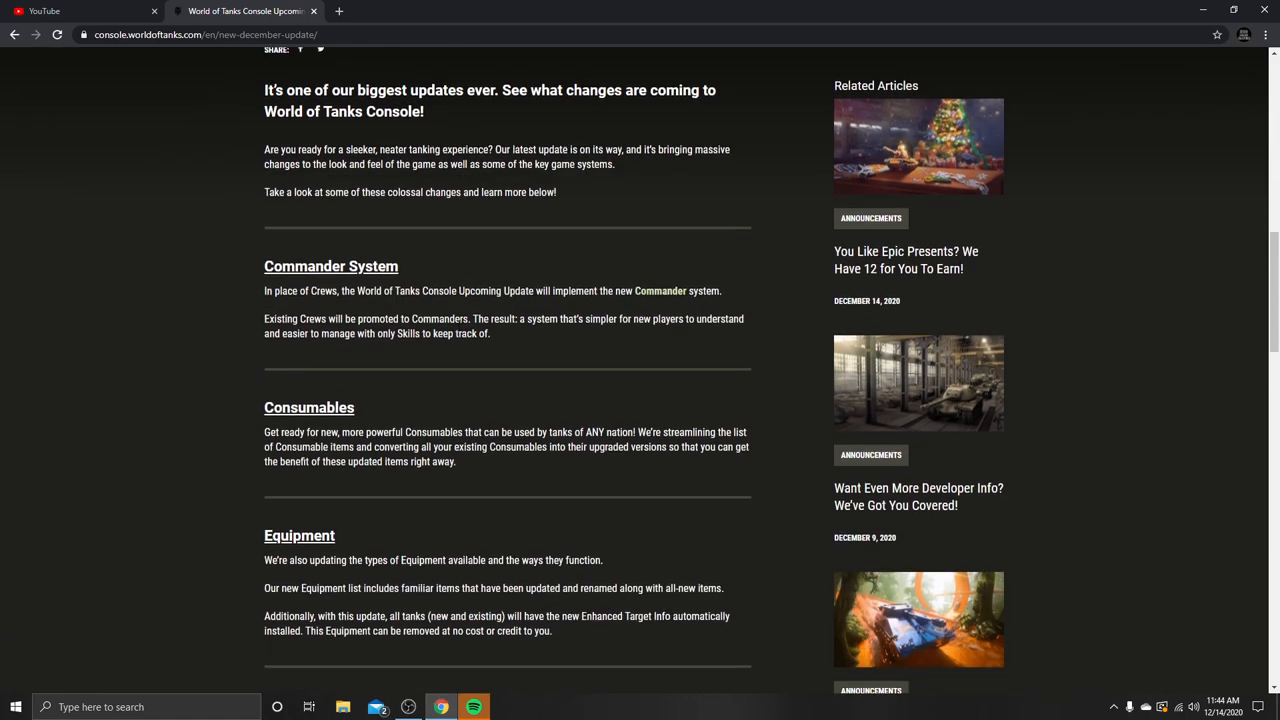
scroll("down", 3)
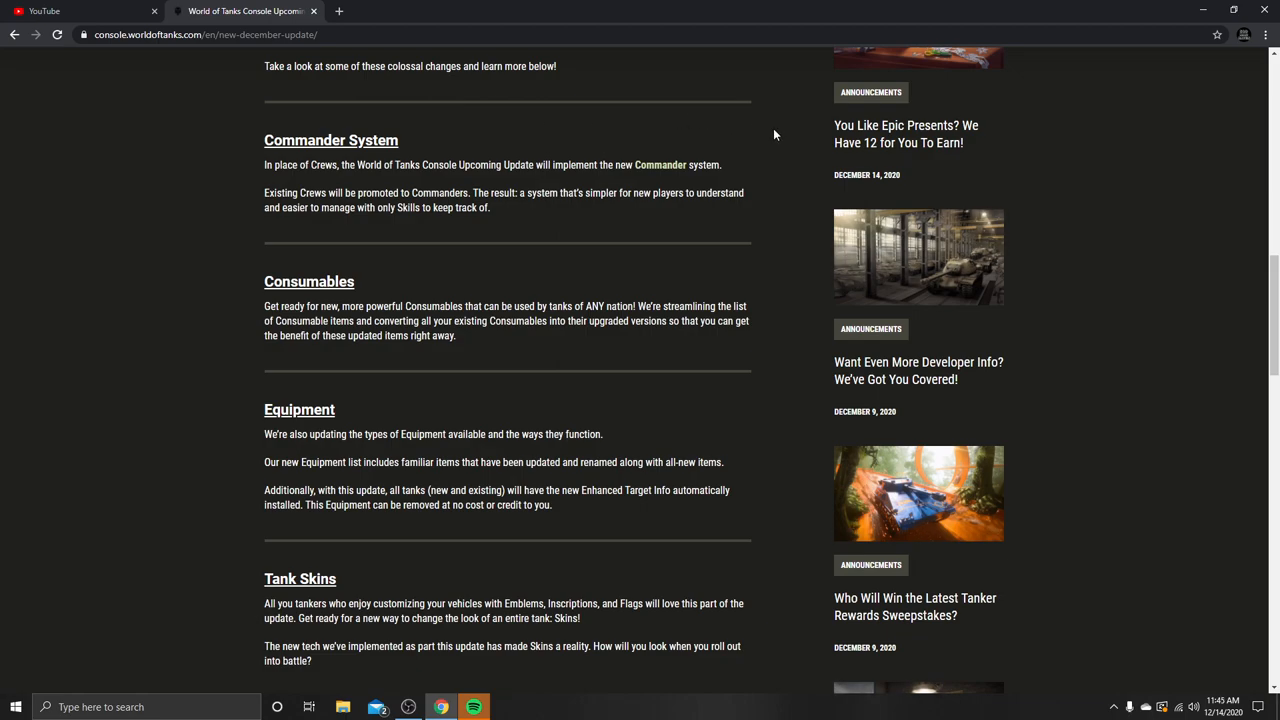
mouse_move(905, 133)
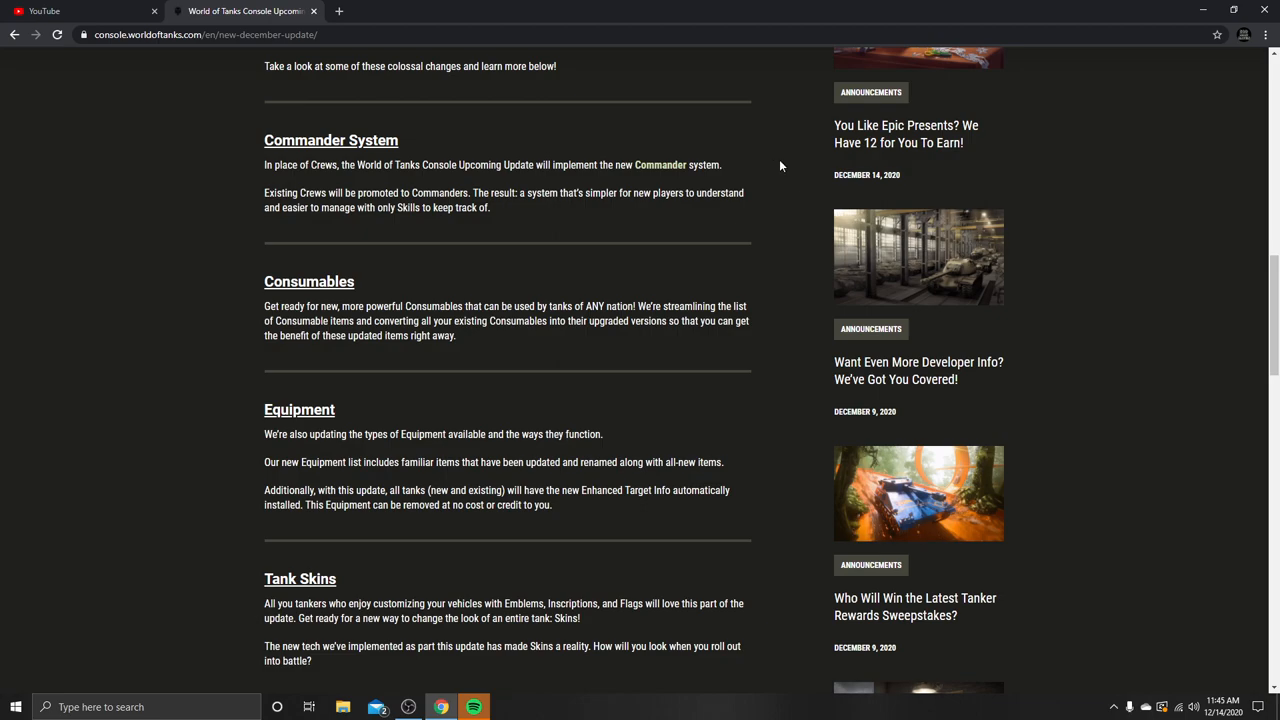
mouse_move(791, 169)
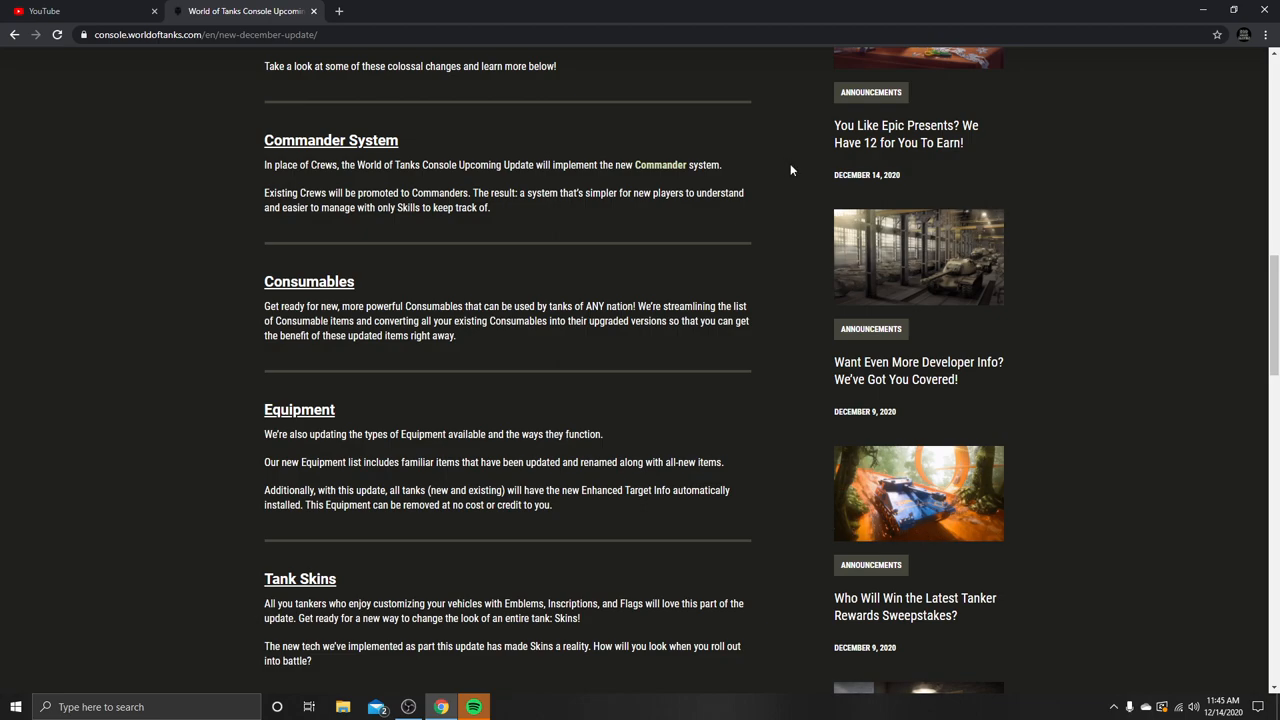
mouse_move(796, 211)
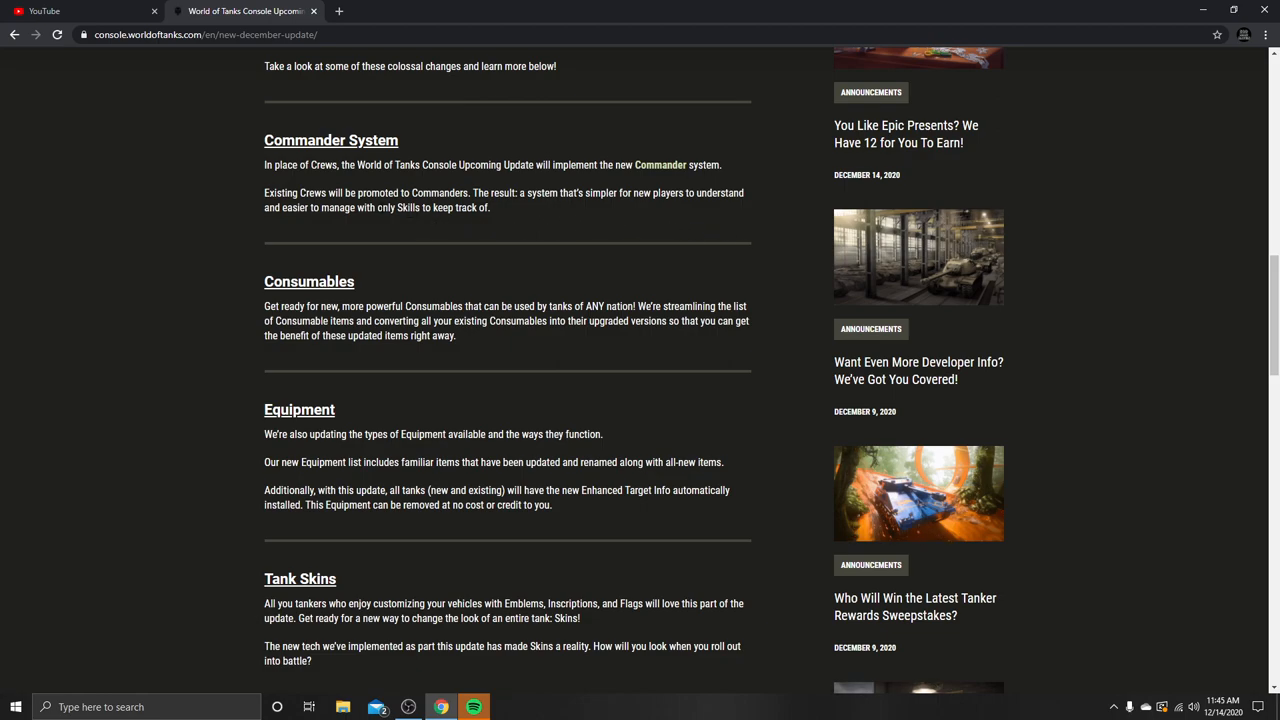
left_click_drag(383, 208, 490, 208)
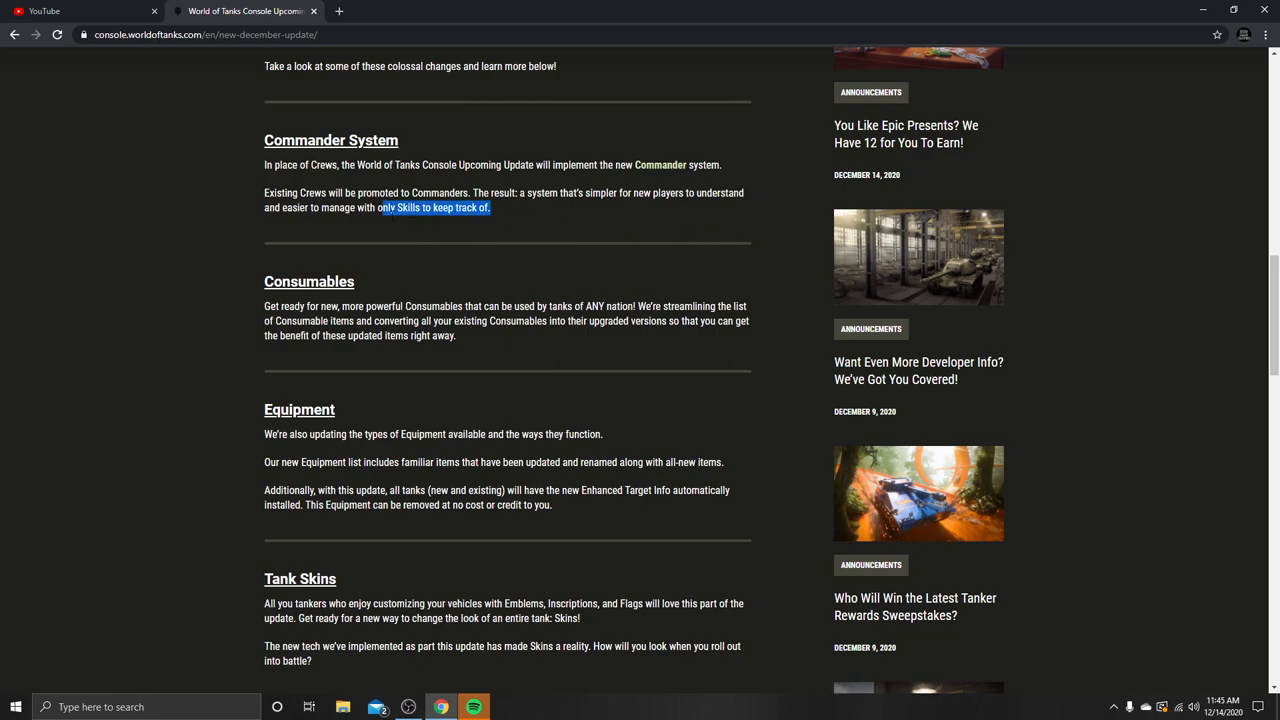
left_click(606, 231)
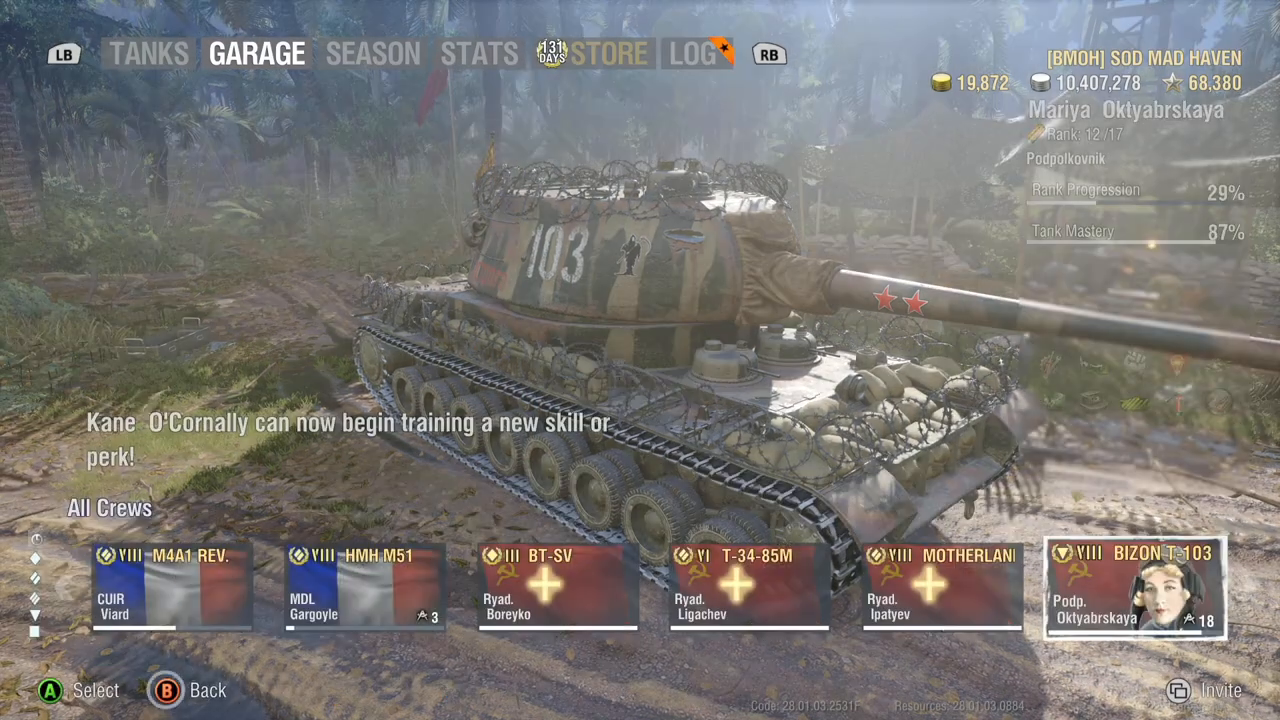
Open the Bizon T-103 commander's owned skills and view Sixth Sense and Camouflage details.
left_click(1133, 585)
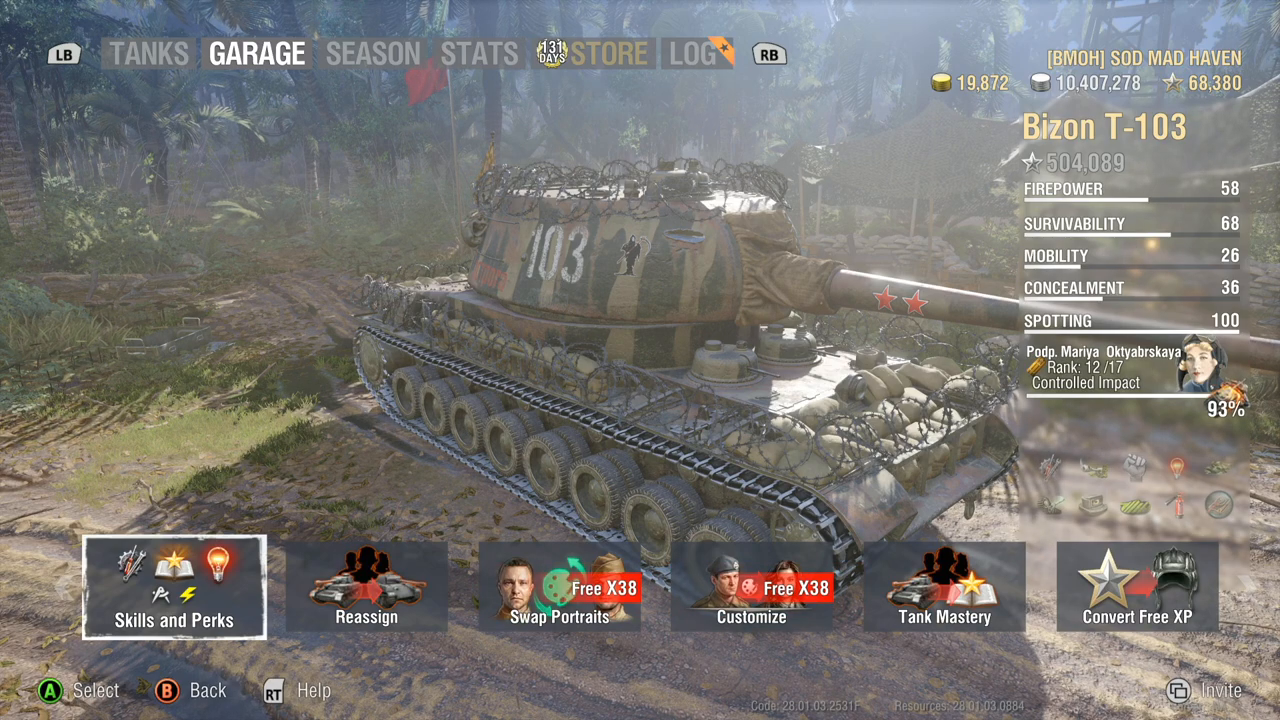
left_click(174, 588)
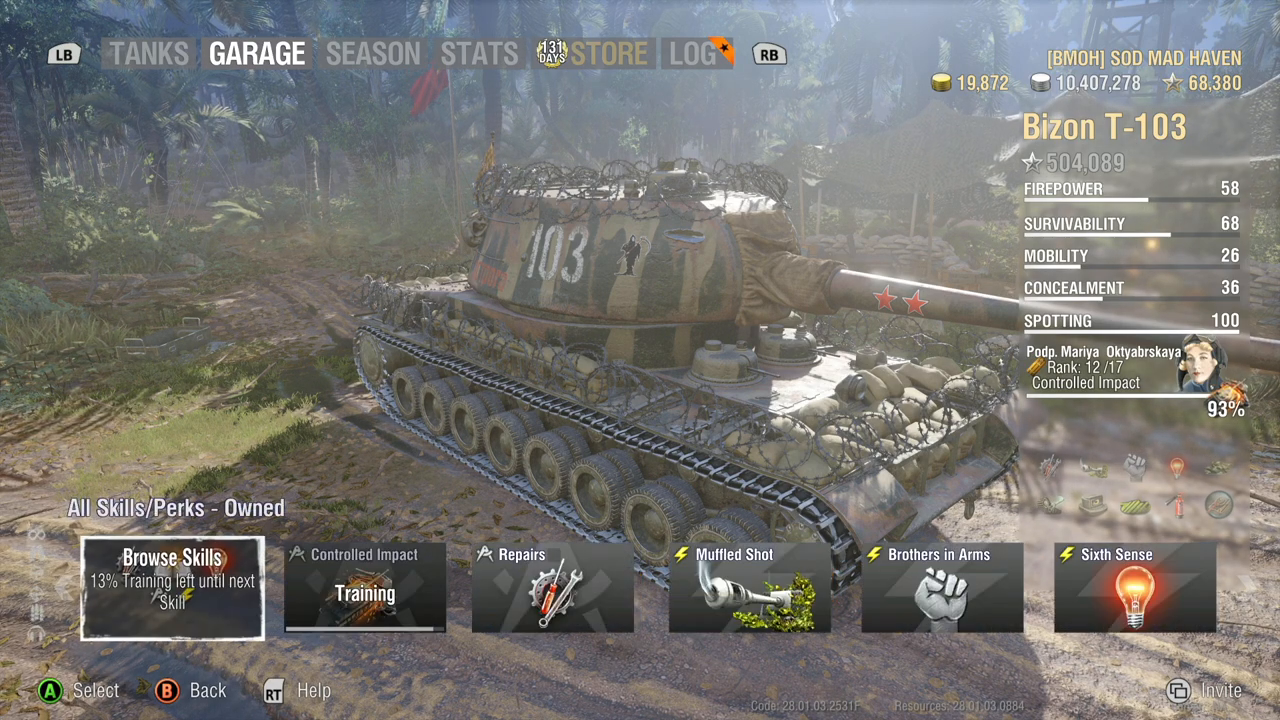
left_click(748, 588)
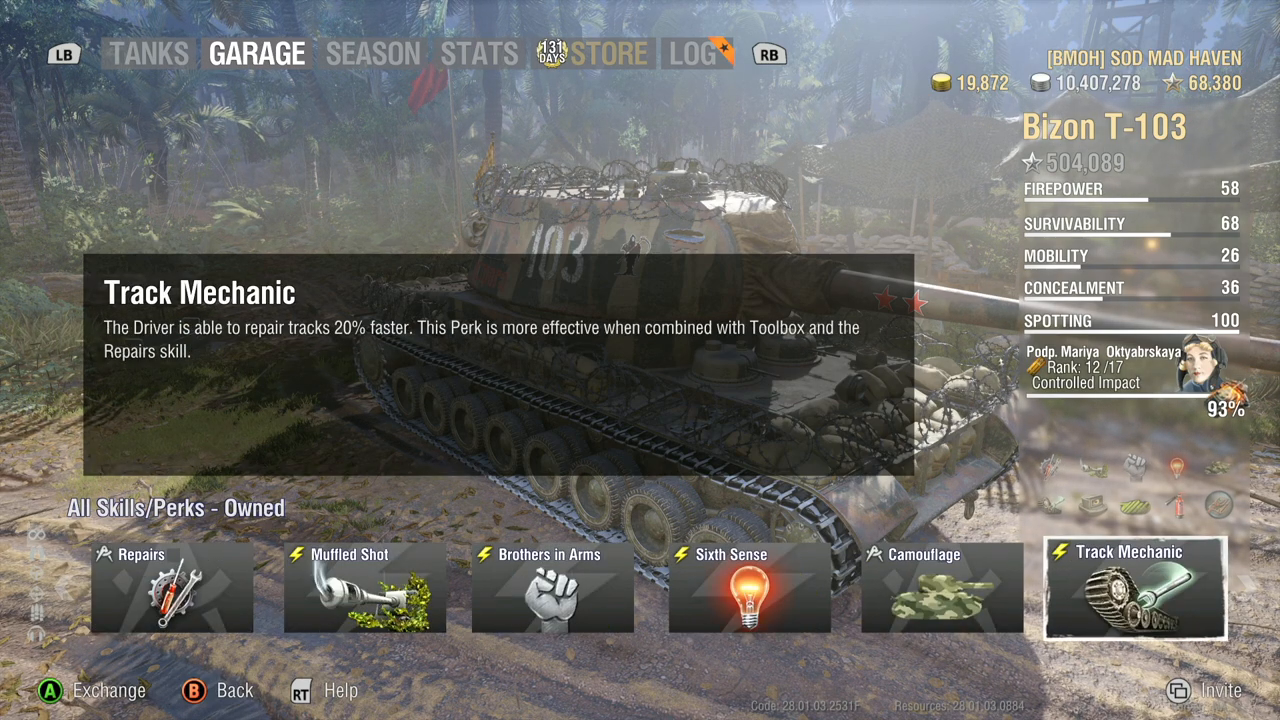
scroll("right", 3)
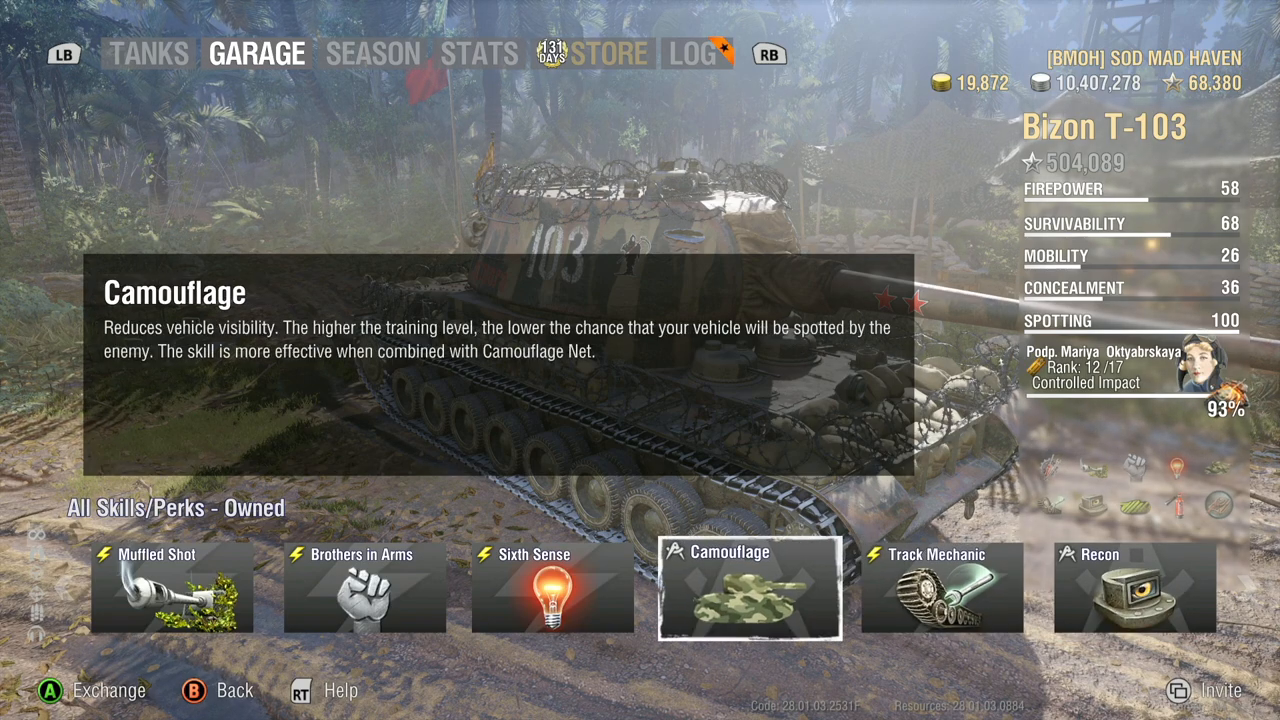
left_click(551, 587)
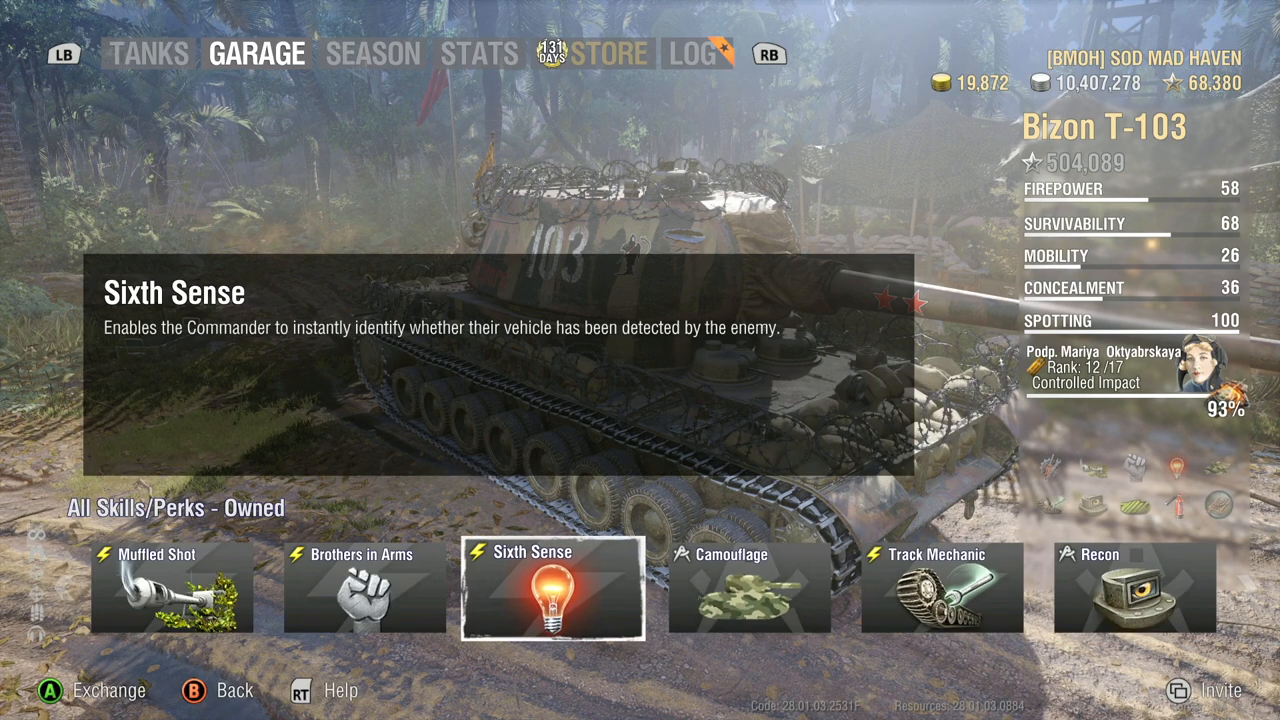
left_click(748, 588)
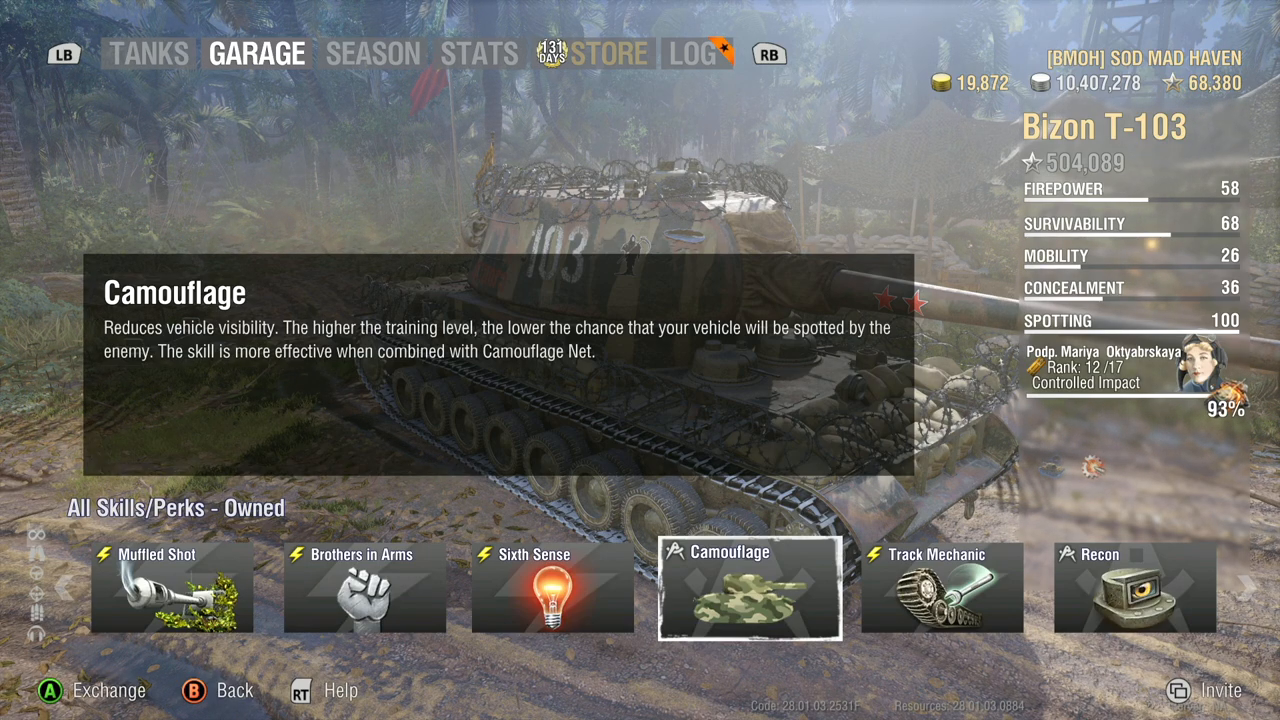
View Controlled Impact in training, then scroll through the full owned-skills list.
left_click(171, 588)
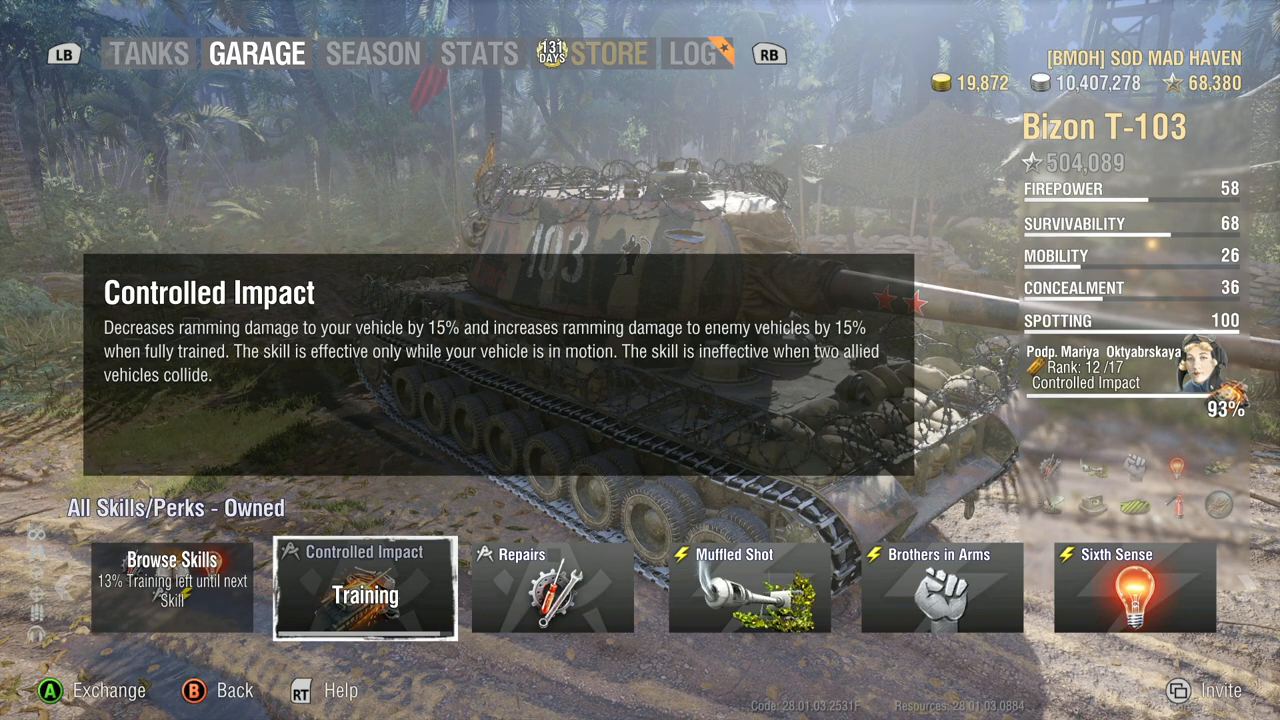
left_click(551, 587)
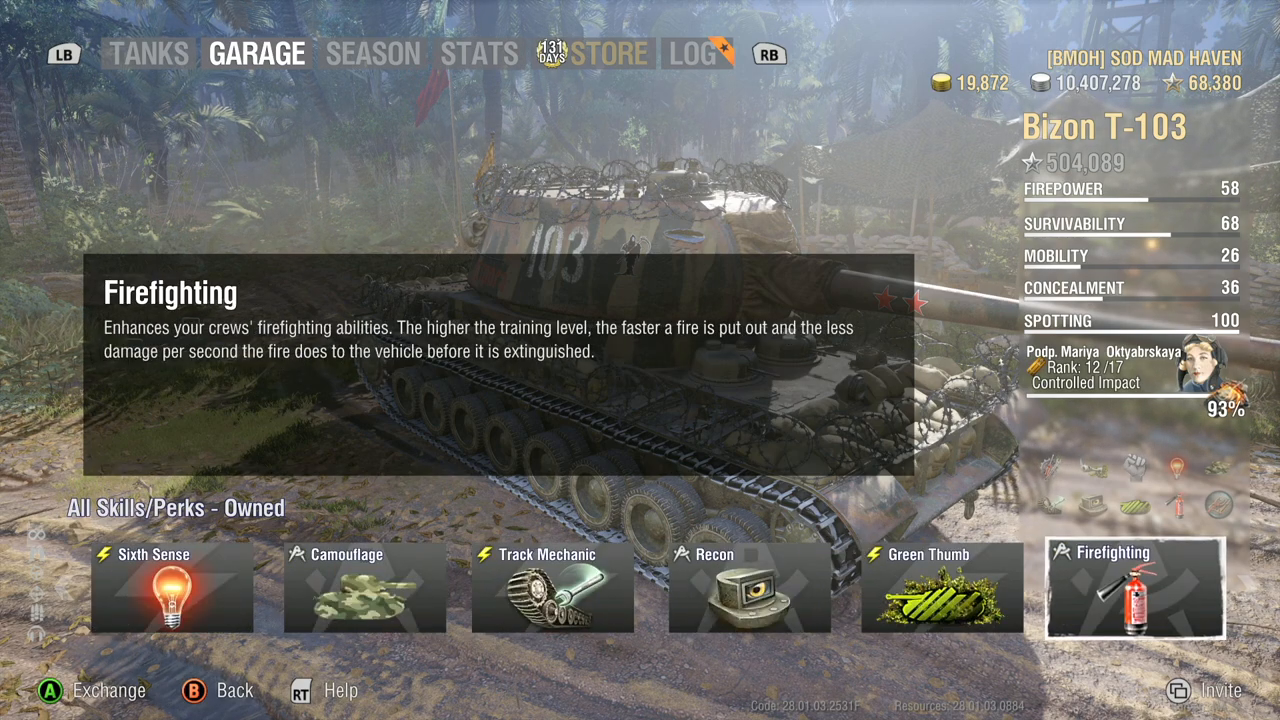
scroll("right", 3)
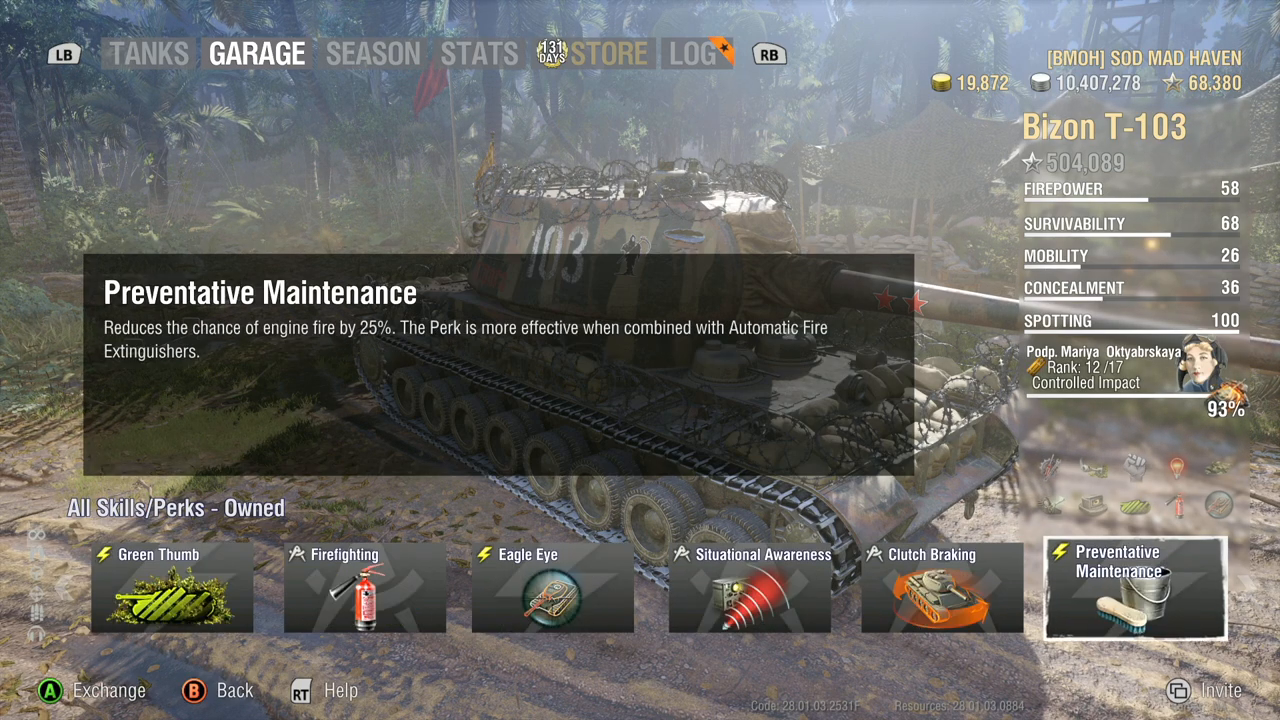
scroll("right", 3)
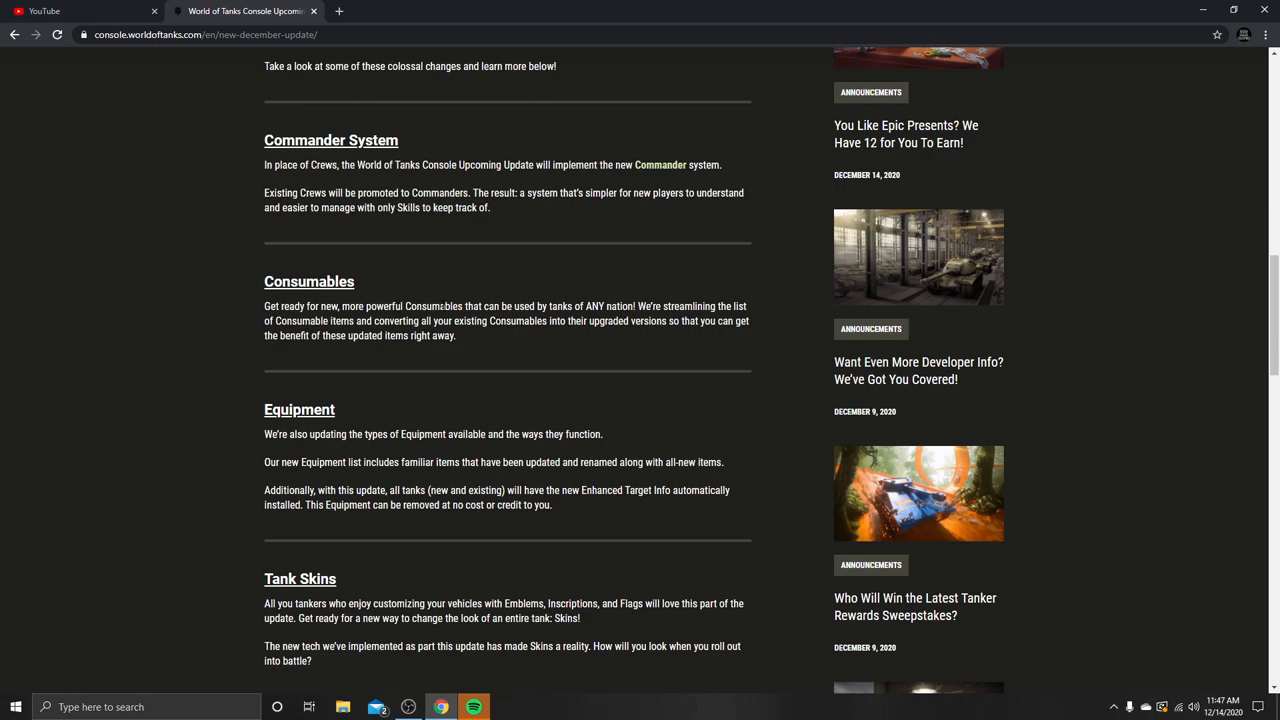
mouse_move(659, 278)
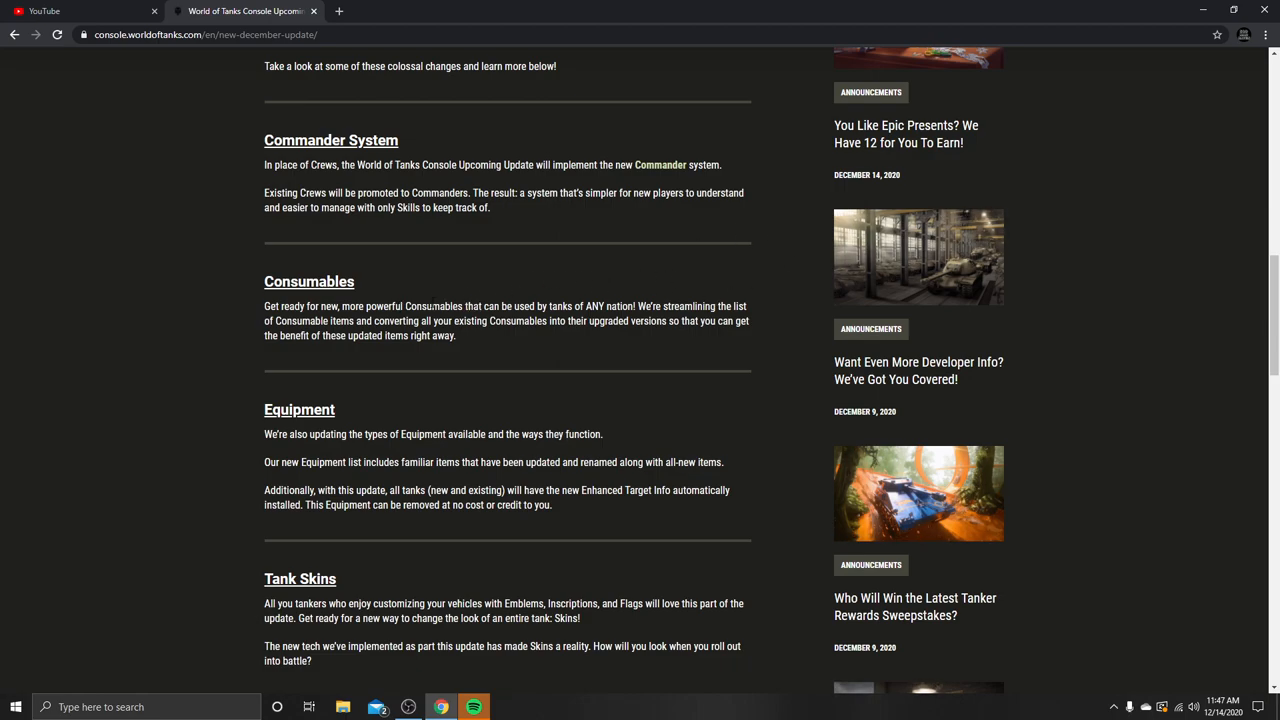
Scroll down to Tank Skins, then back up to Commander System and Consumables.
left_click_drag(404, 306, 605, 306)
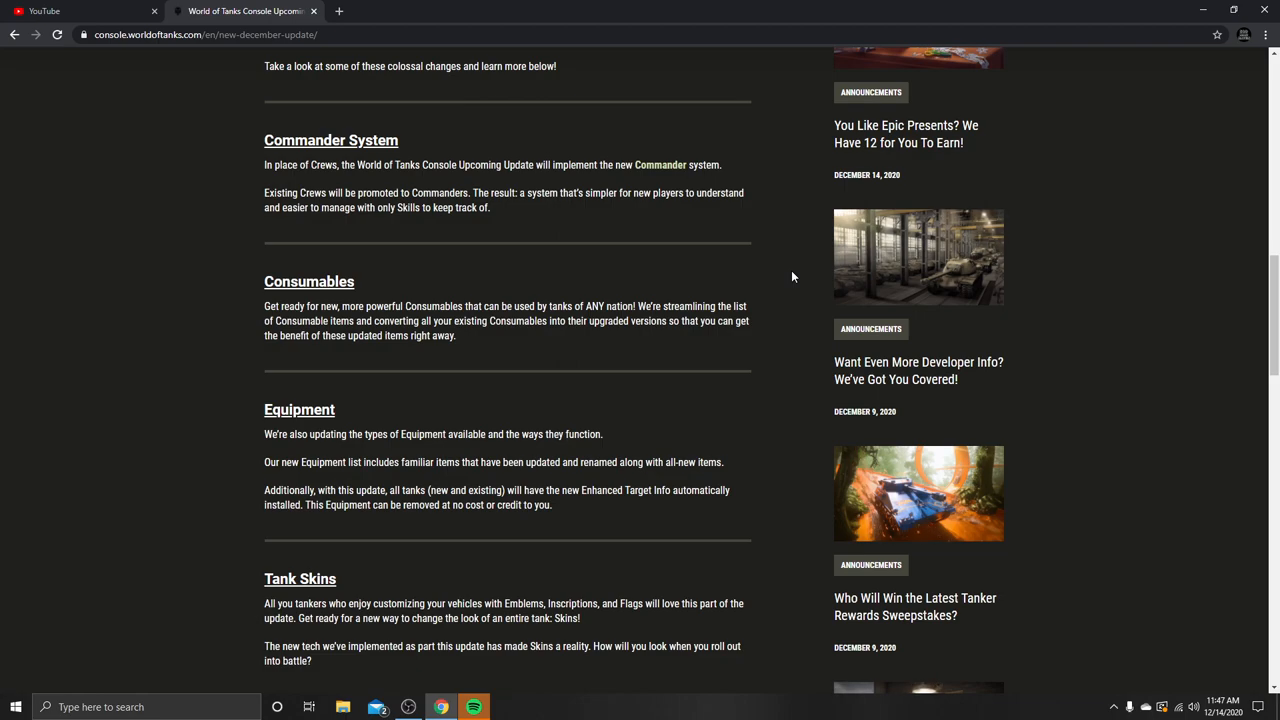
mouse_move(659, 277)
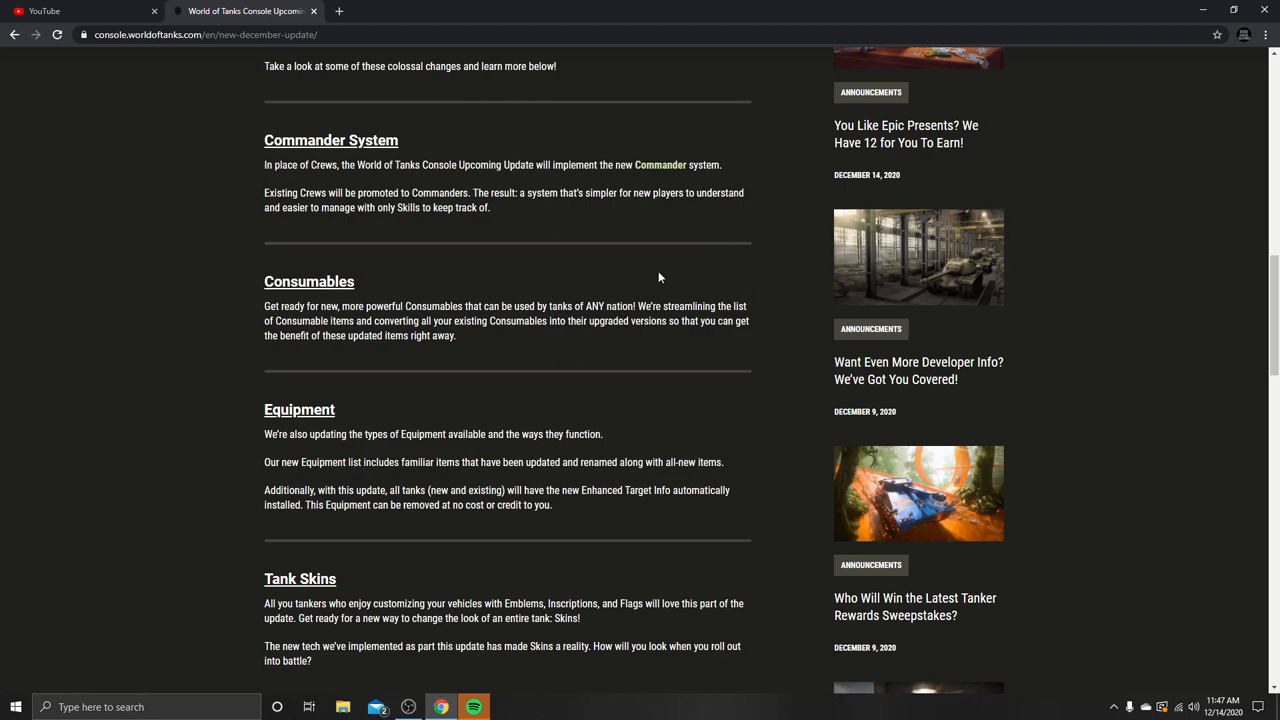
scroll("down", 3)
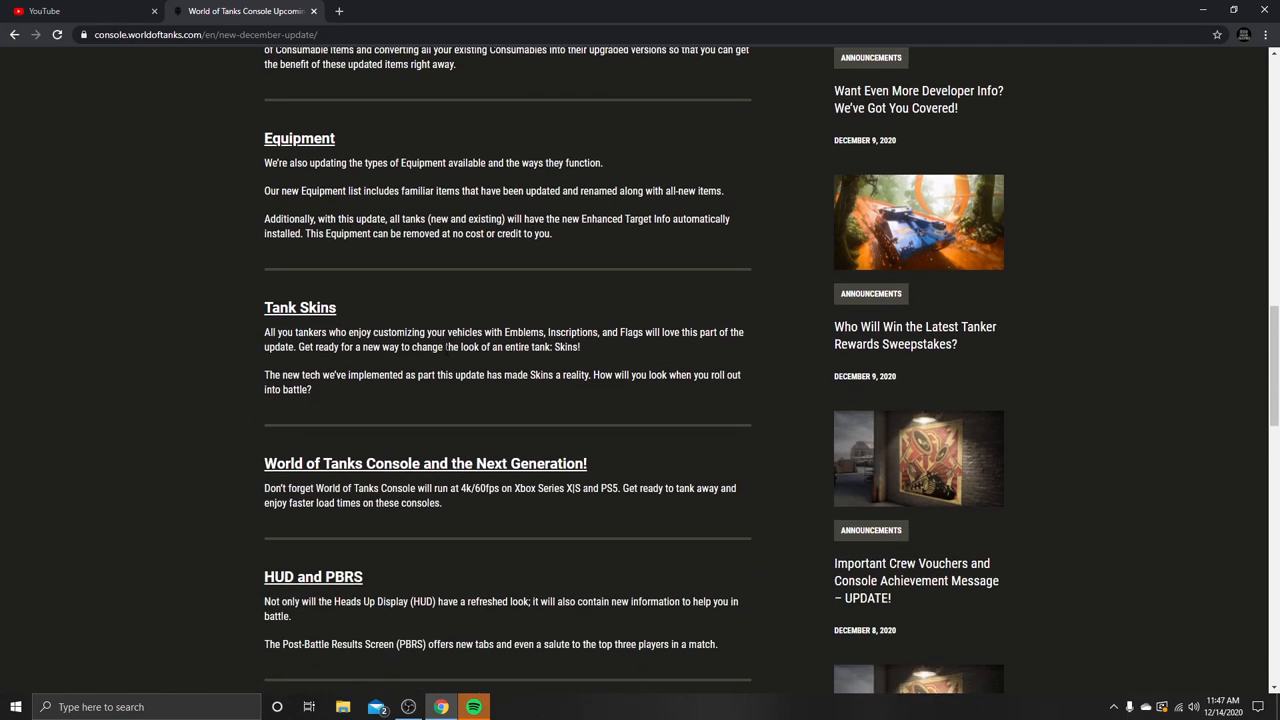
scroll("up", 3)
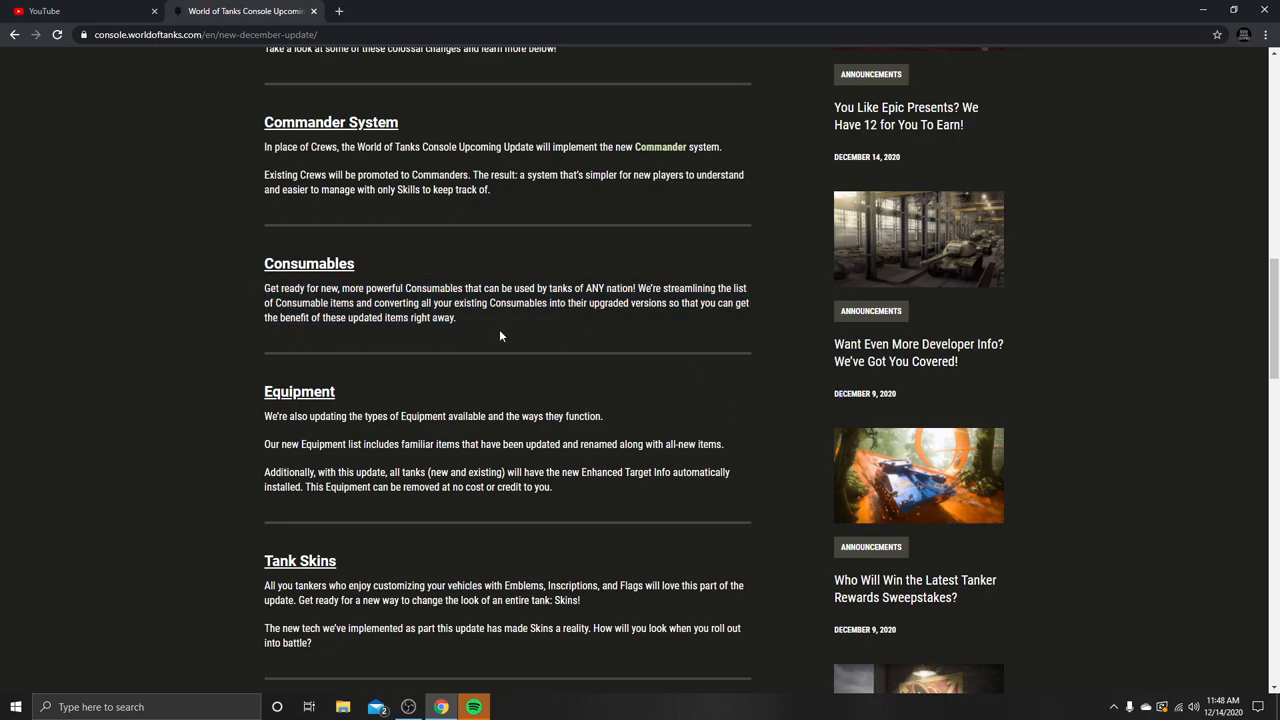
mouse_move(592, 320)
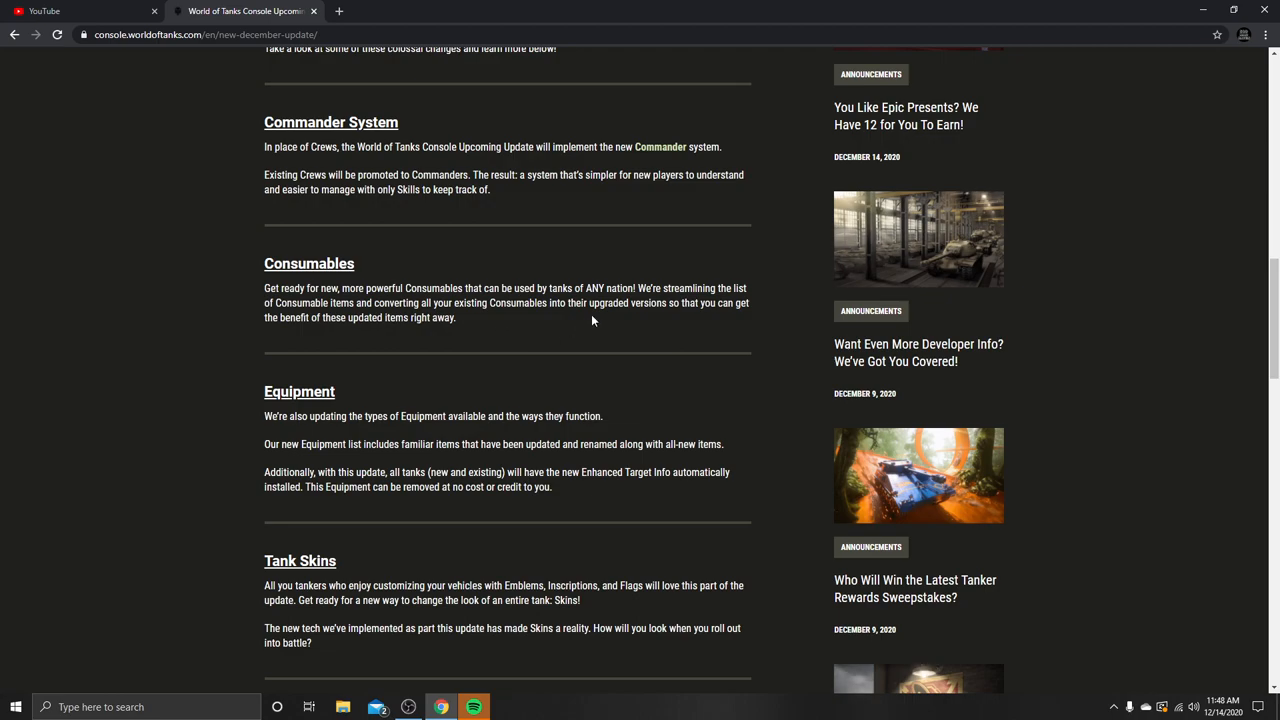
Read the Equipment section, highlighting its paragraphs and words, then clear the highlight.
scroll("down", 3)
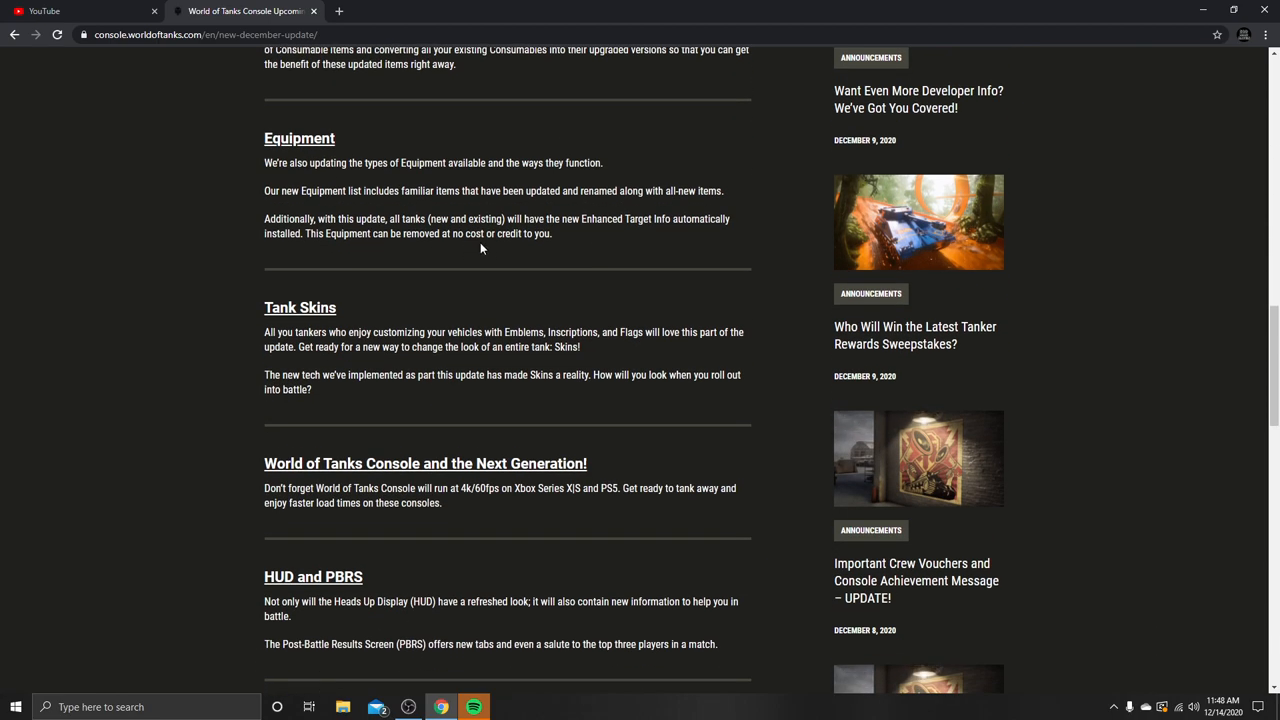
mouse_move(165, 221)
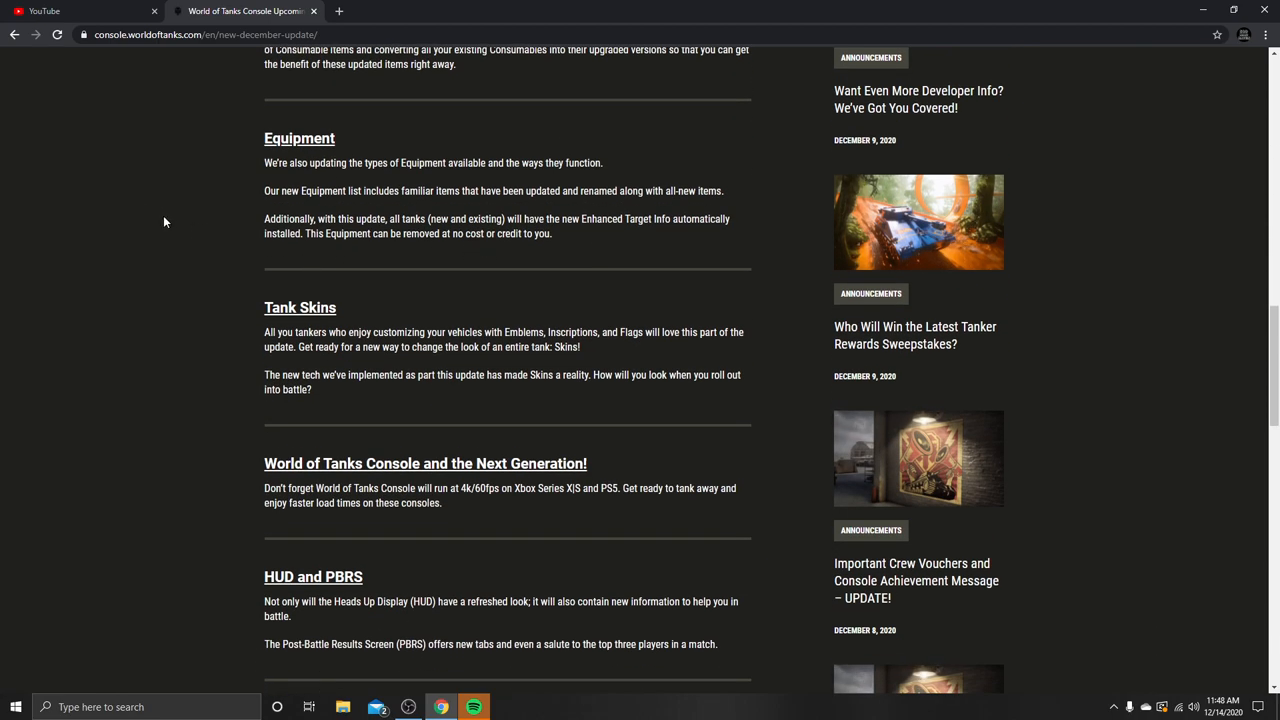
mouse_move(264, 163)
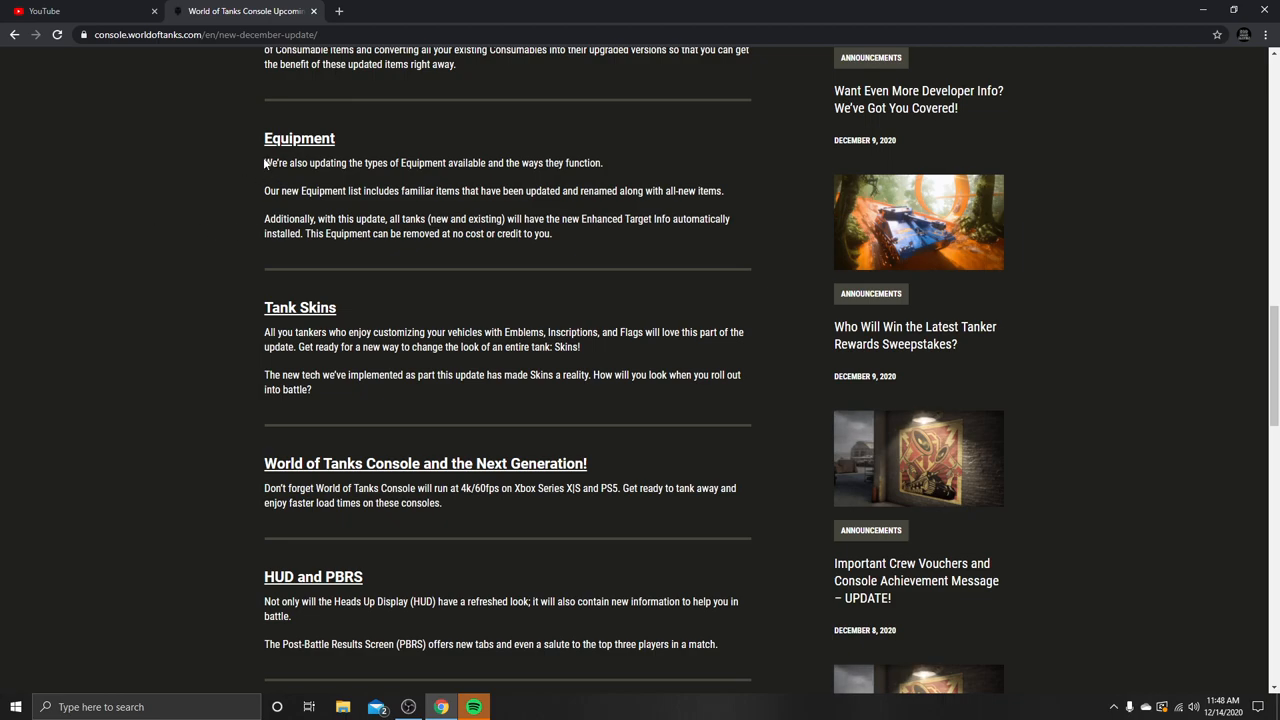
left_click_drag(264, 162, 551, 234)
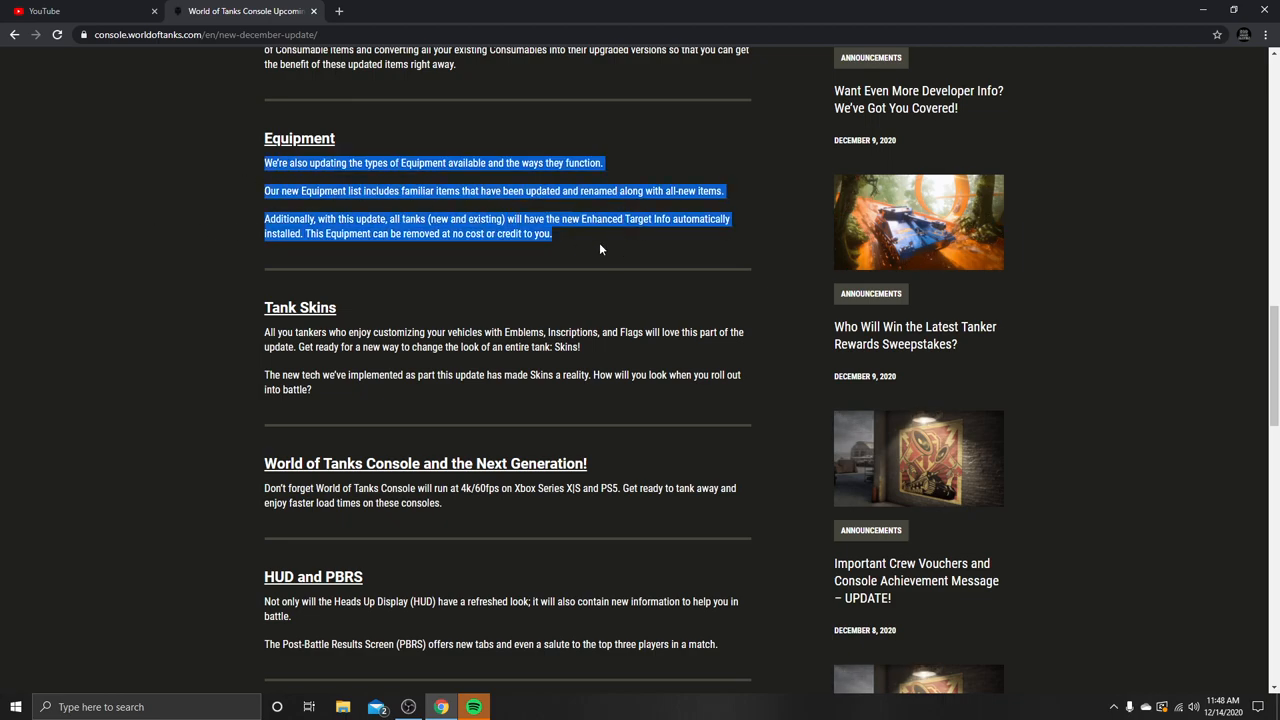
left_click(600, 248)
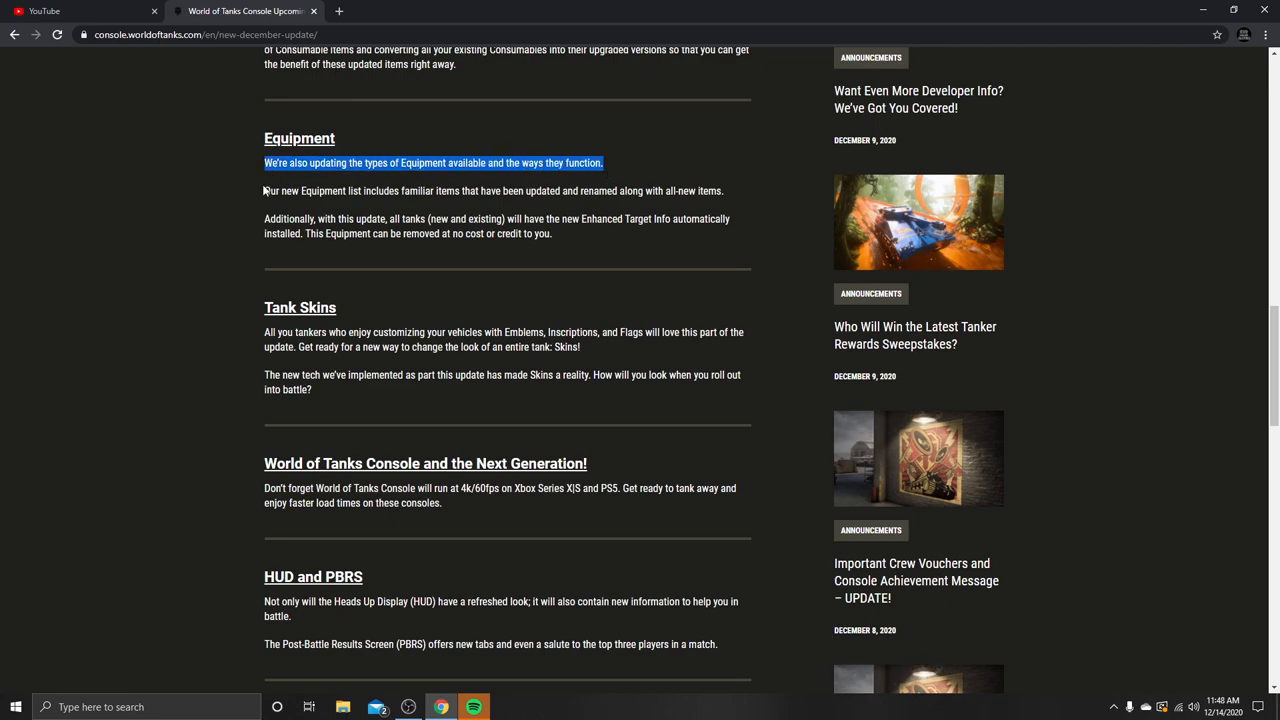
left_click(433, 191)
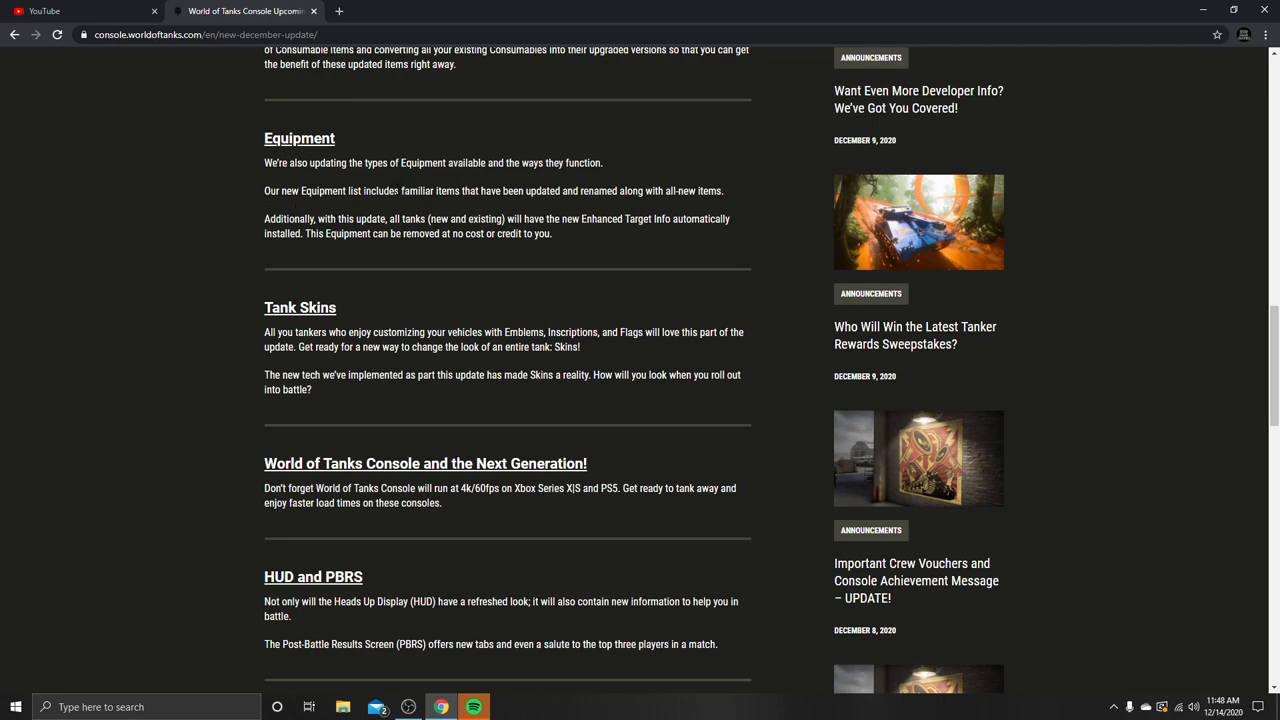
left_click_drag(400, 191, 641, 191)
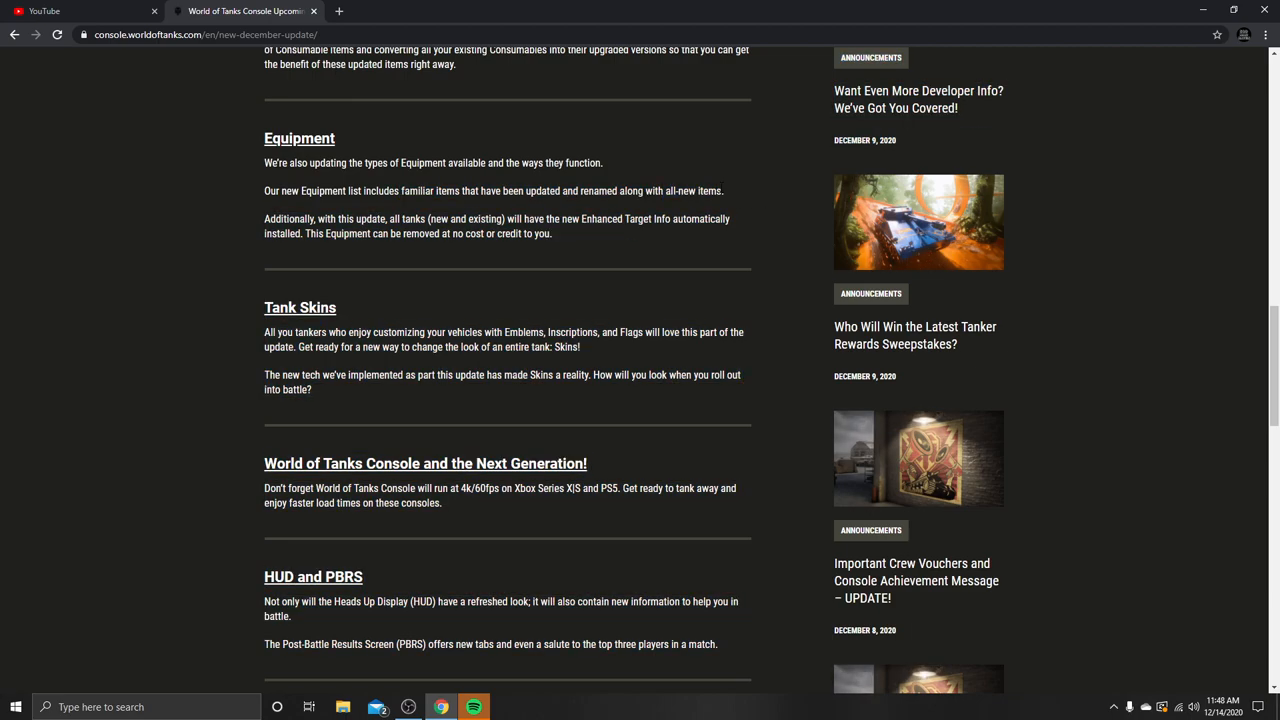
double_click(692, 190)
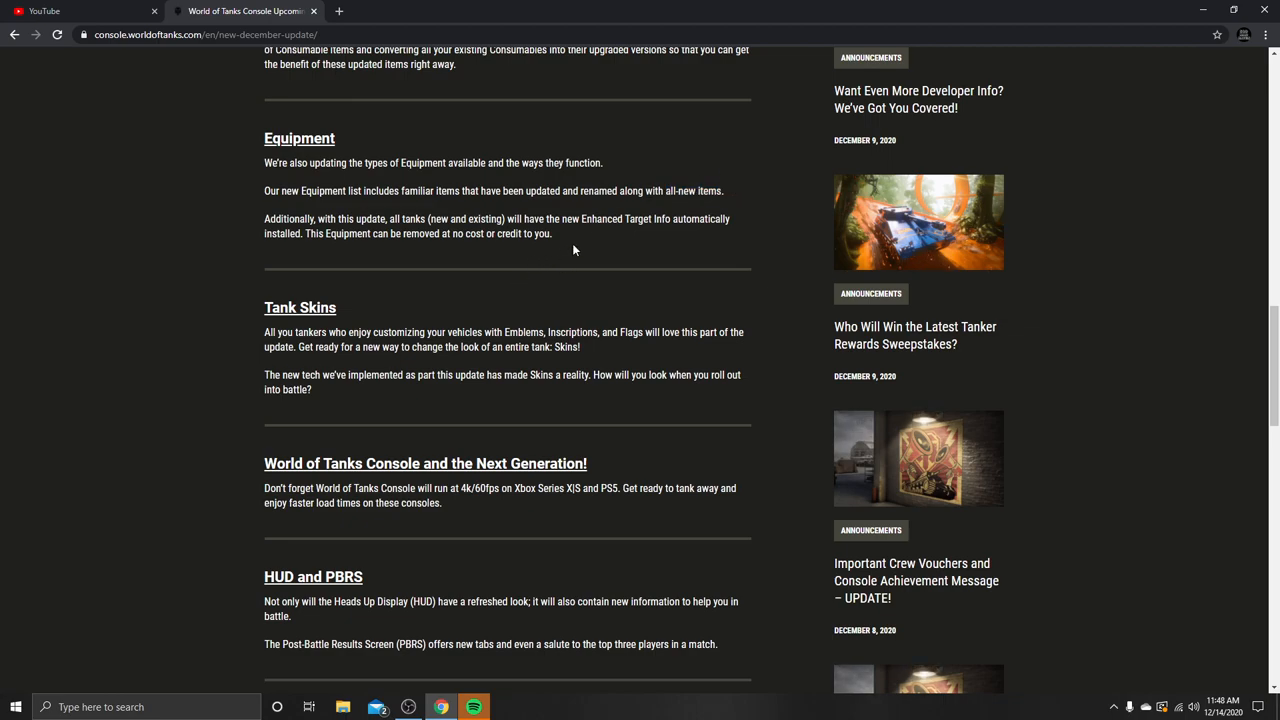
double_click(281, 219)
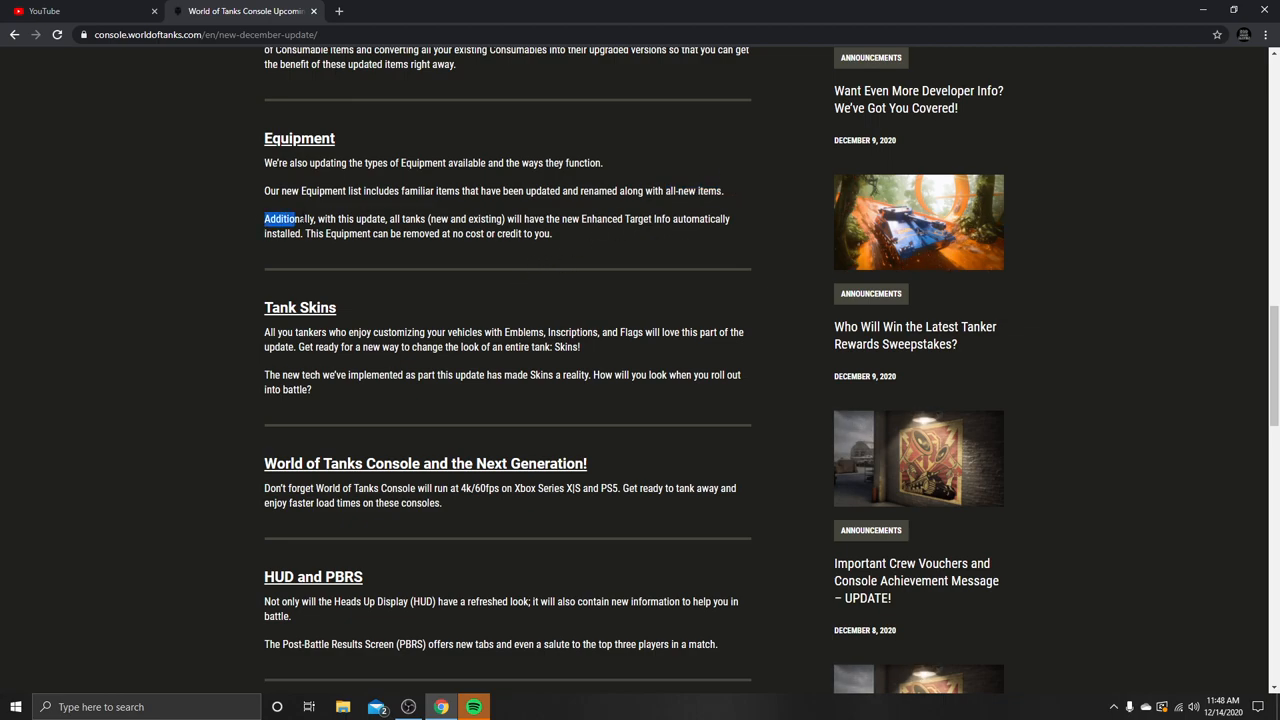
left_click_drag(264, 218, 551, 233)
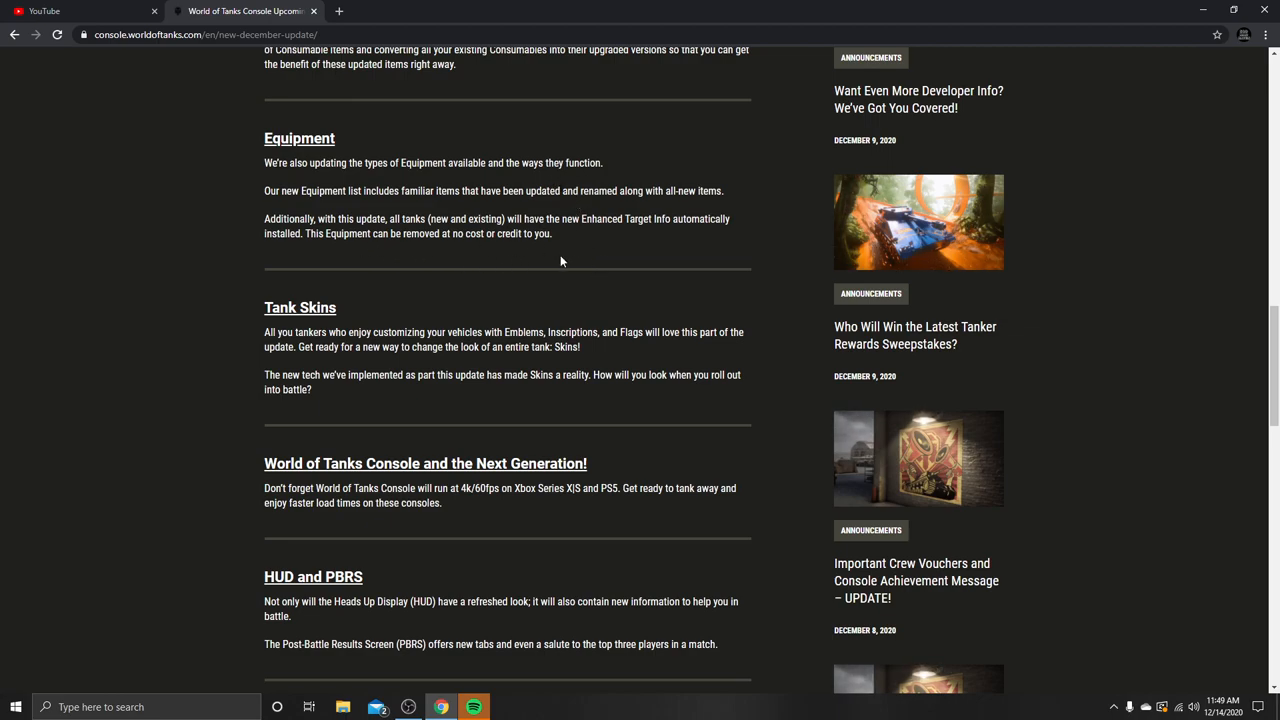
mouse_move(264, 155)
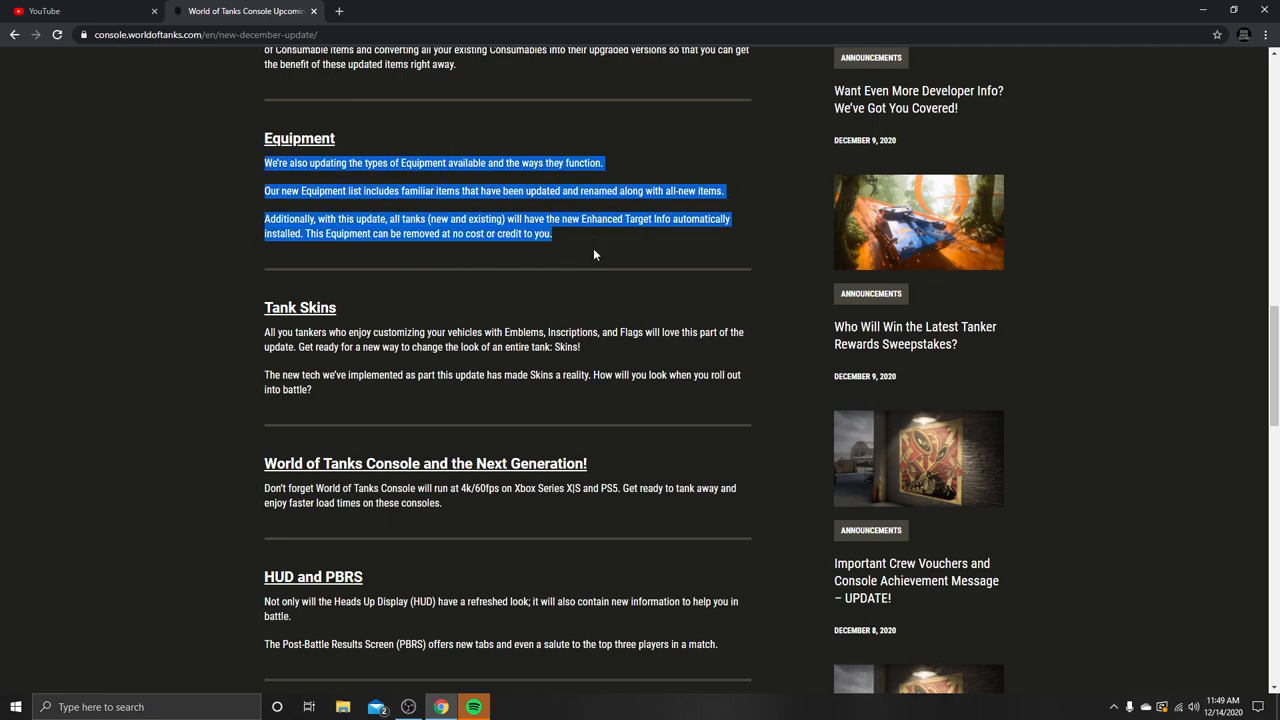
left_click(593, 254)
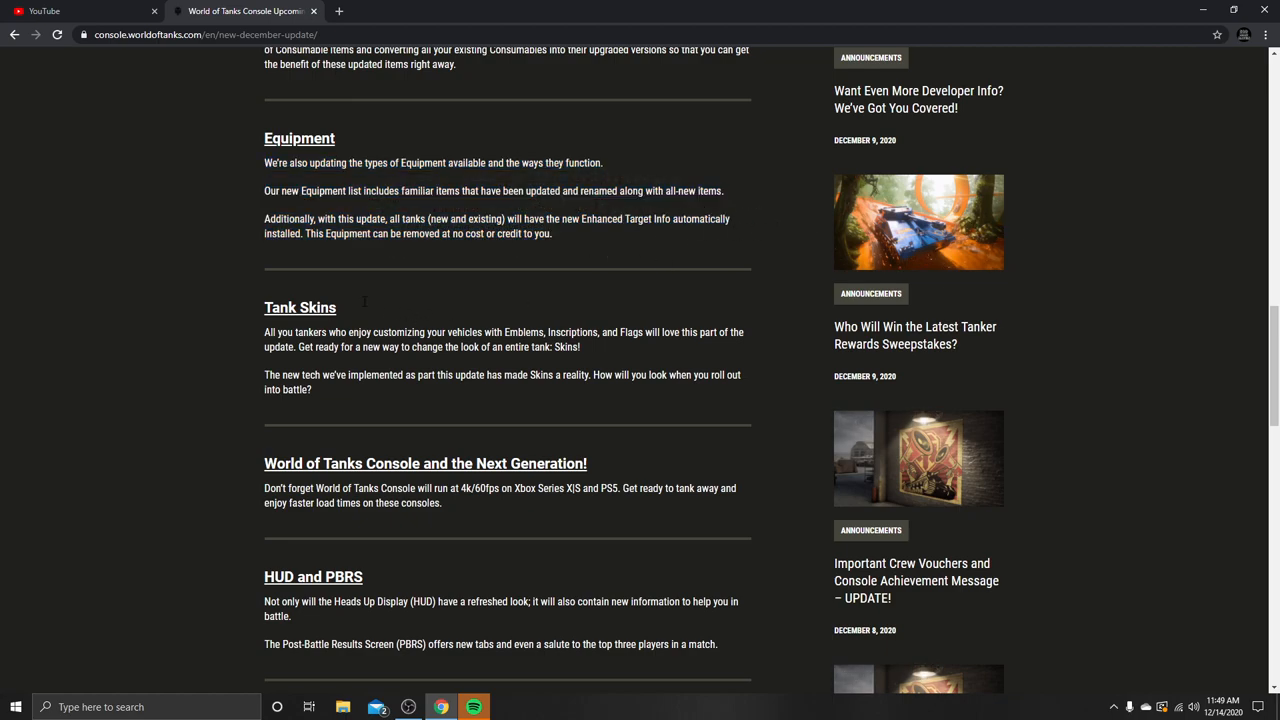
mouse_move(349, 315)
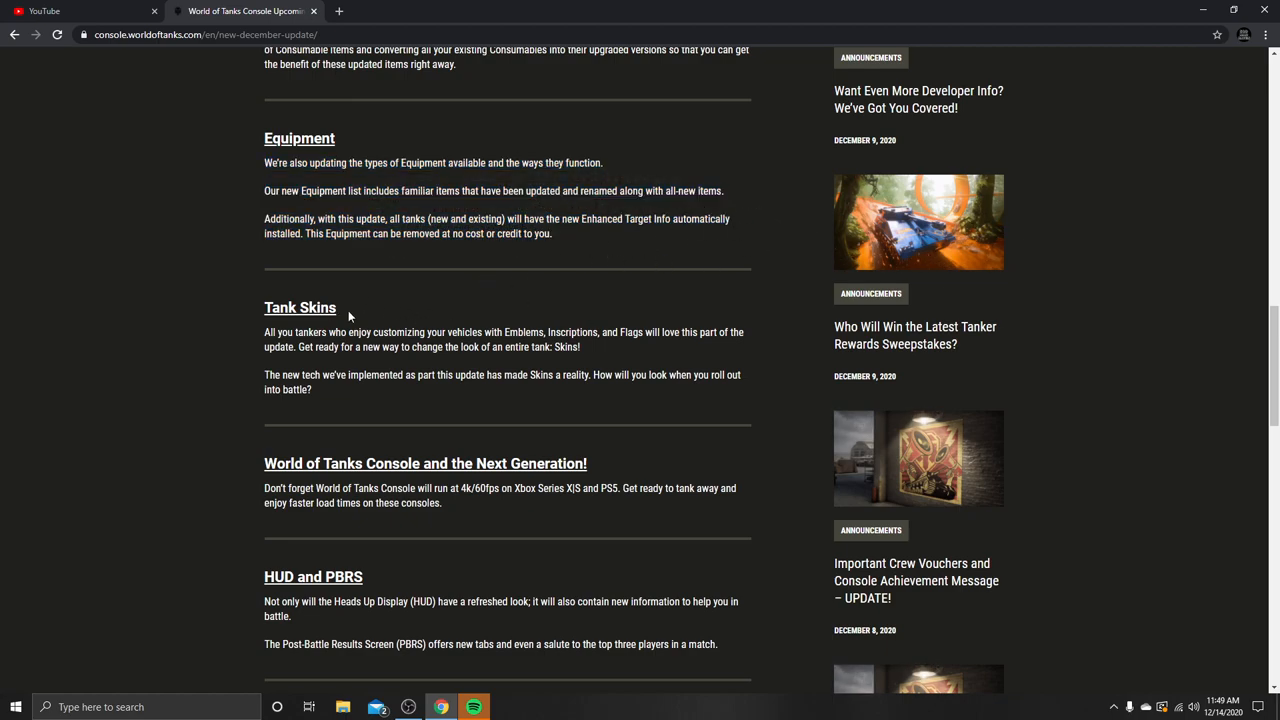
Highlight the Tank Skins section, then scroll toward the Customization System heading.
left_click_drag(264, 307, 424, 347)
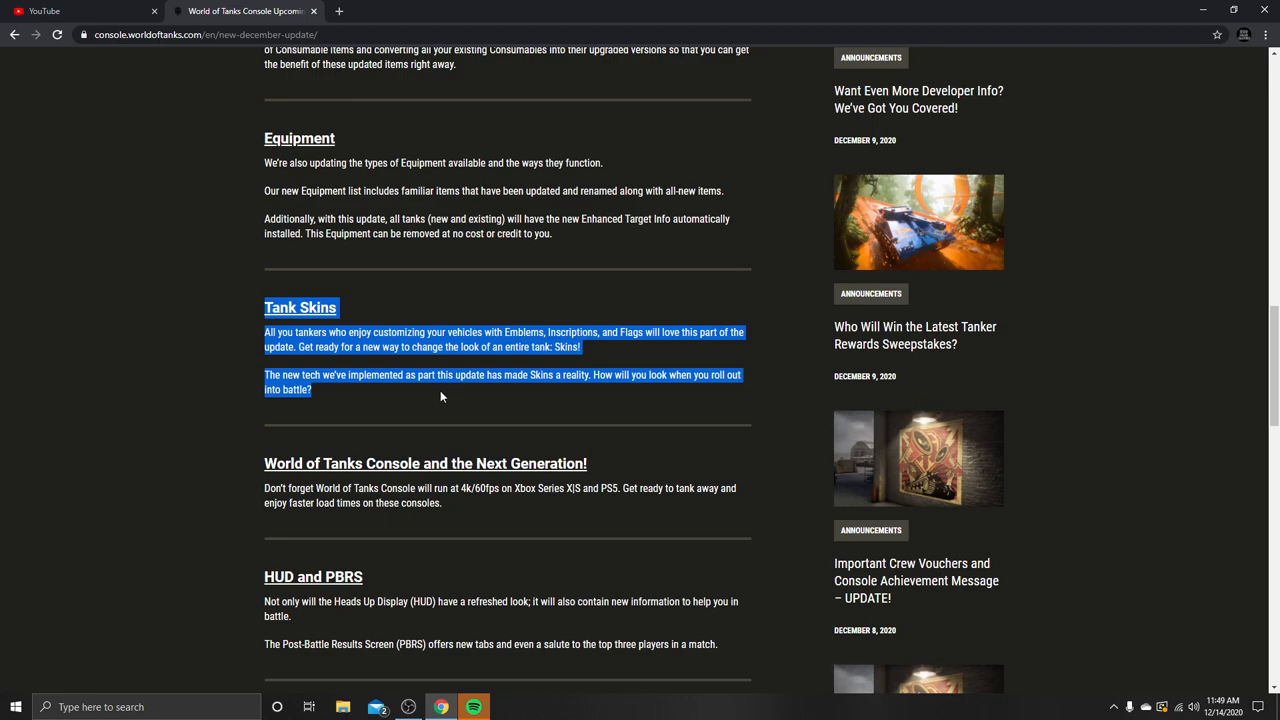
mouse_move(620, 390)
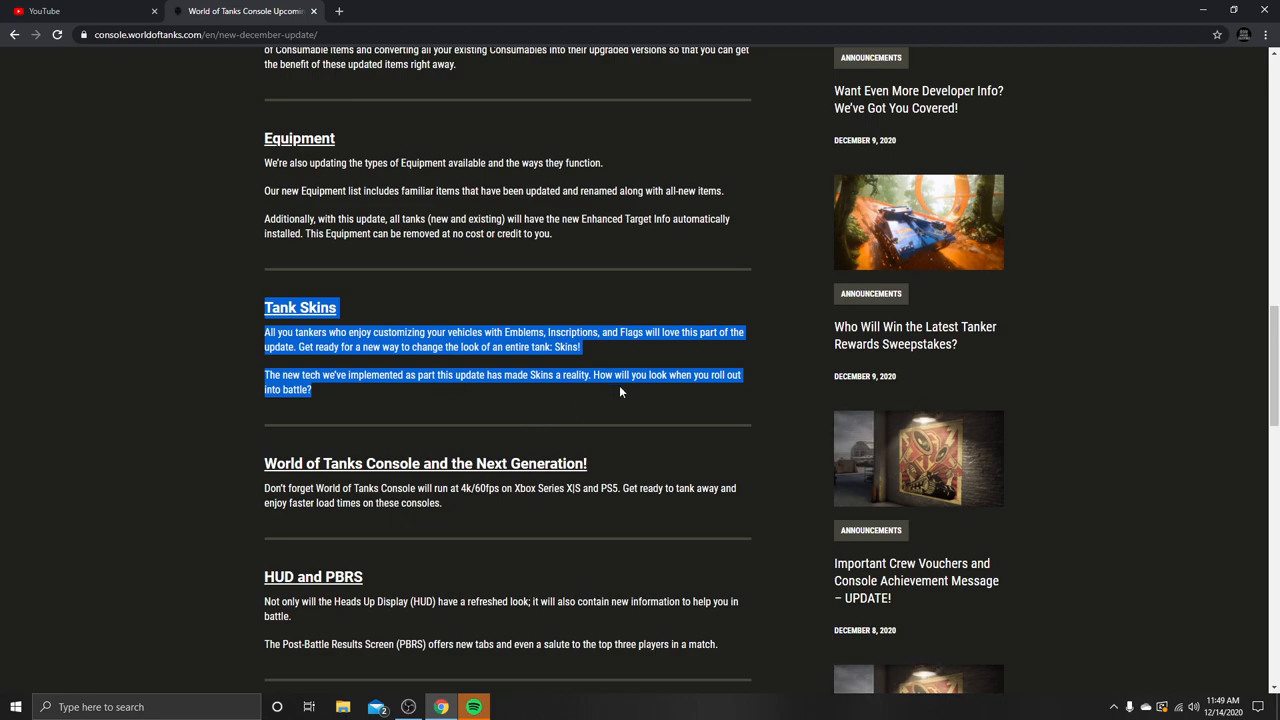
mouse_move(656, 397)
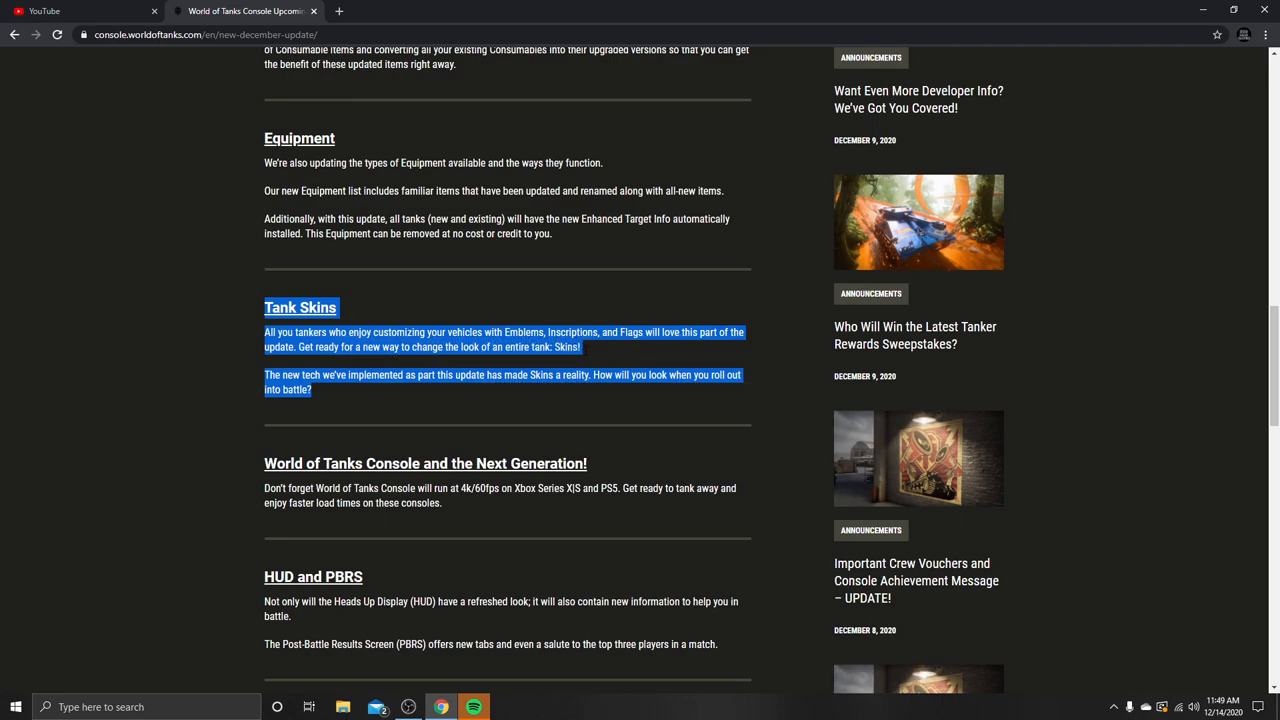
mouse_move(632, 360)
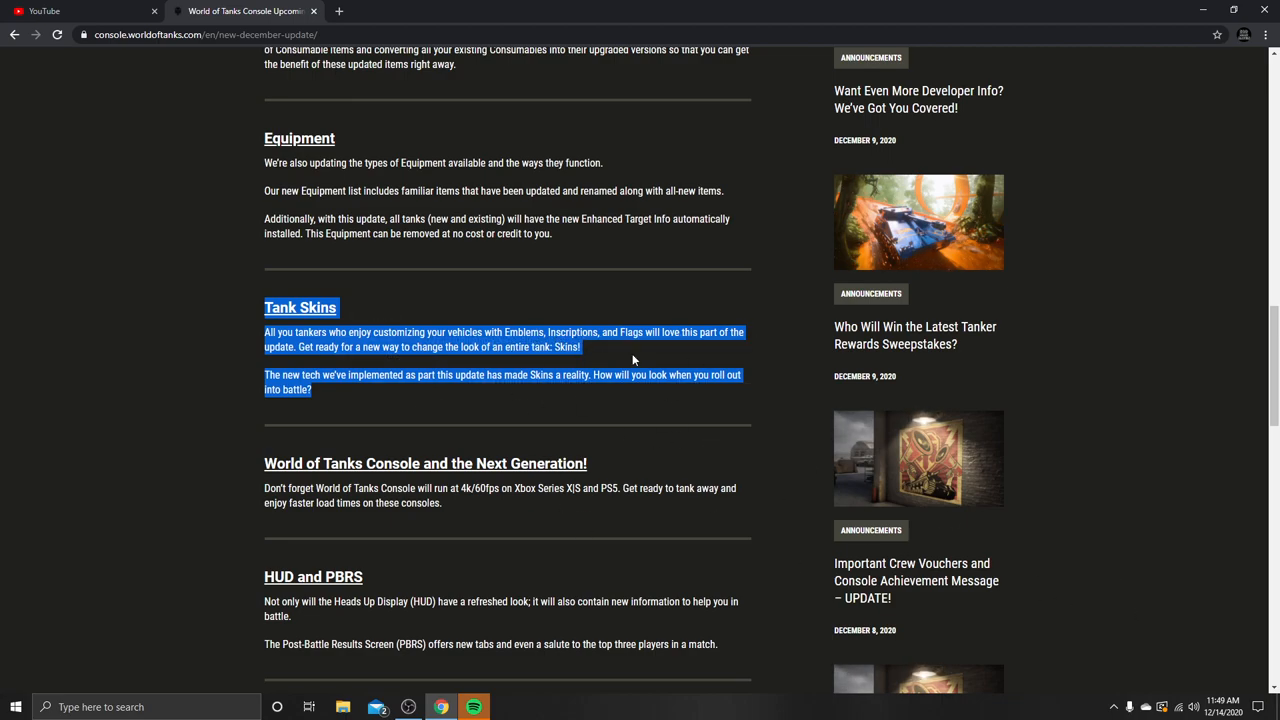
mouse_move(258, 381)
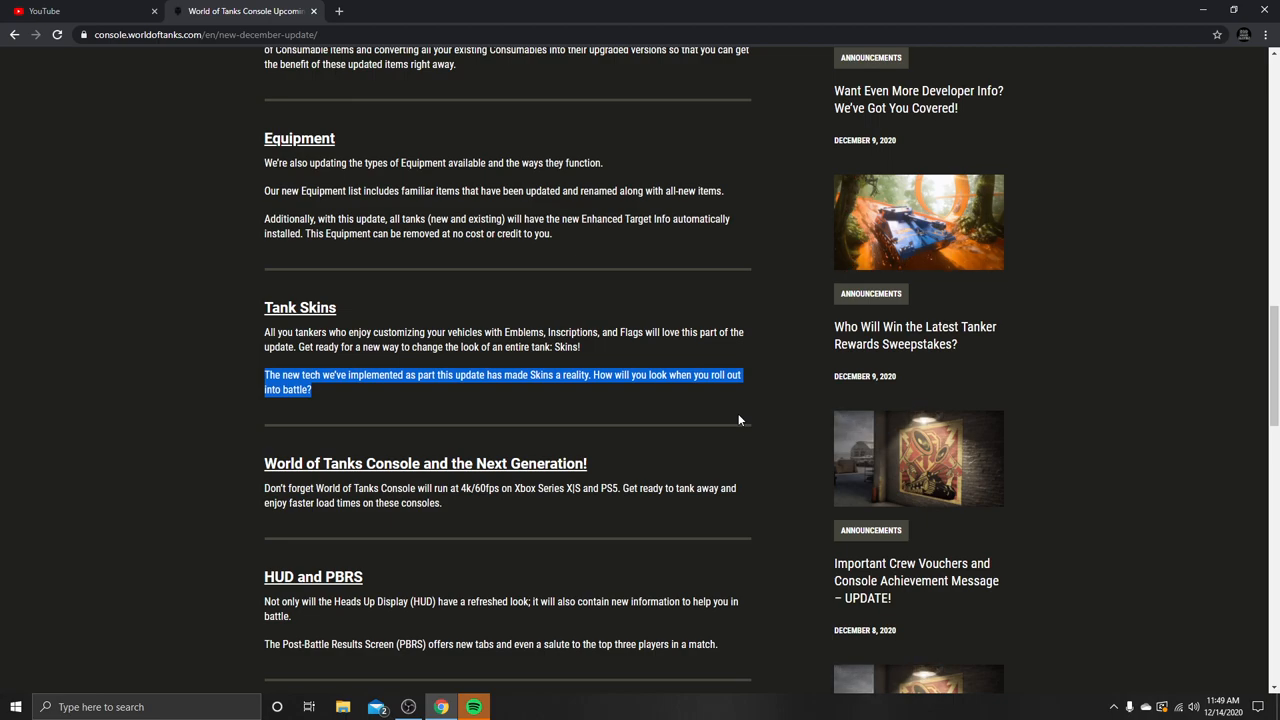
mouse_move(735, 395)
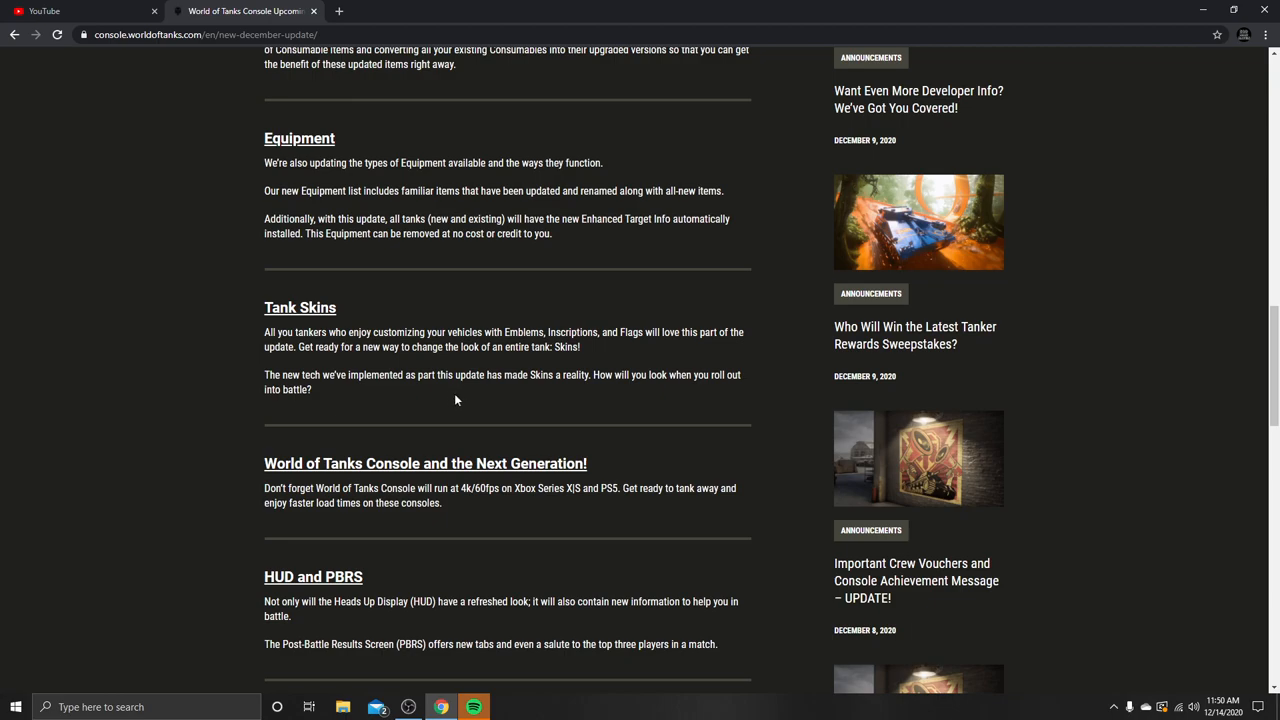
scroll("down", 3)
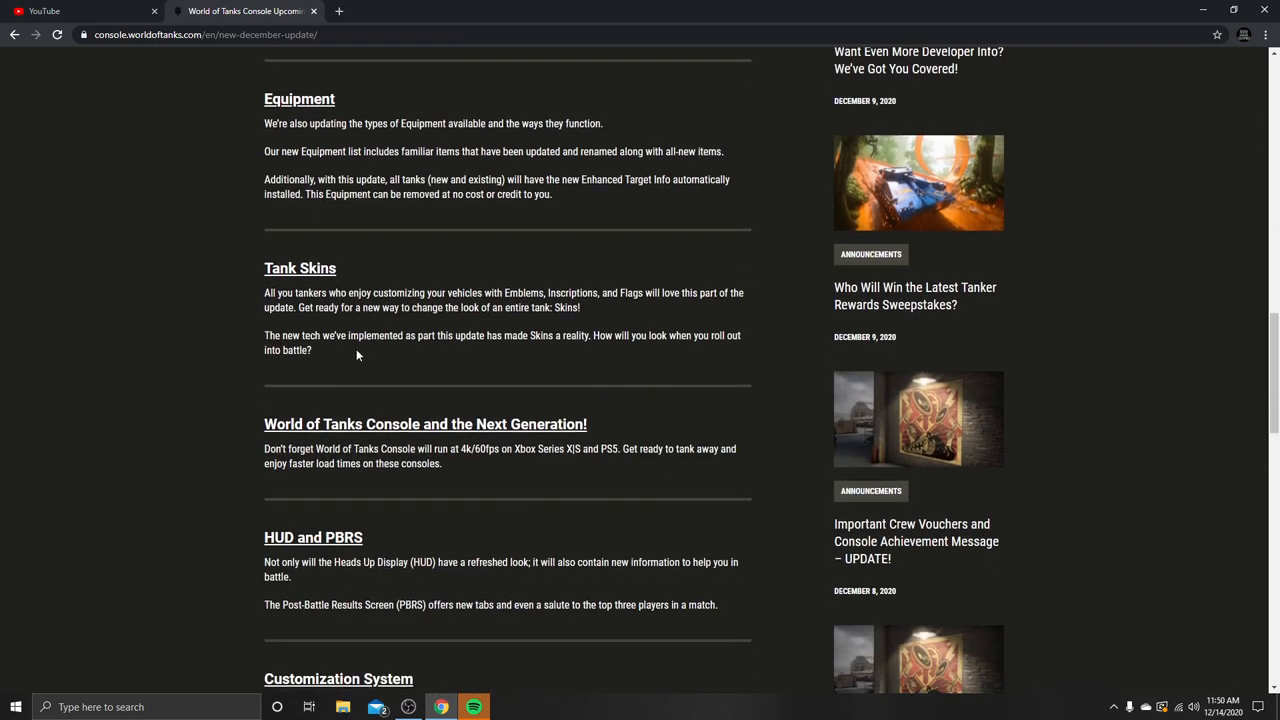
scroll("down", 3)
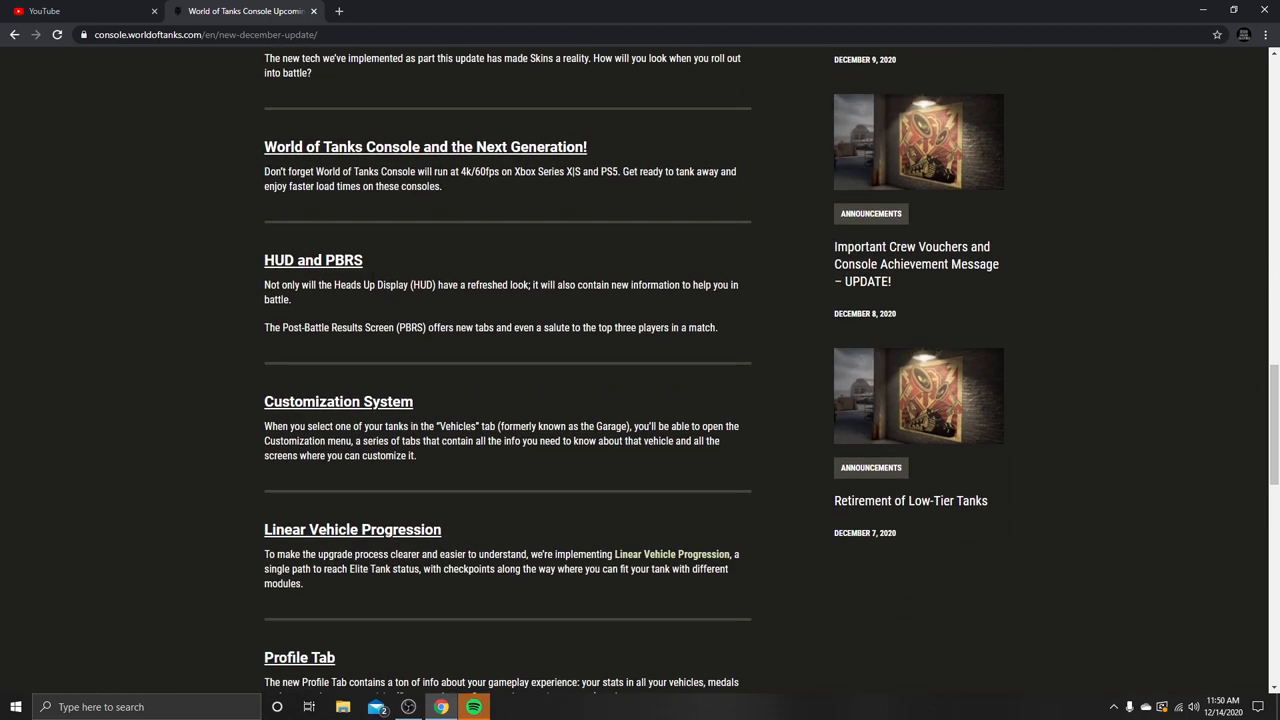
left_click_drag(264, 171, 442, 186)
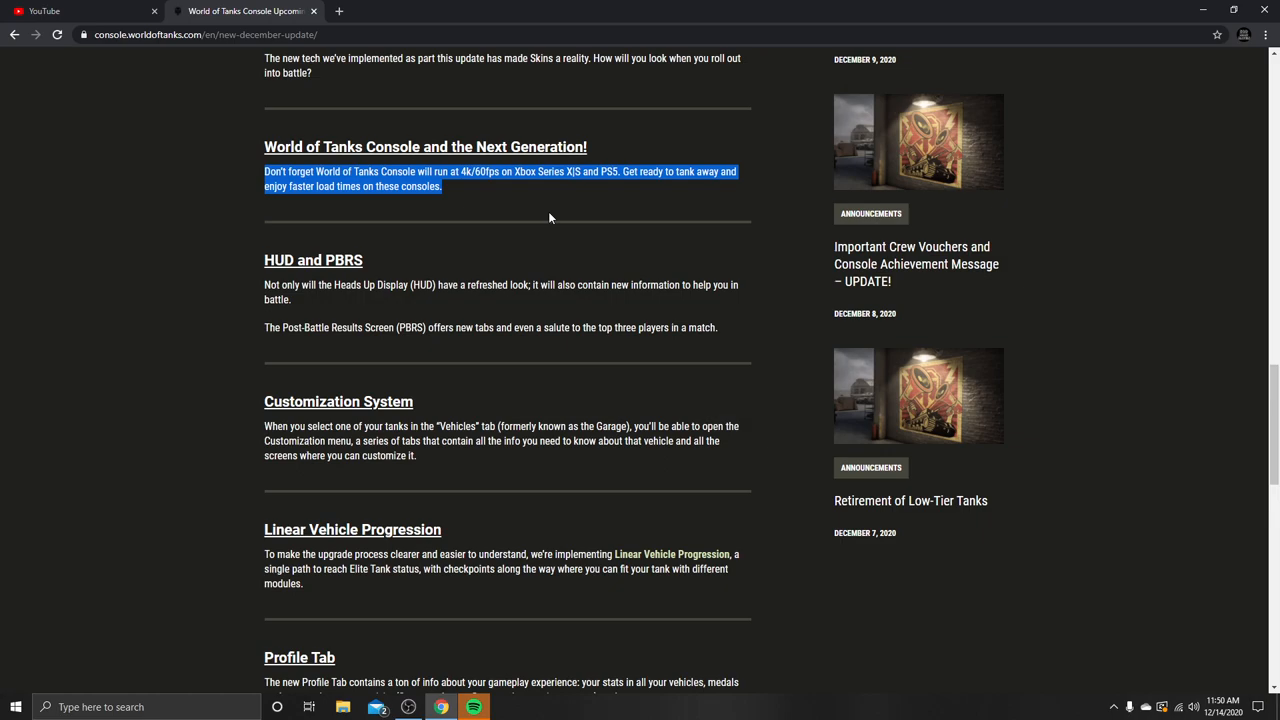
mouse_move(580, 187)
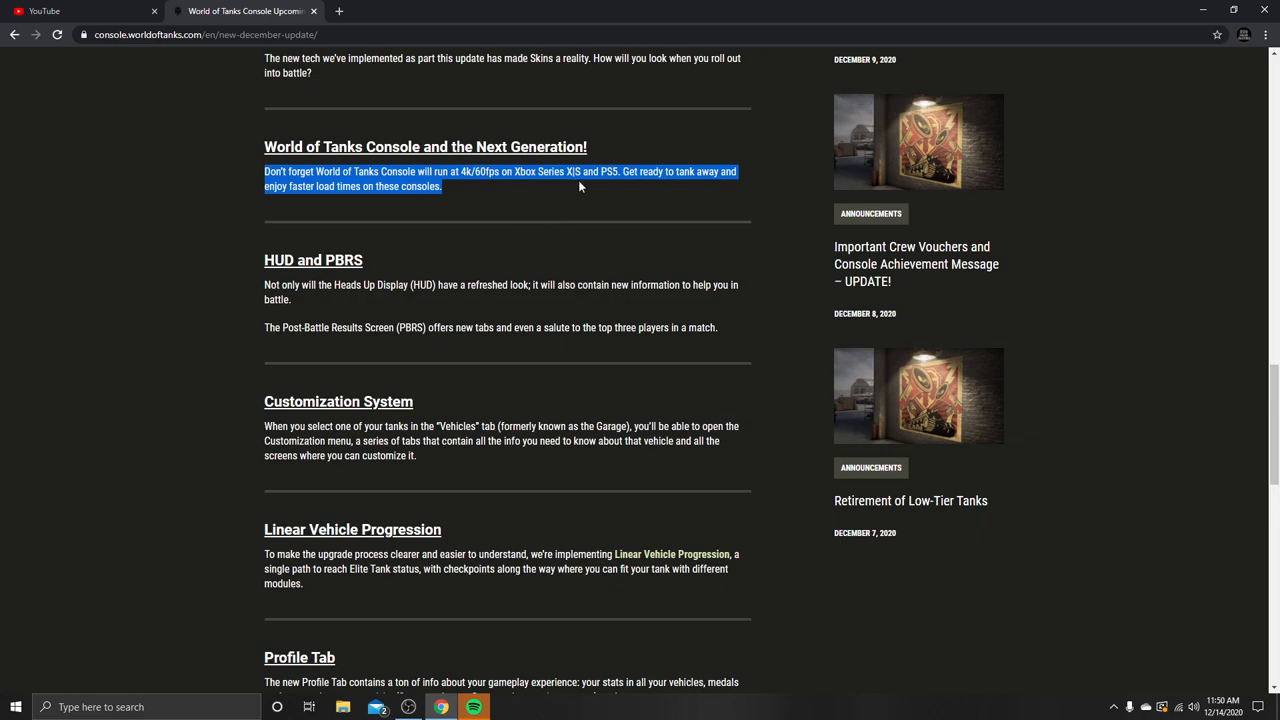
mouse_move(539, 205)
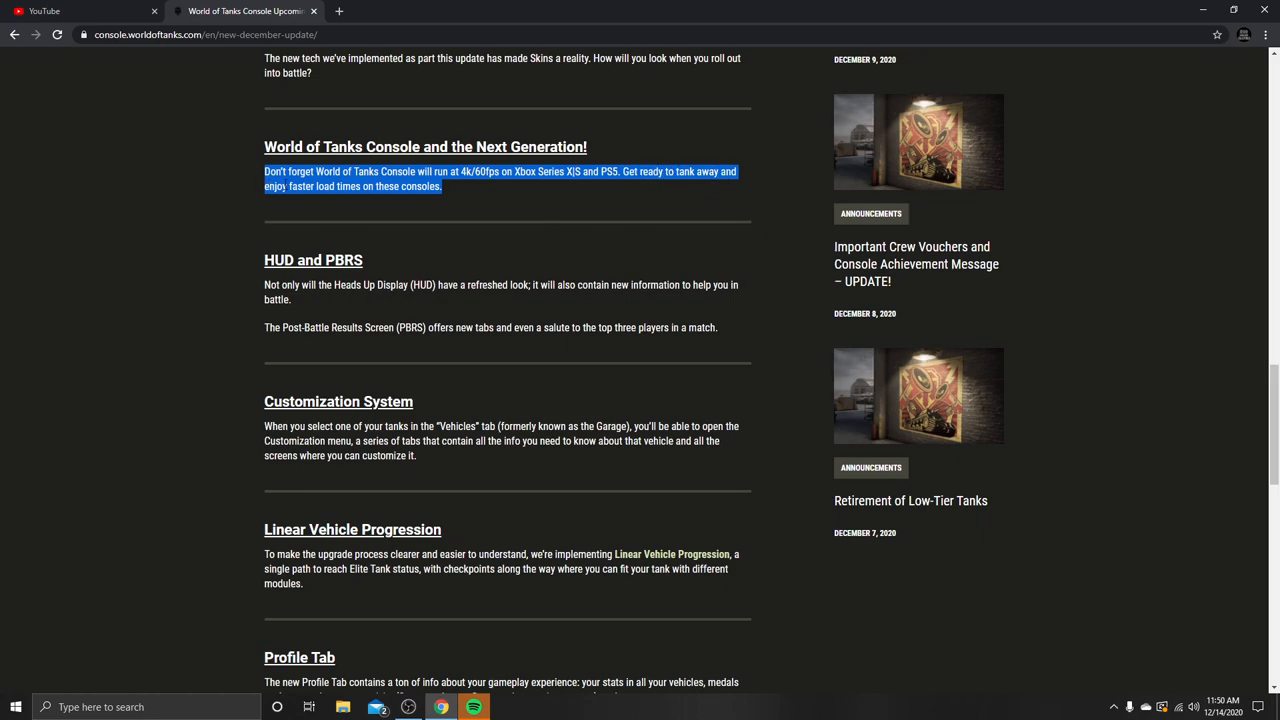
mouse_move(495, 193)
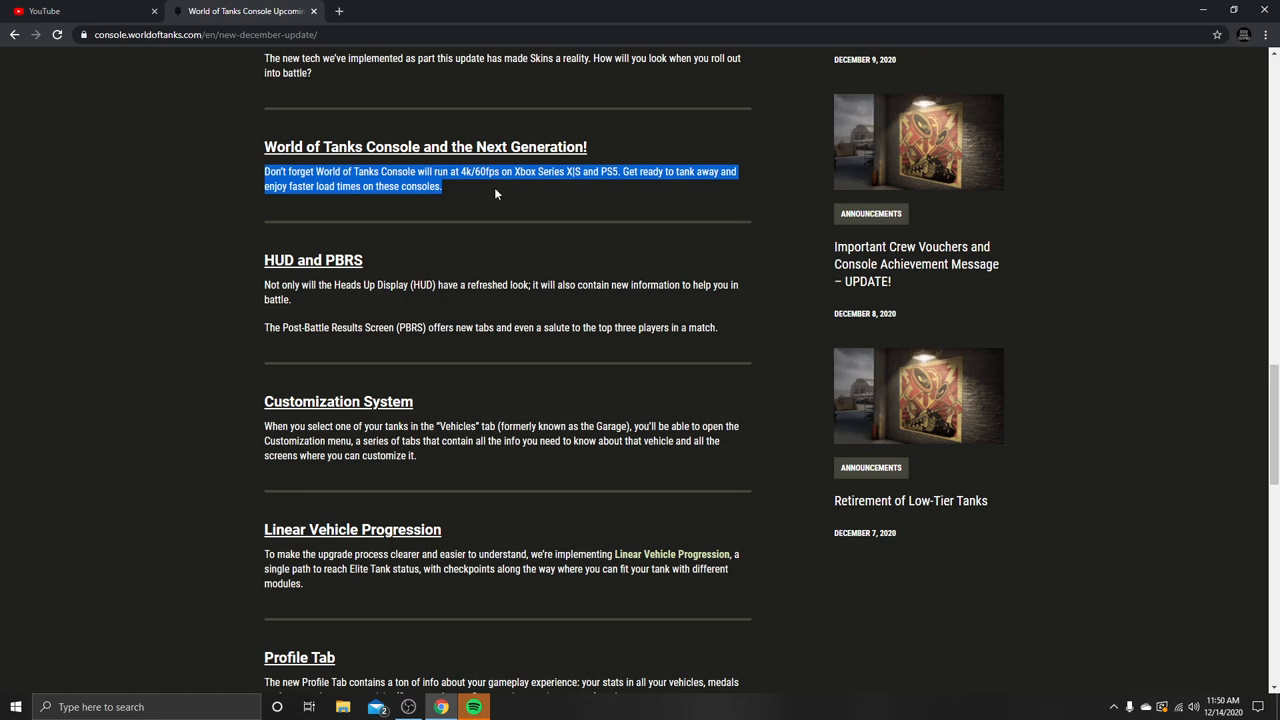
left_click(495, 193)
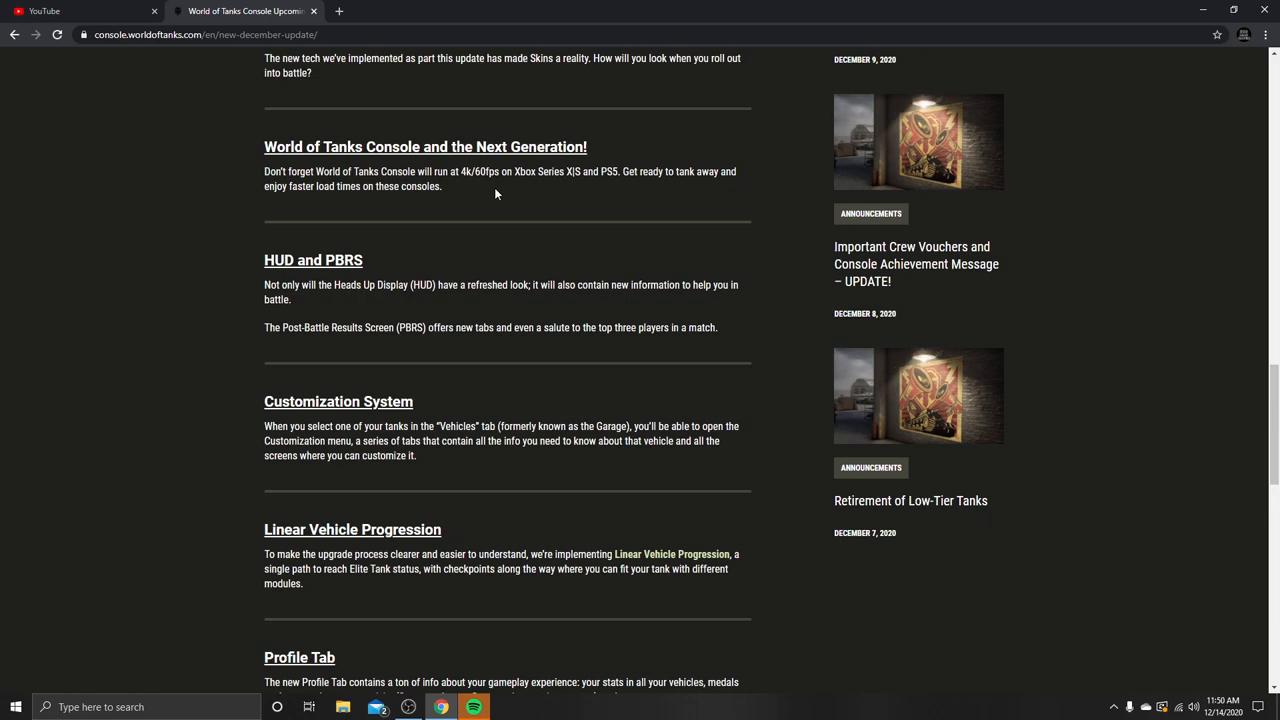
mouse_move(545, 209)
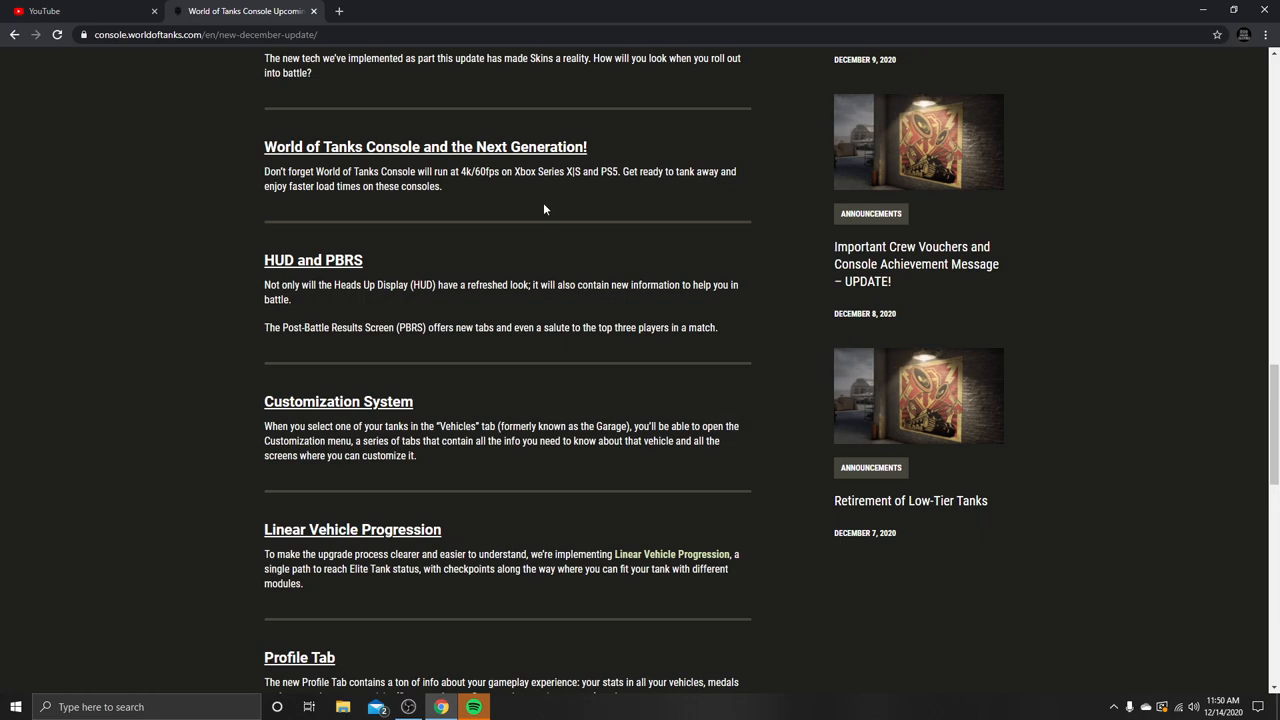
mouse_move(490, 206)
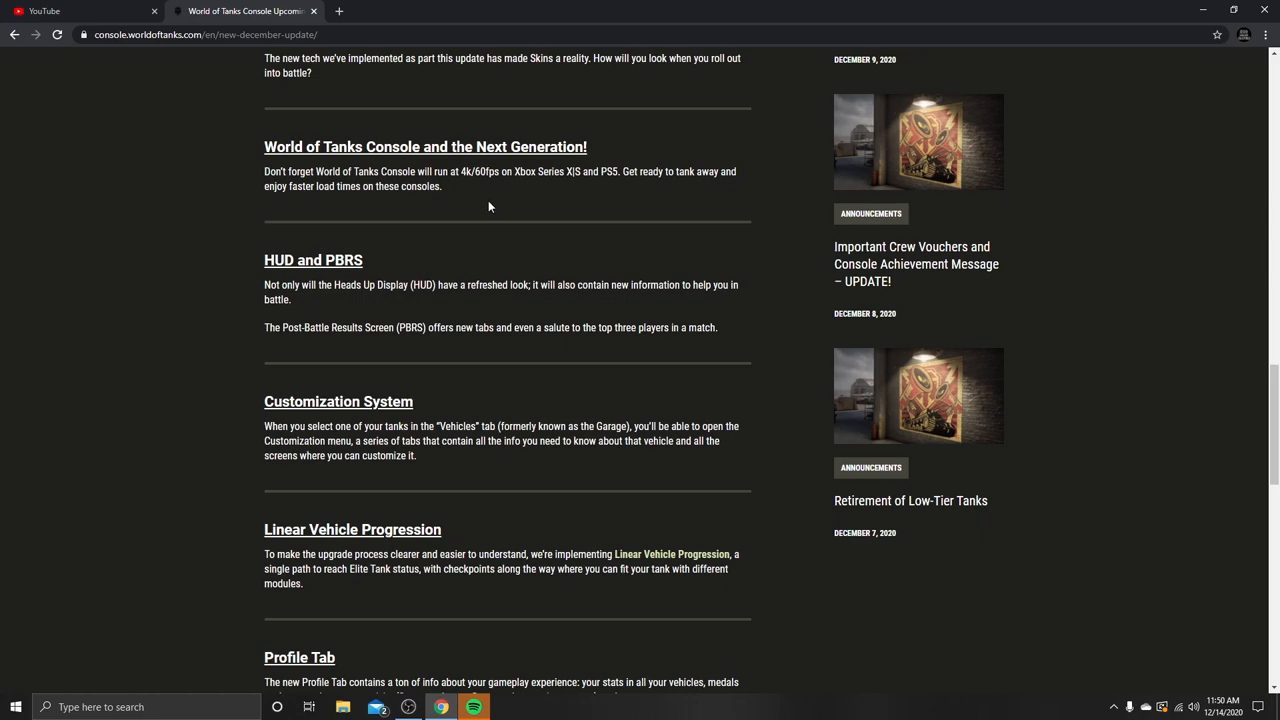
mouse_move(312, 210)
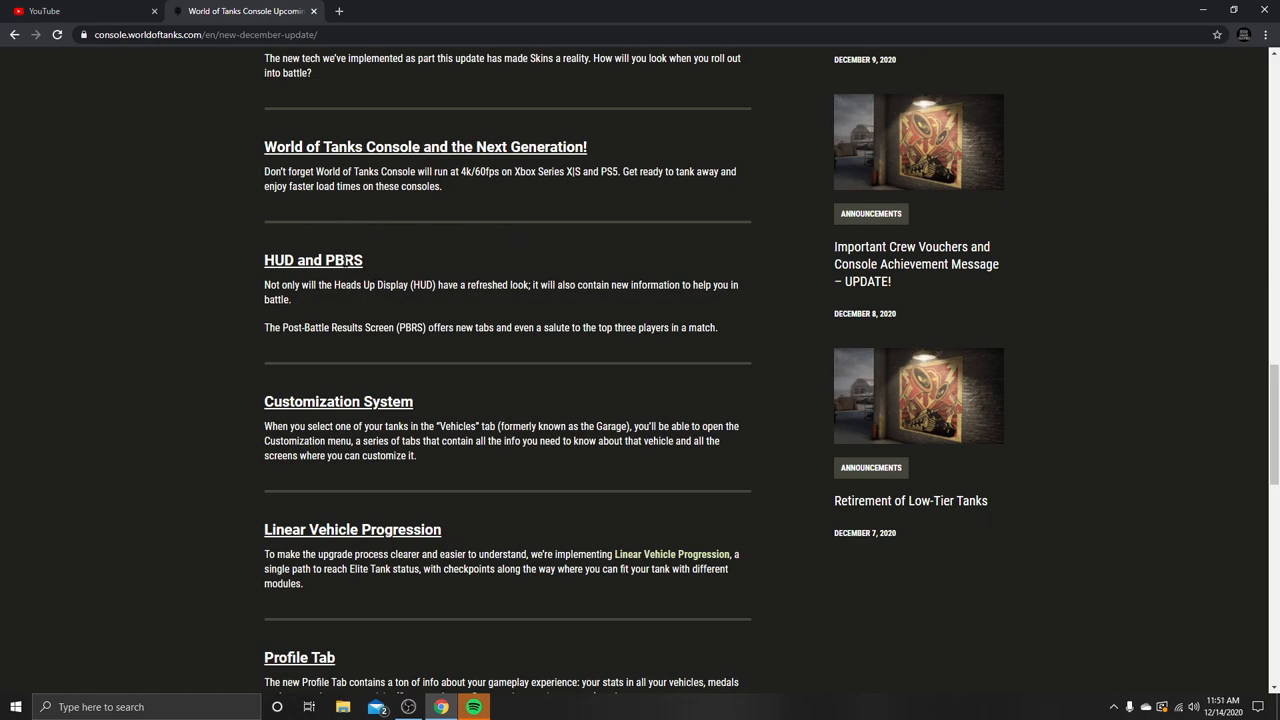
mouse_move(537, 258)
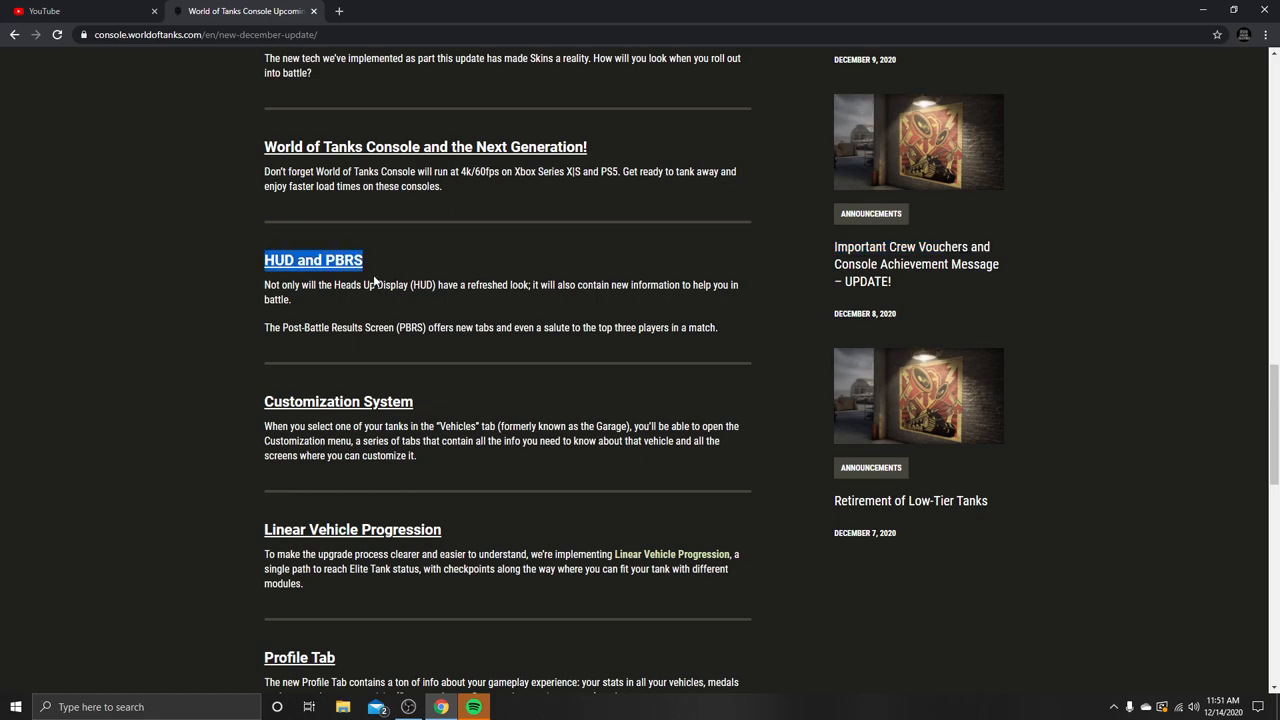
mouse_move(349, 299)
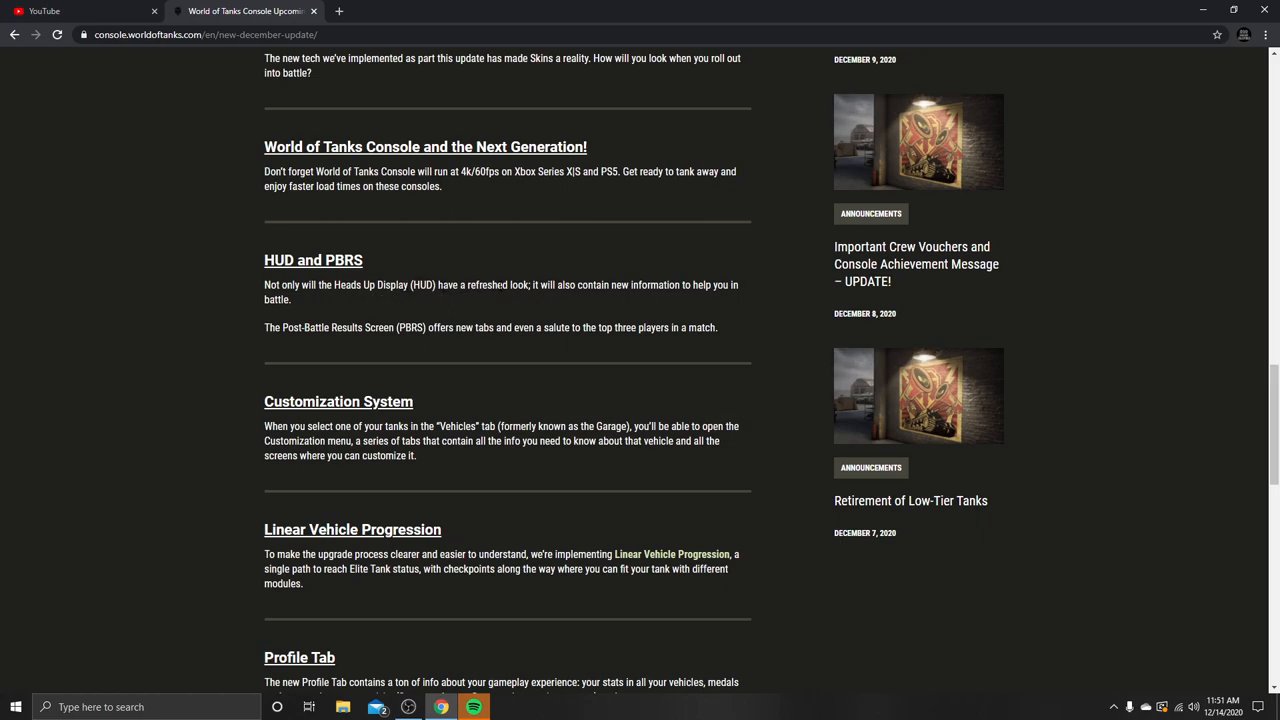
mouse_move(741, 287)
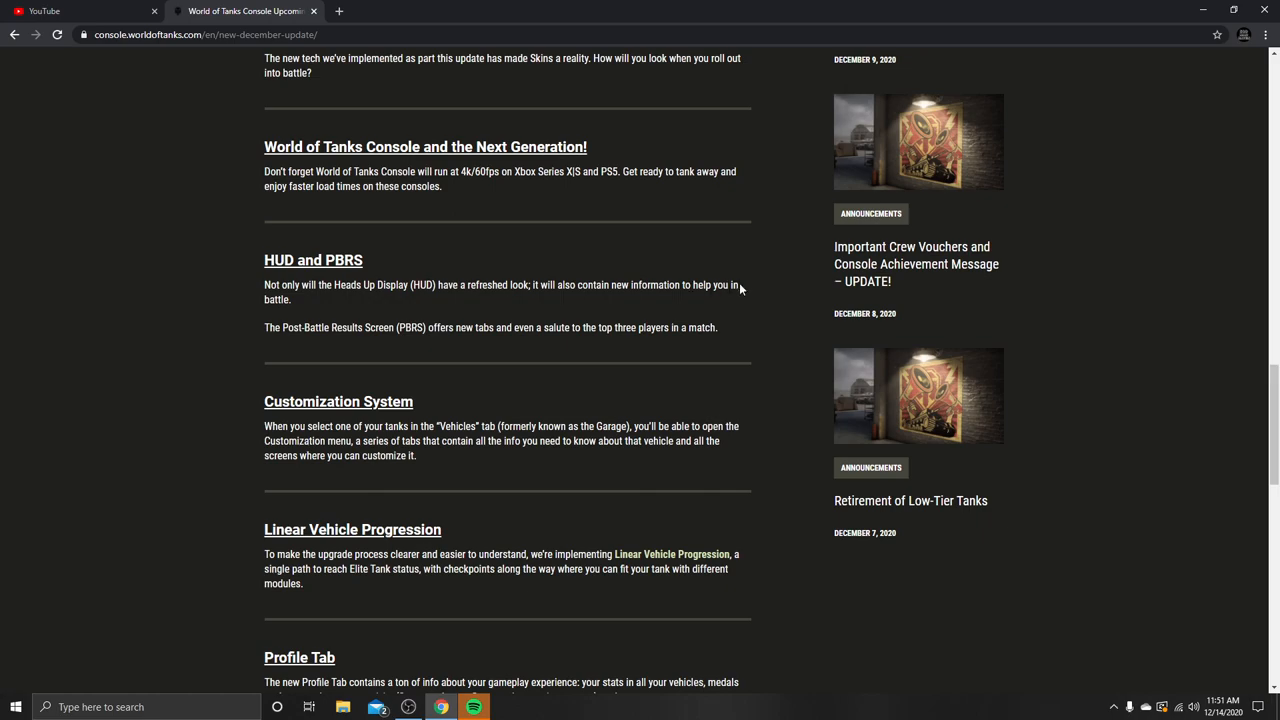
mouse_move(256, 270)
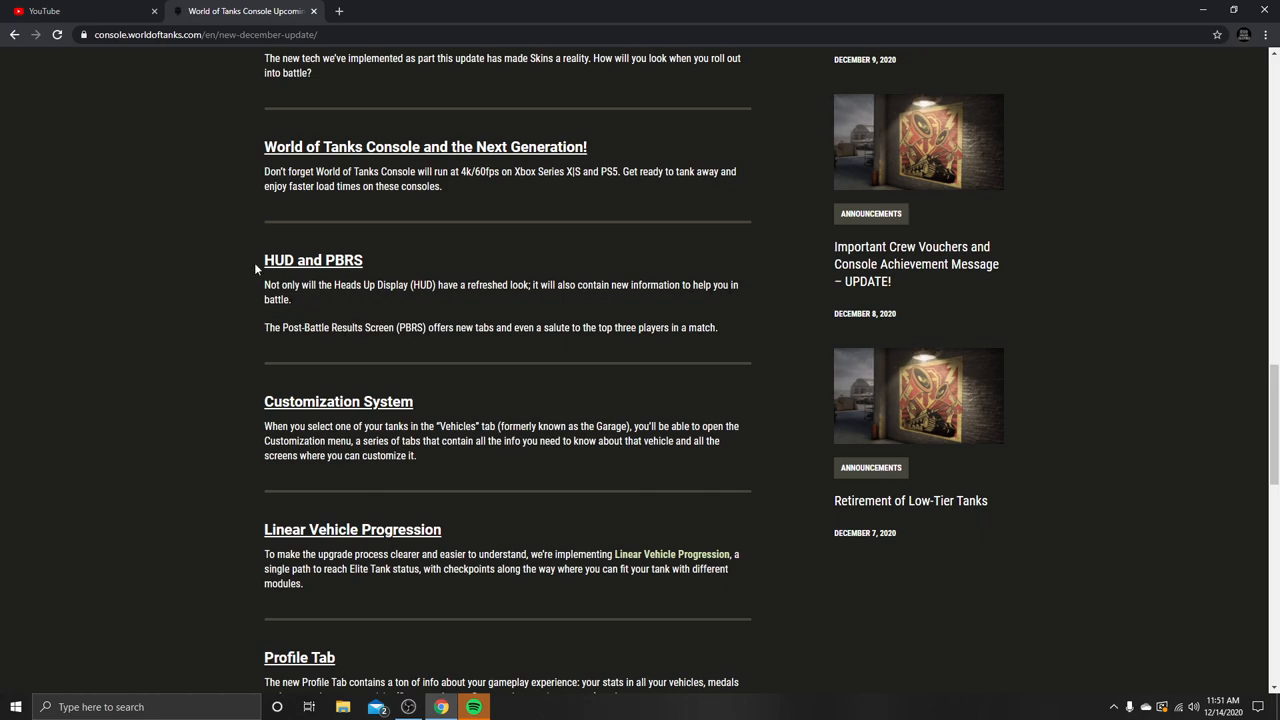
mouse_move(155, 411)
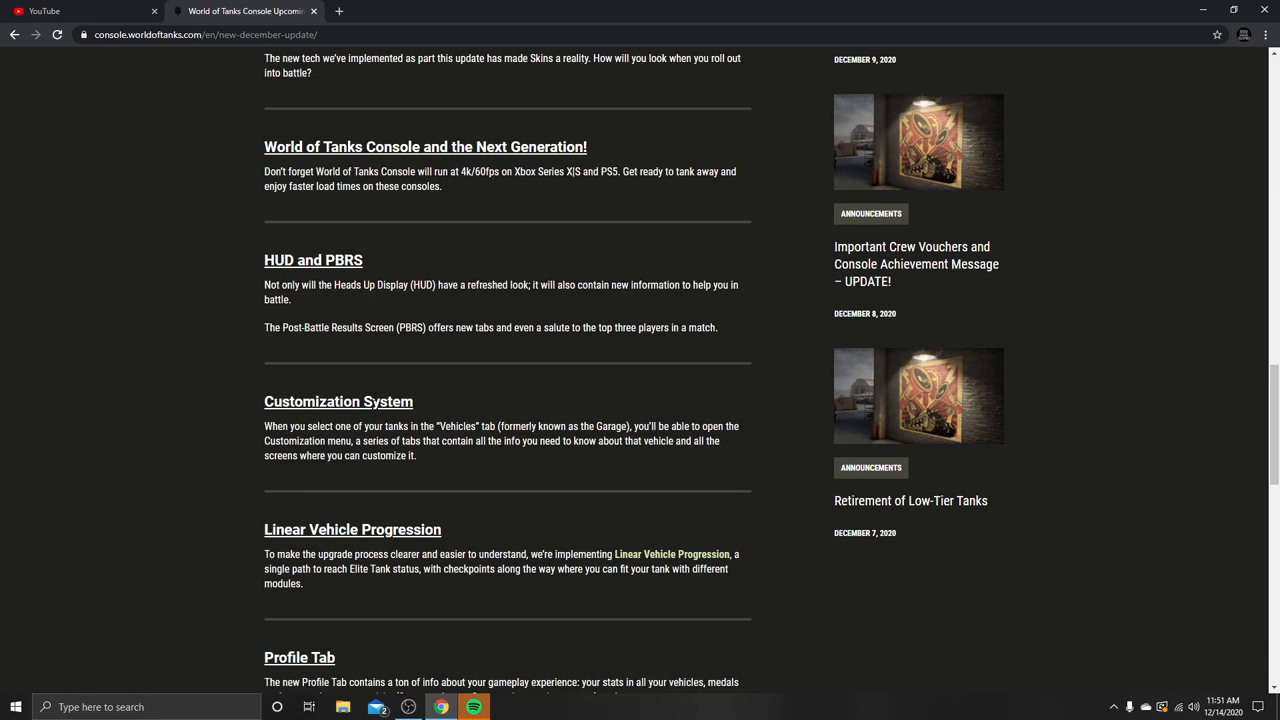
mouse_move(250, 329)
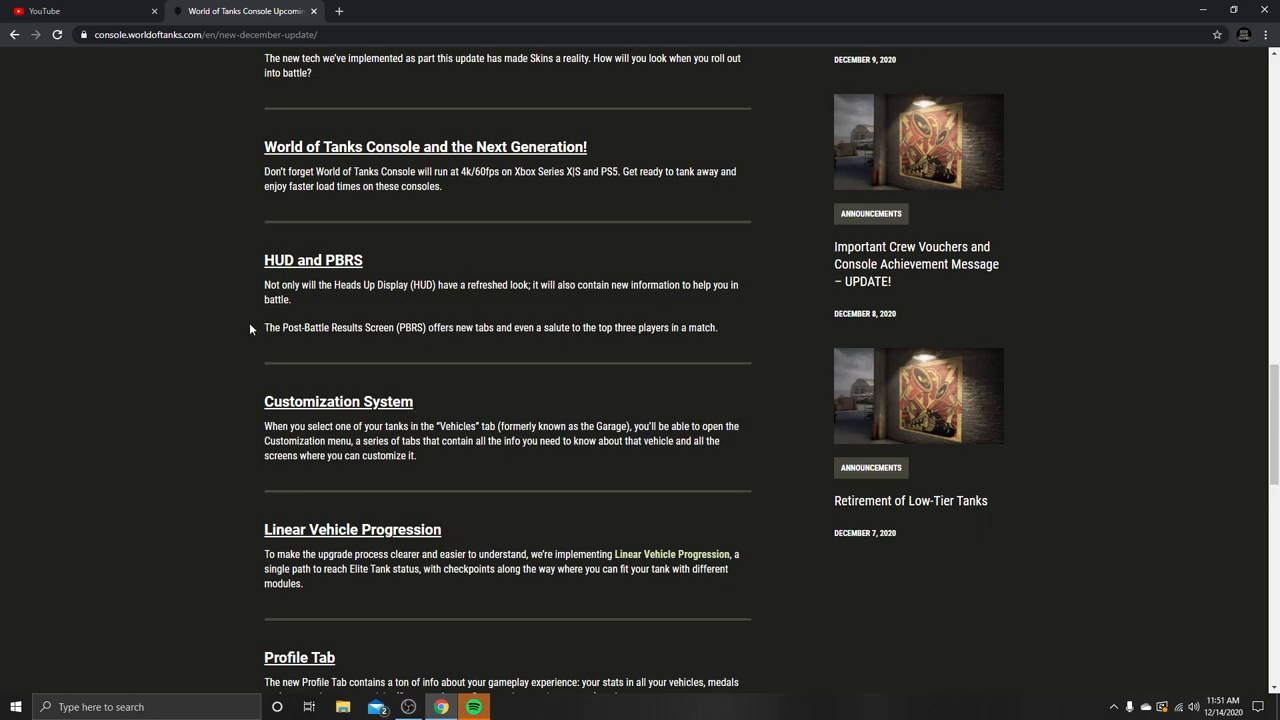
left_click_drag(264, 327, 402, 327)
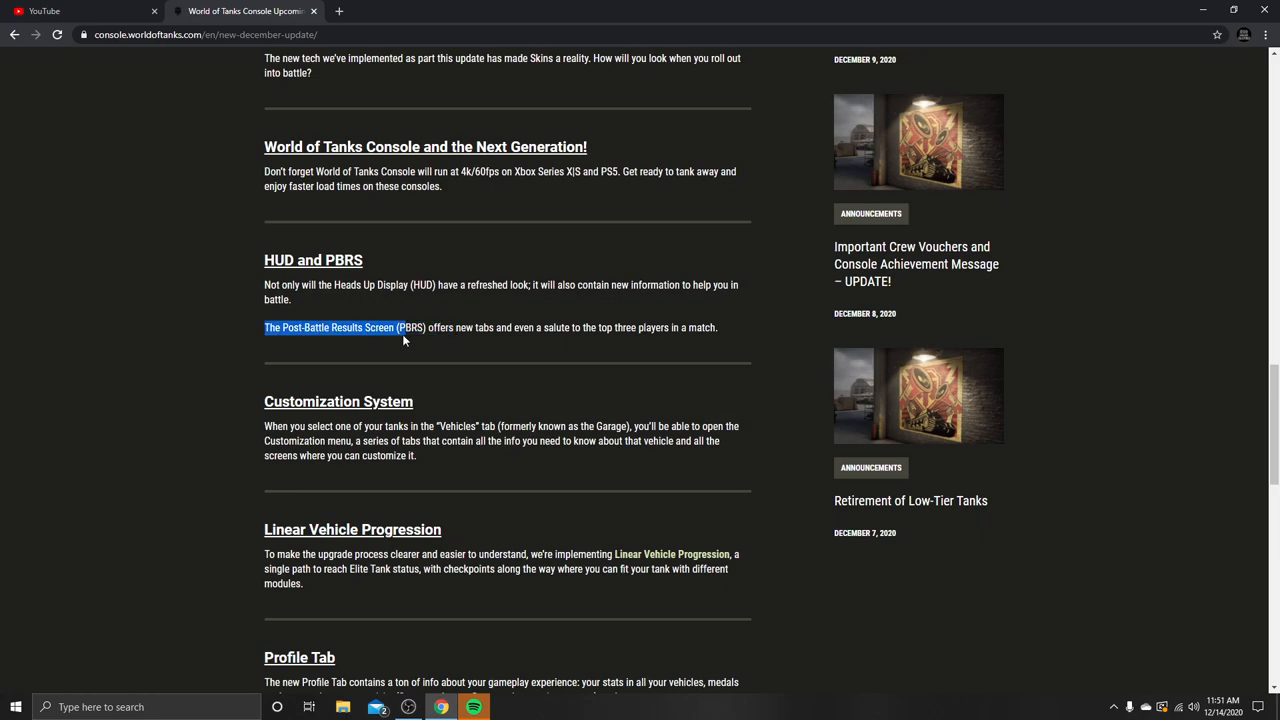
left_click_drag(398, 327, 541, 327)
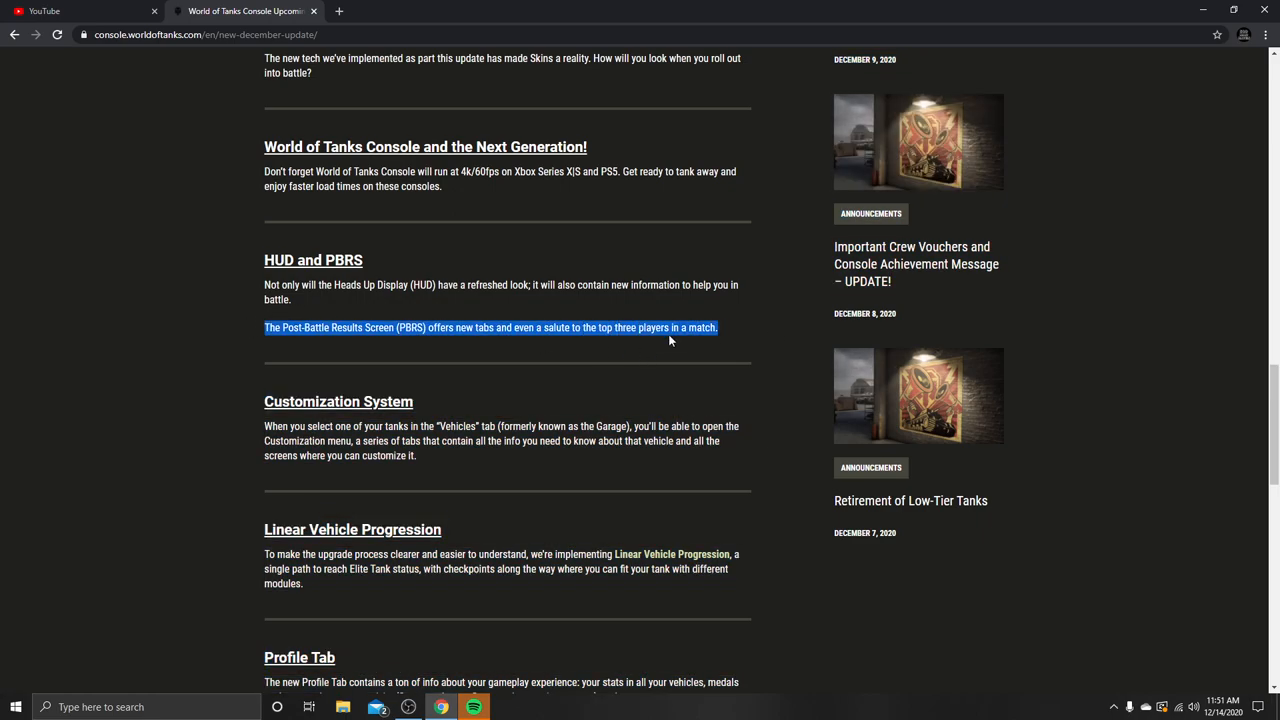
mouse_move(547, 341)
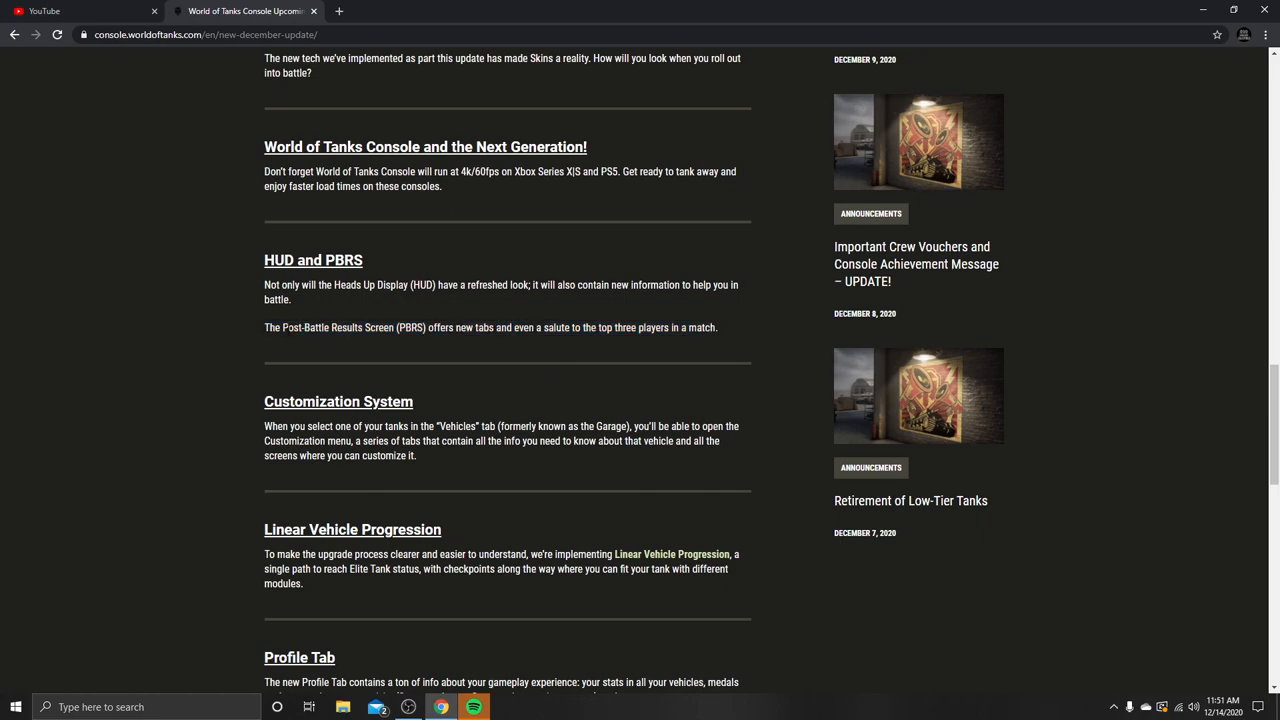
mouse_move(368, 308)
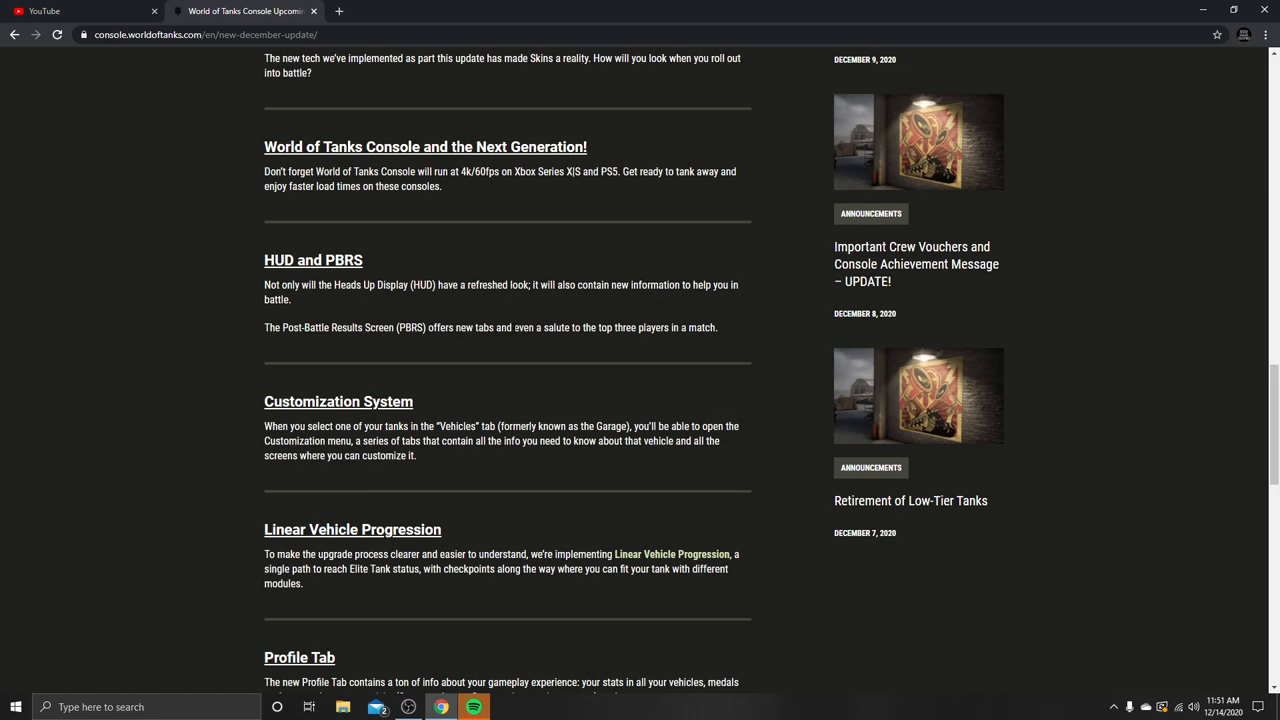
mouse_move(325, 393)
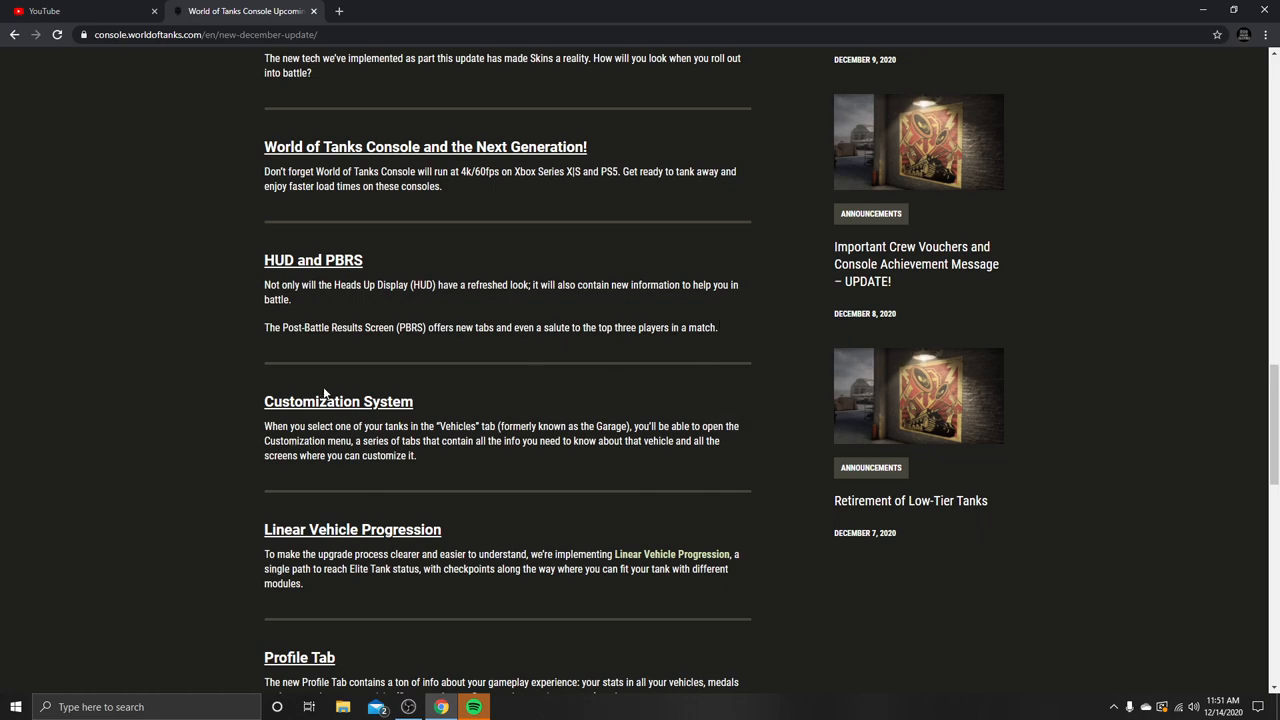
scroll("down", 3)
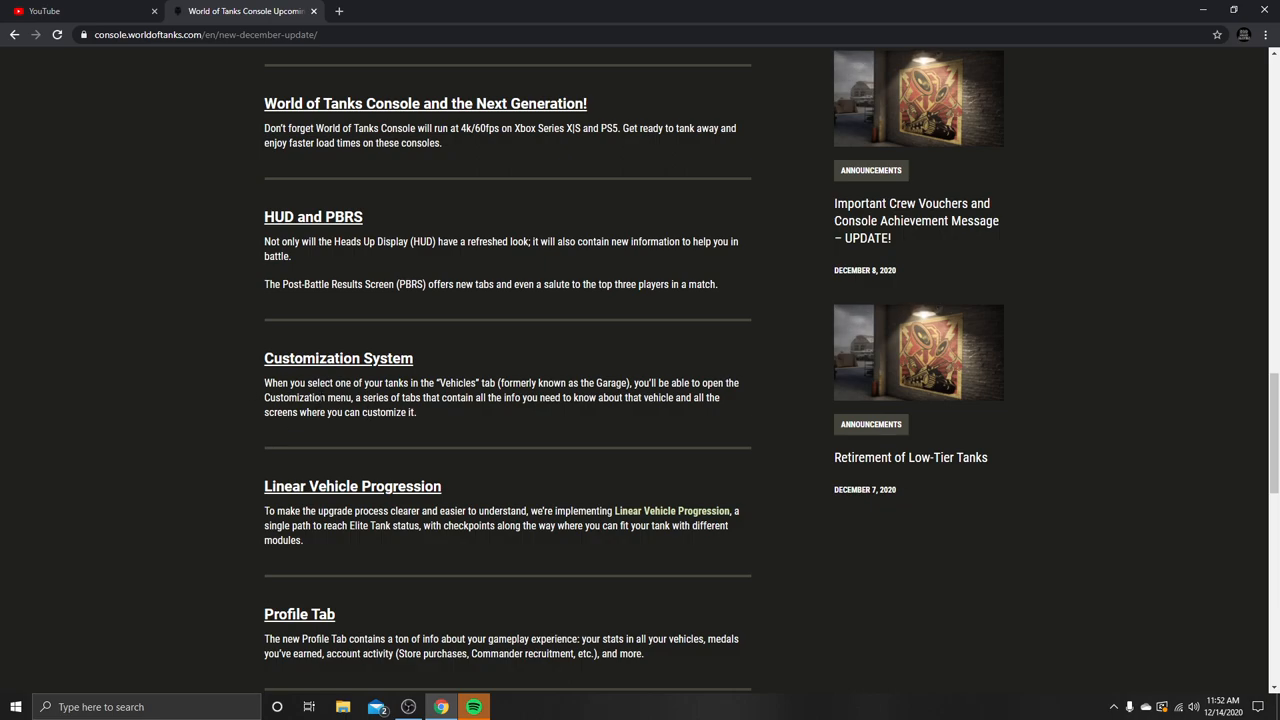
double_click(312, 358)
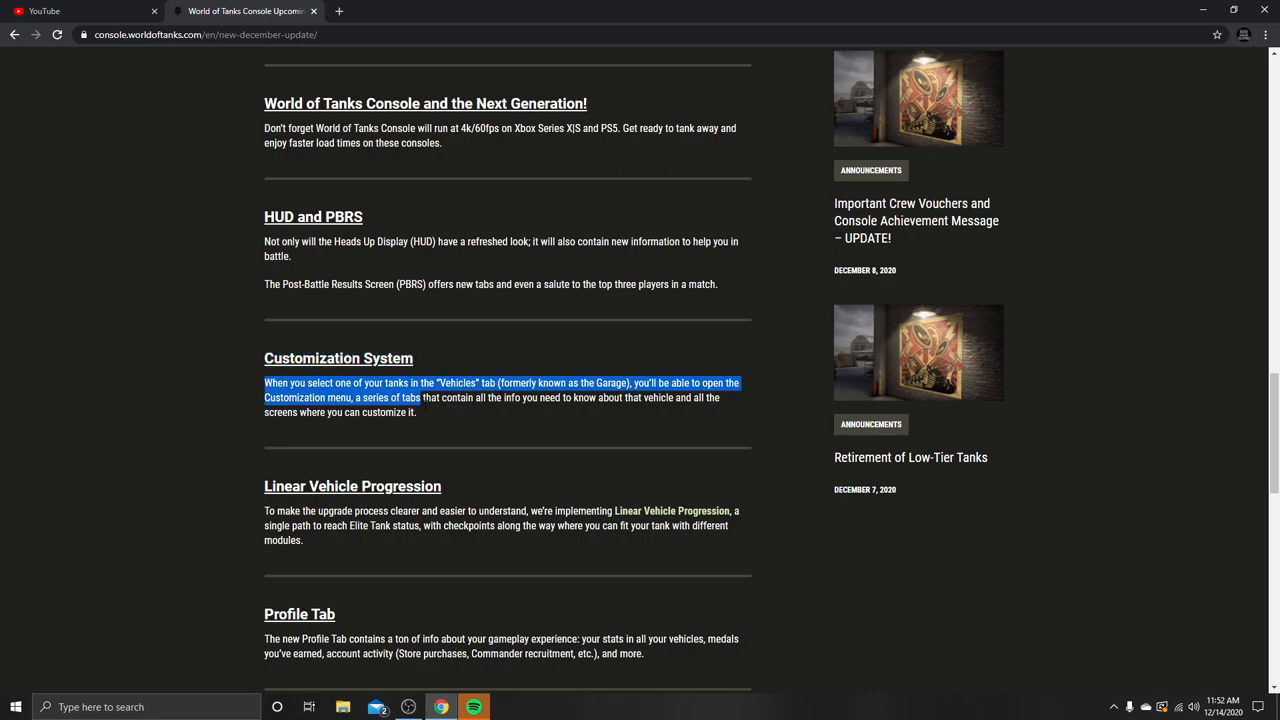
left_click_drag(423, 397, 417, 412)
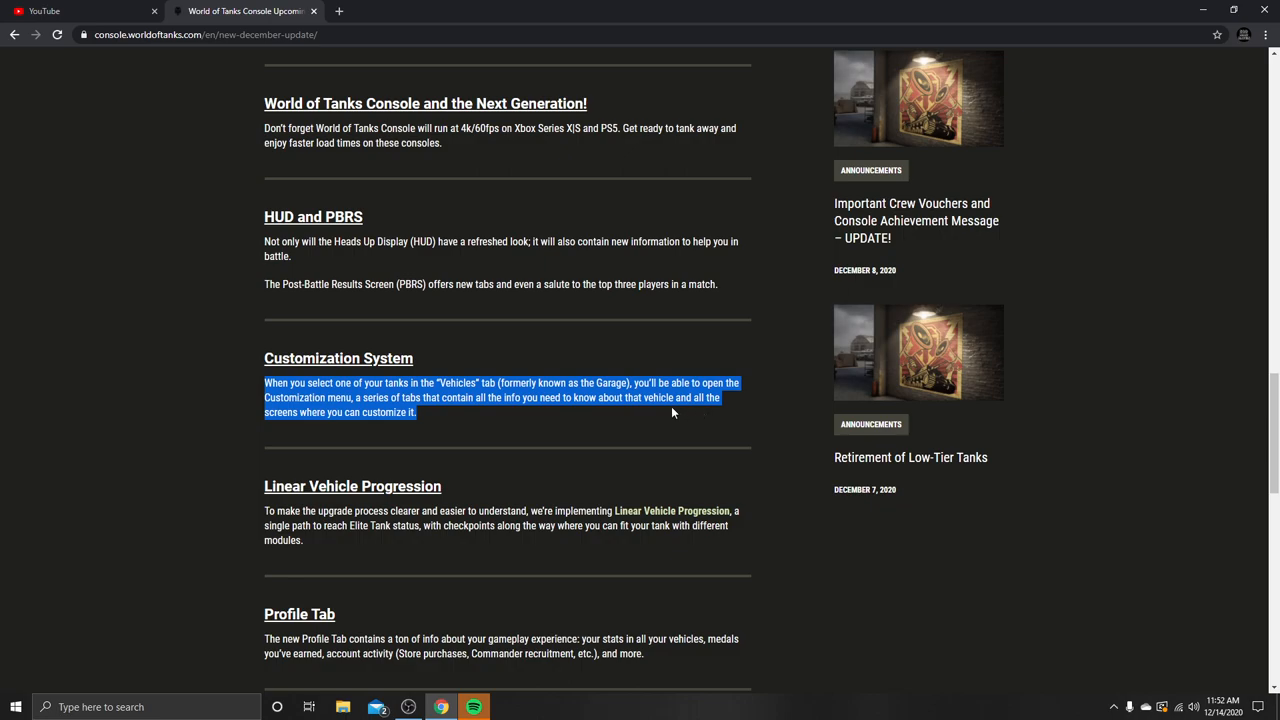
mouse_move(700, 414)
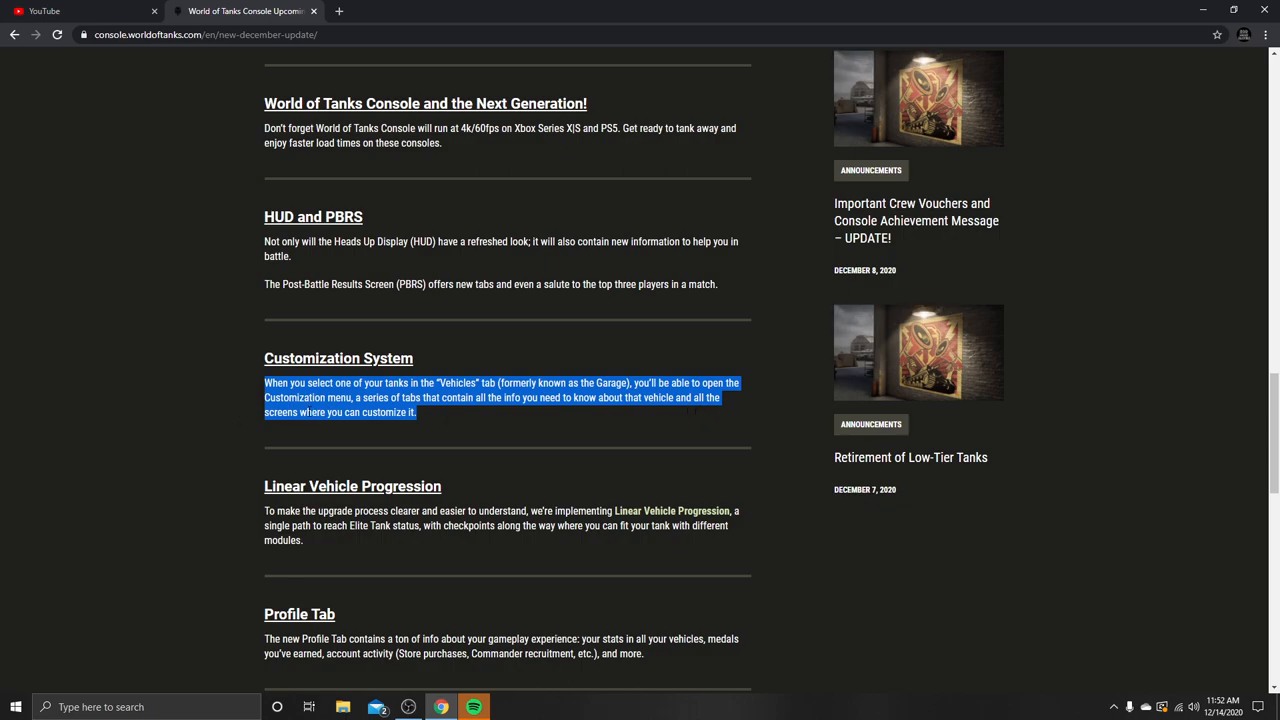
left_click(458, 414)
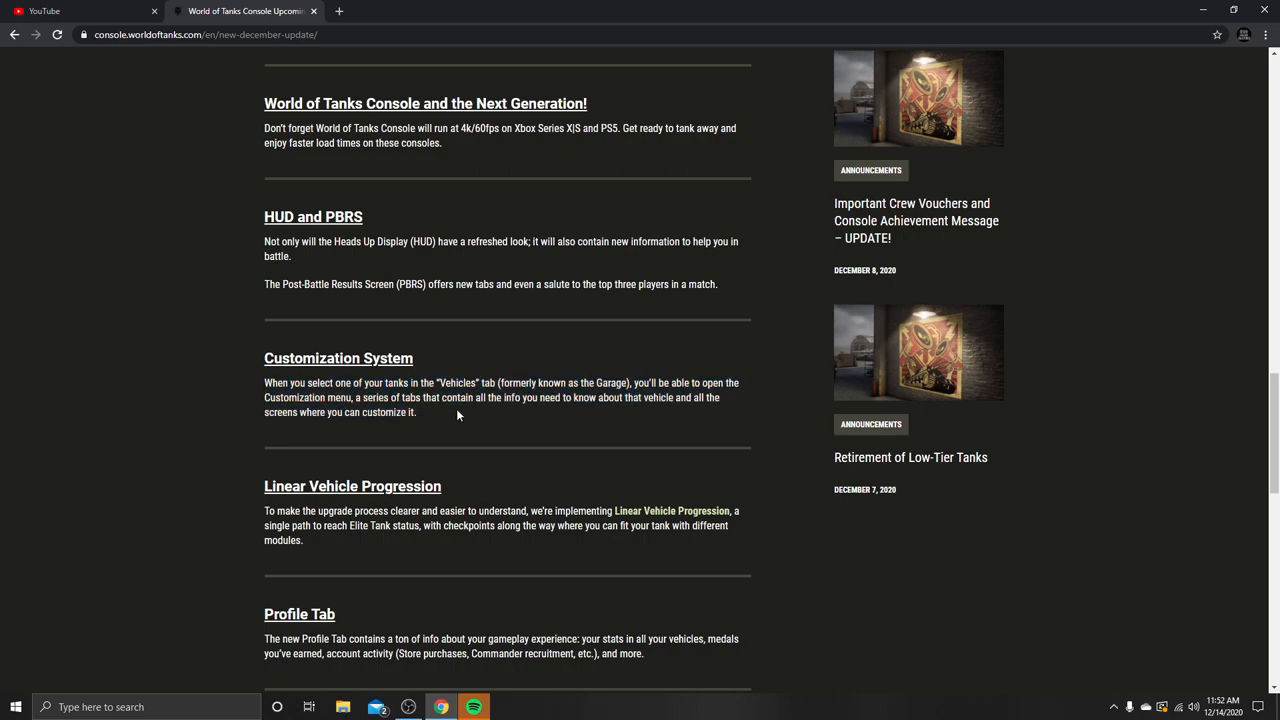
mouse_move(502, 437)
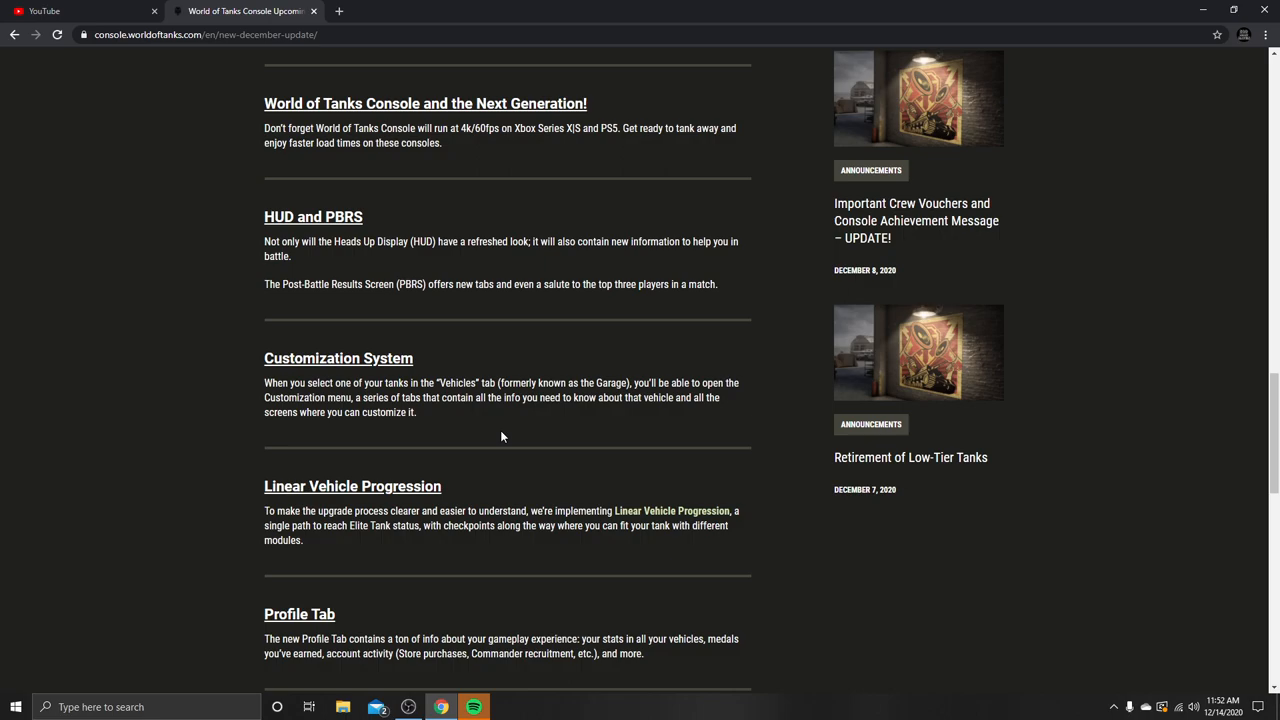
mouse_move(504, 443)
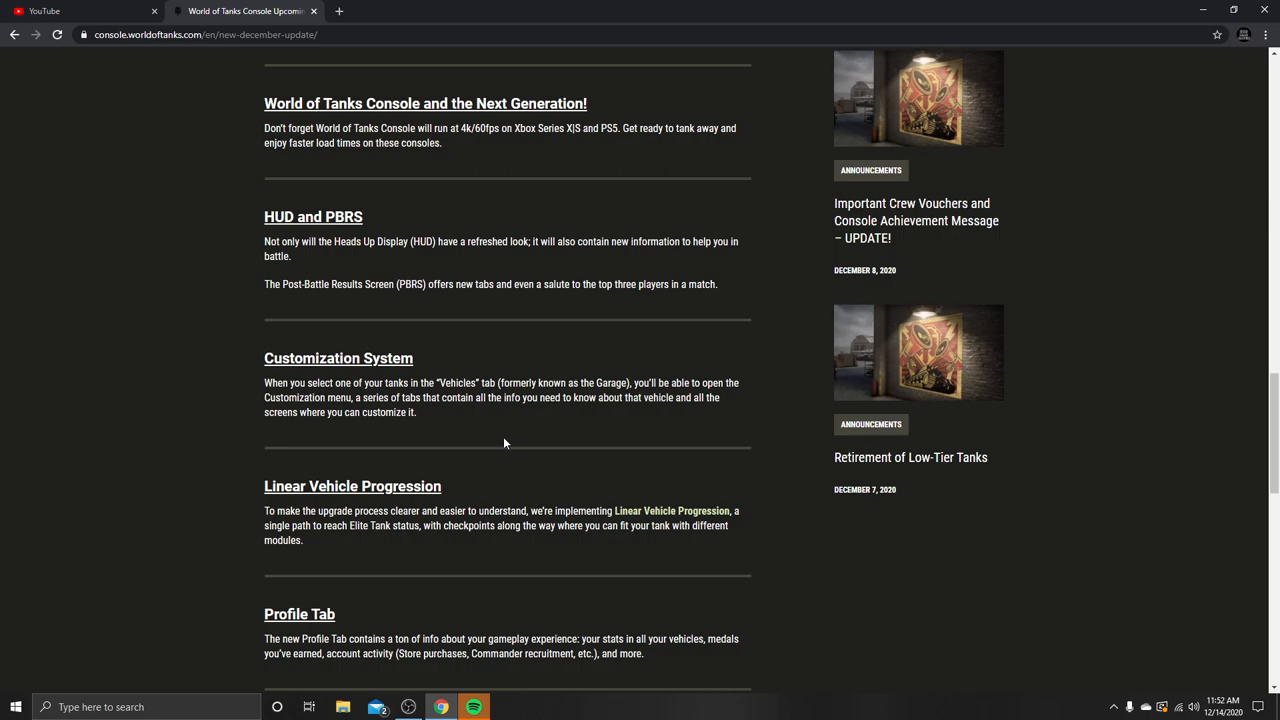
left_click_drag(264, 383, 417, 412)
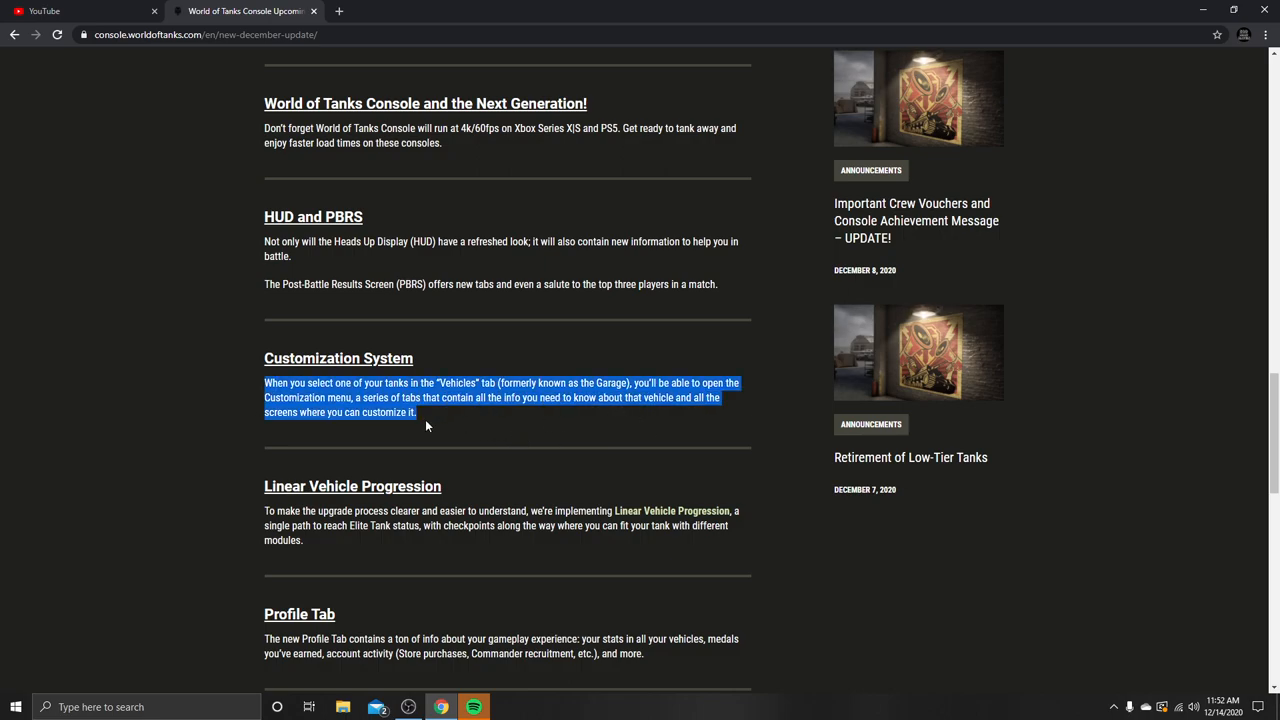
mouse_move(543, 436)
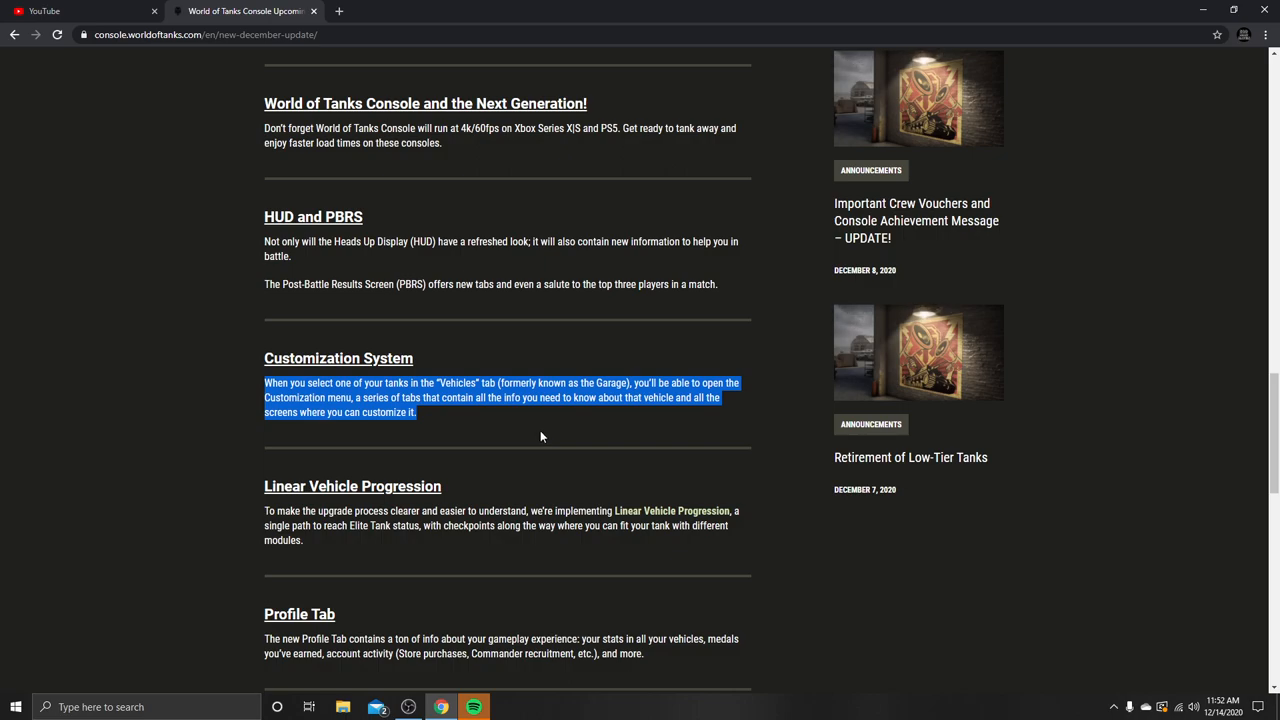
mouse_move(460, 455)
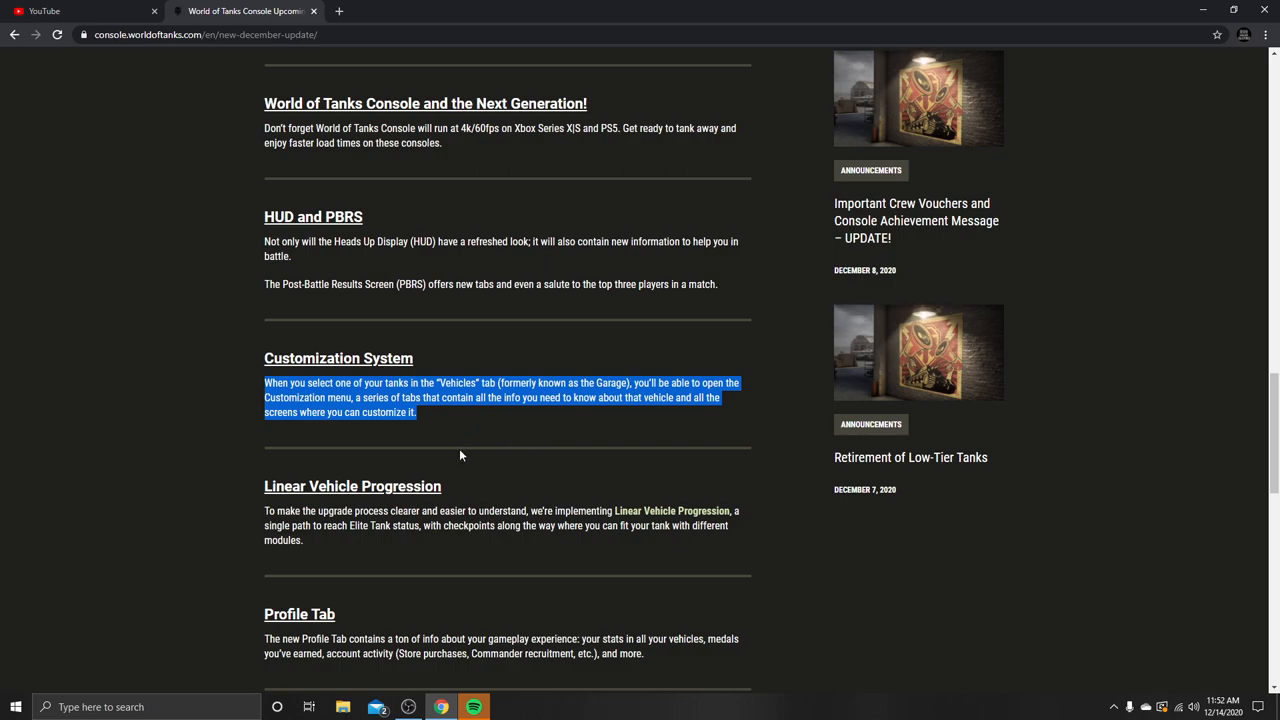
mouse_move(464, 453)
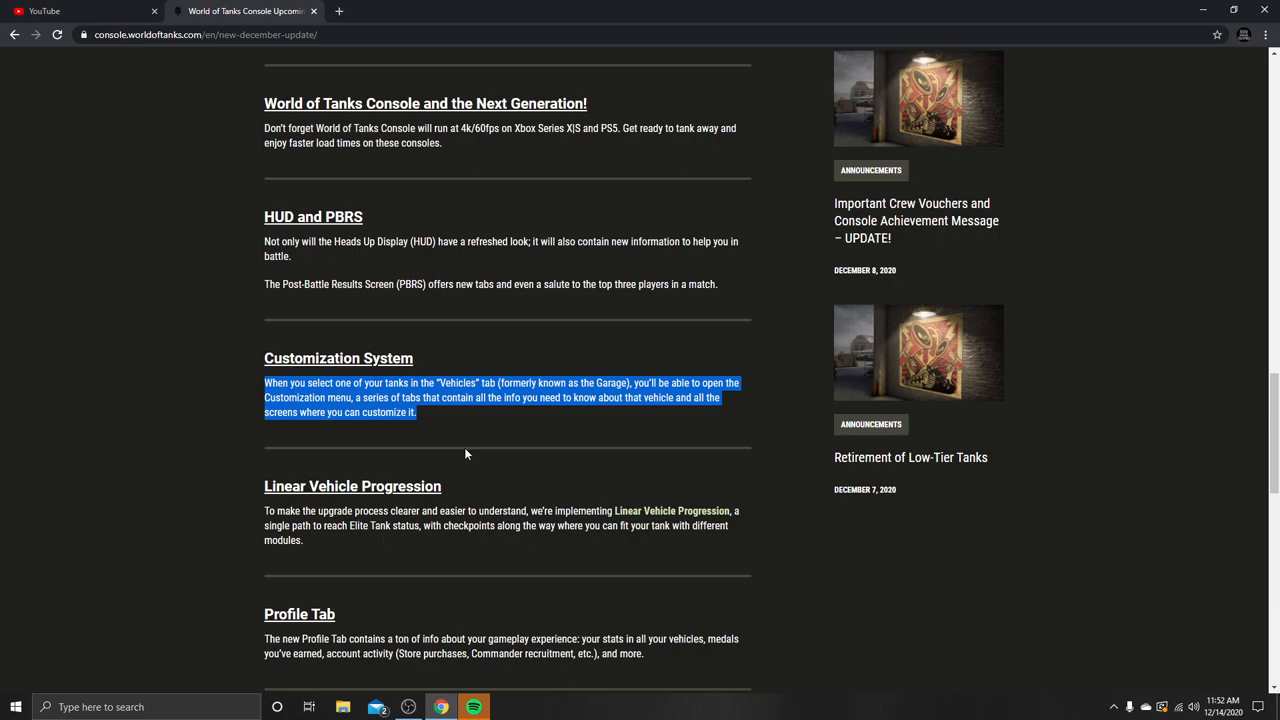
mouse_move(345, 482)
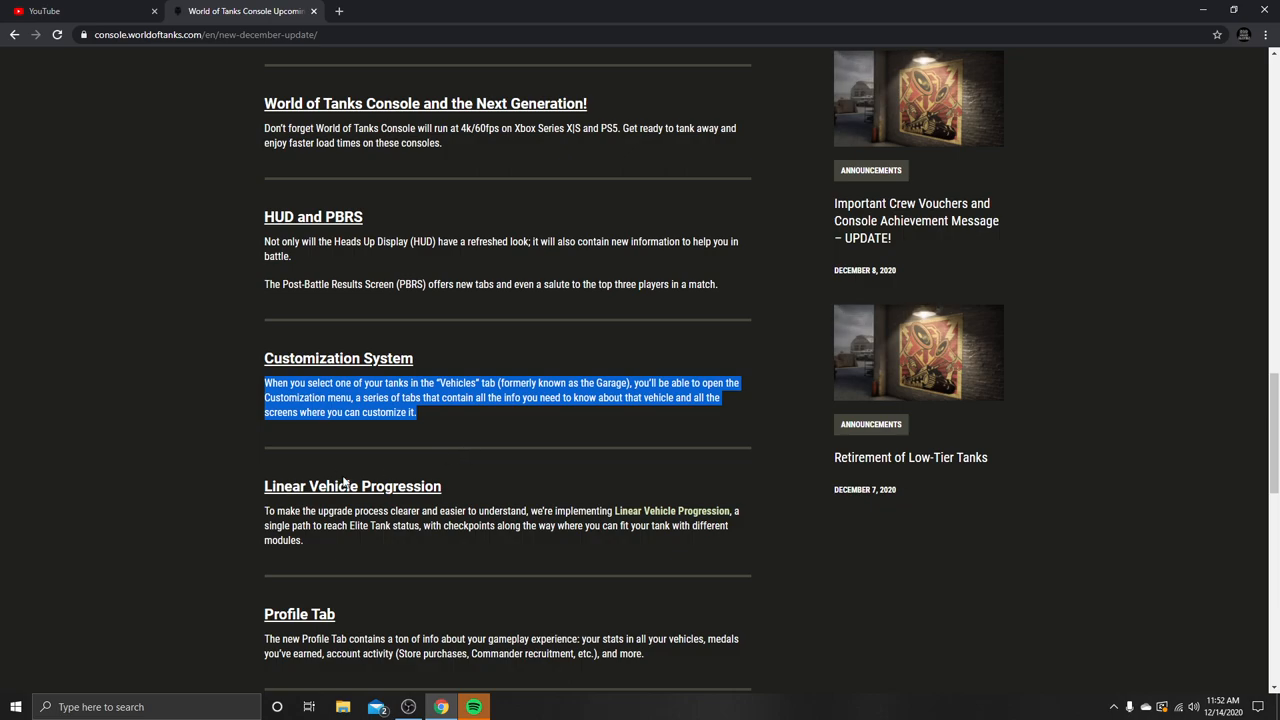
left_click(192, 509)
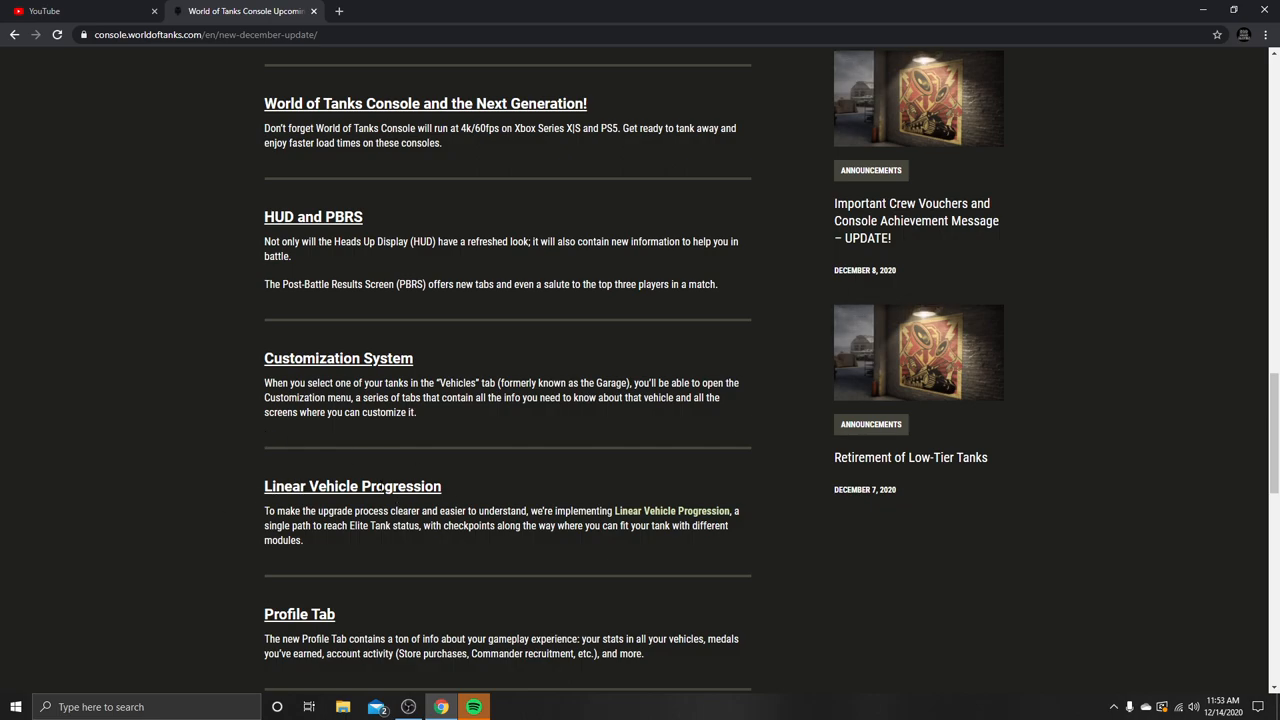
scroll("down", 3)
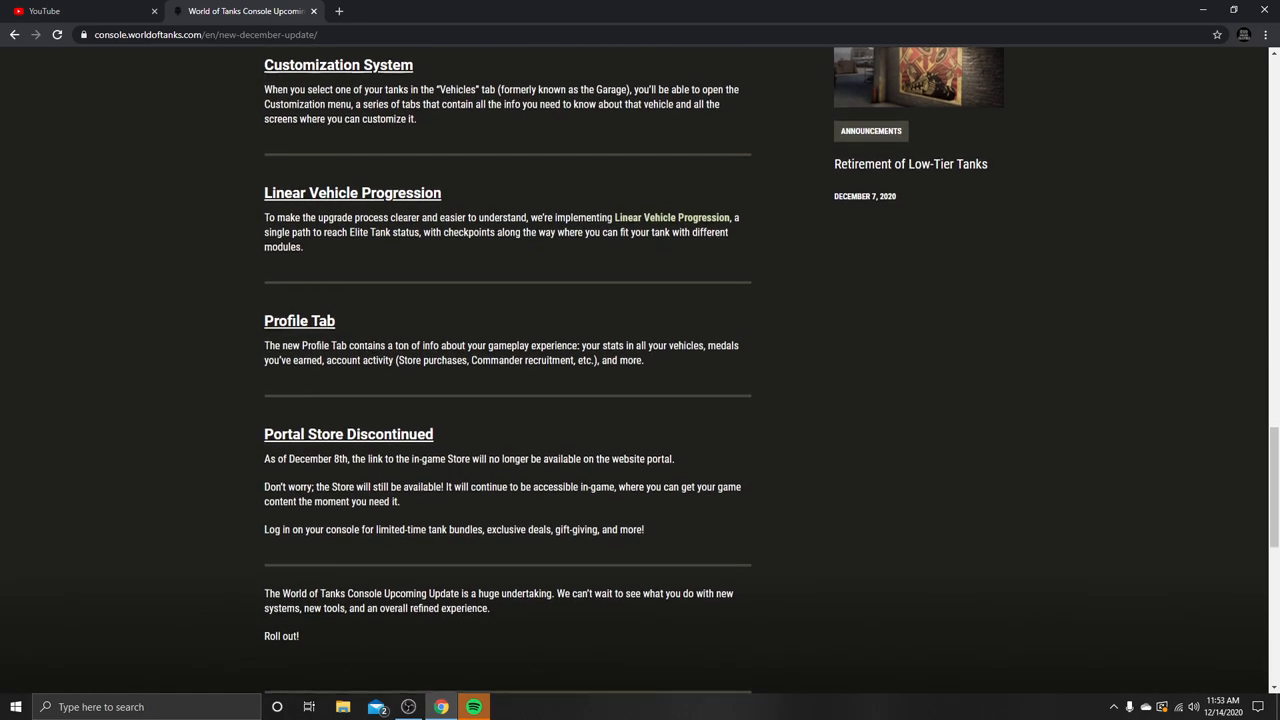
scroll("up", 3)
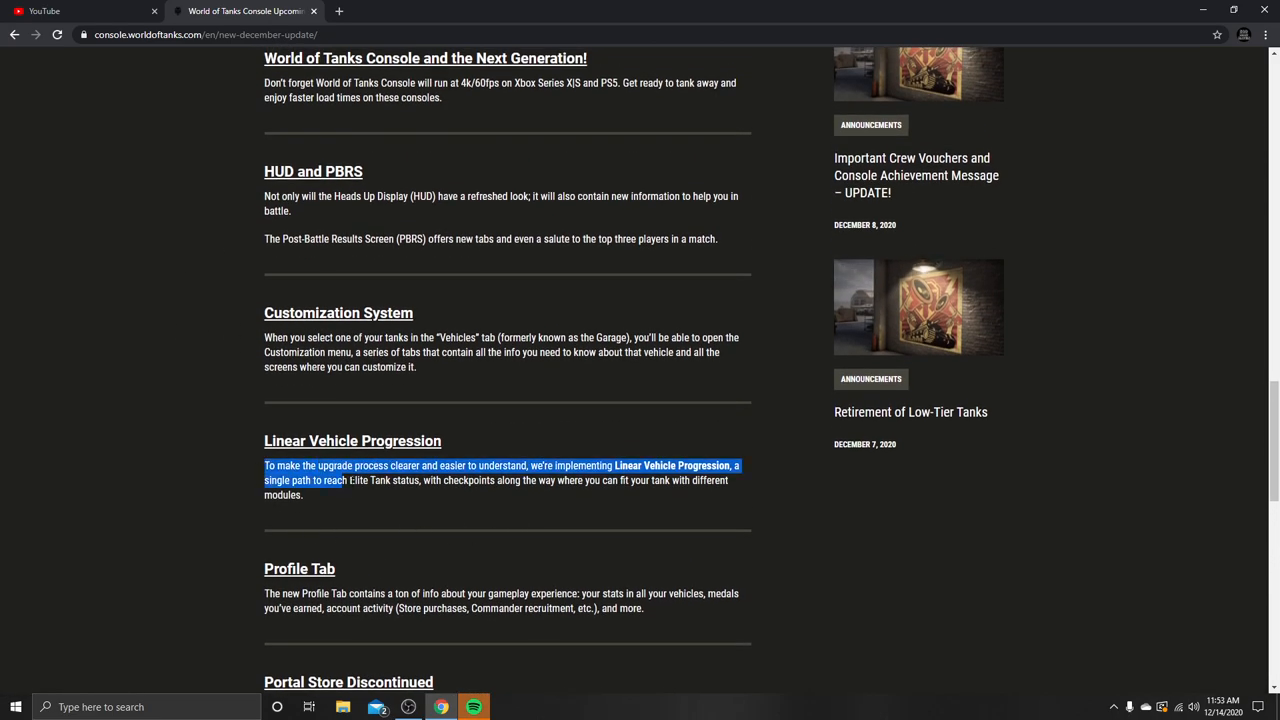
left_click_drag(344, 480, 303, 495)
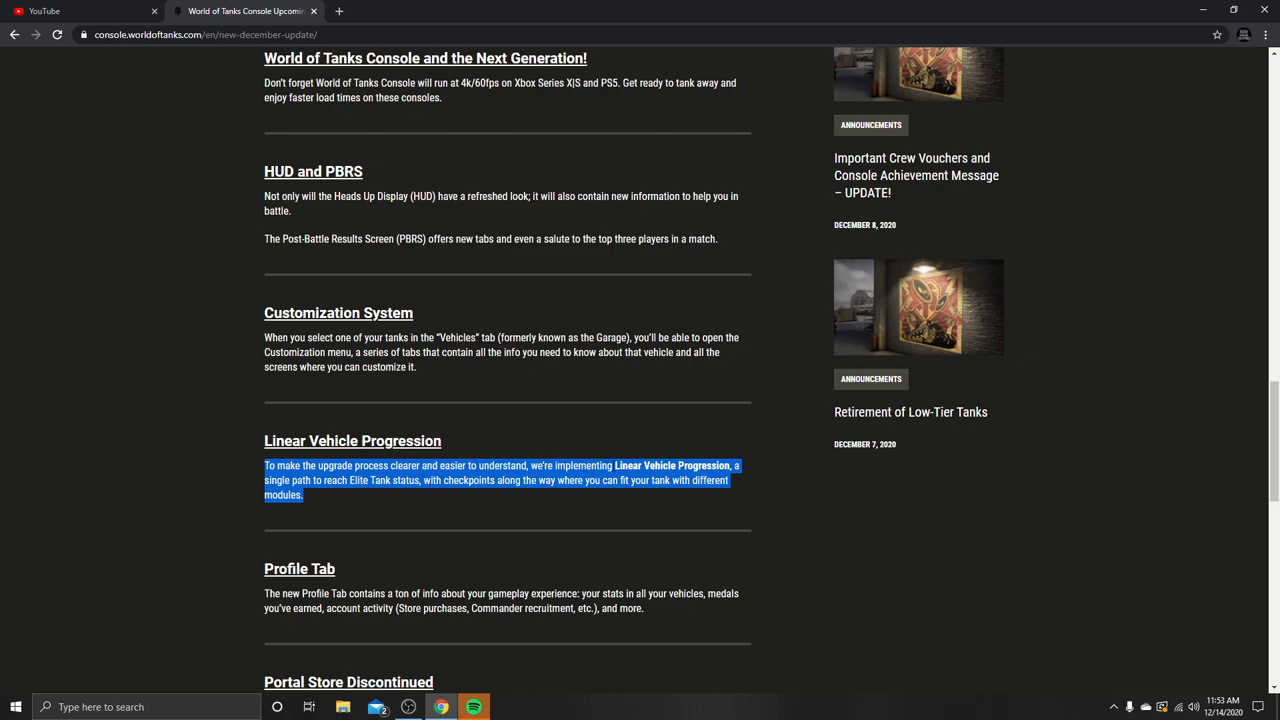
mouse_move(352, 494)
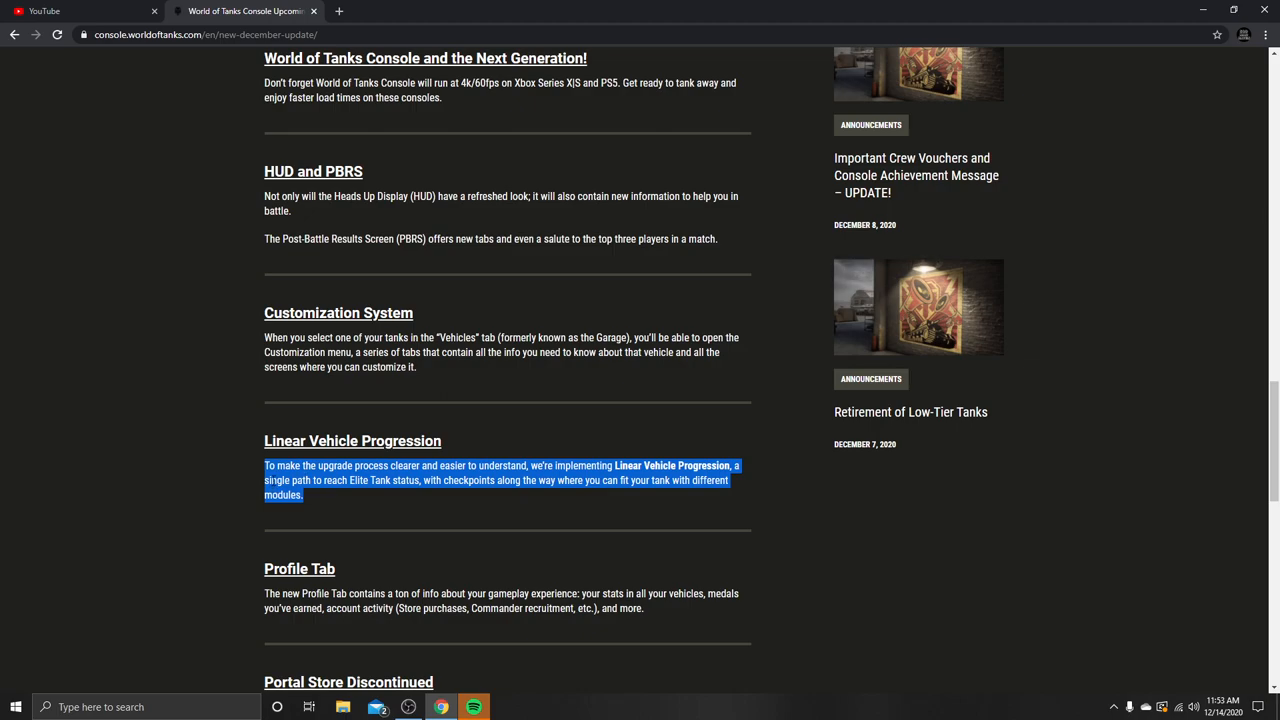
mouse_move(448, 448)
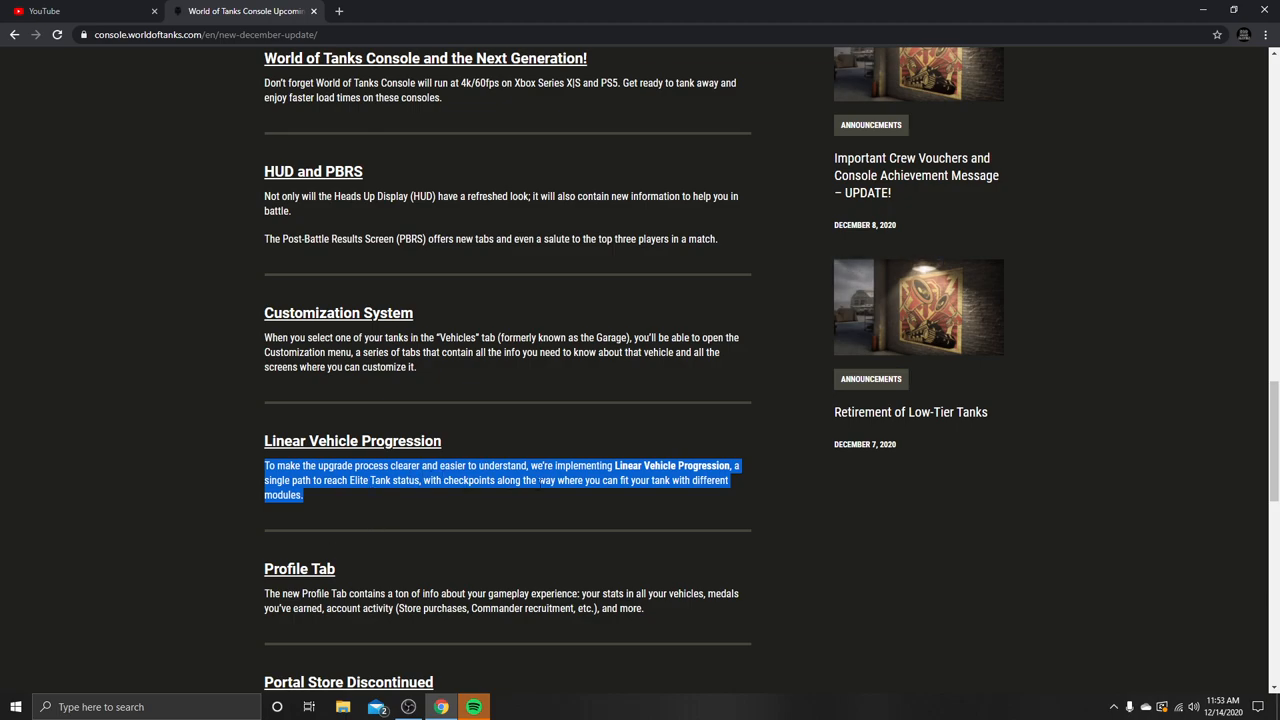
mouse_move(699, 514)
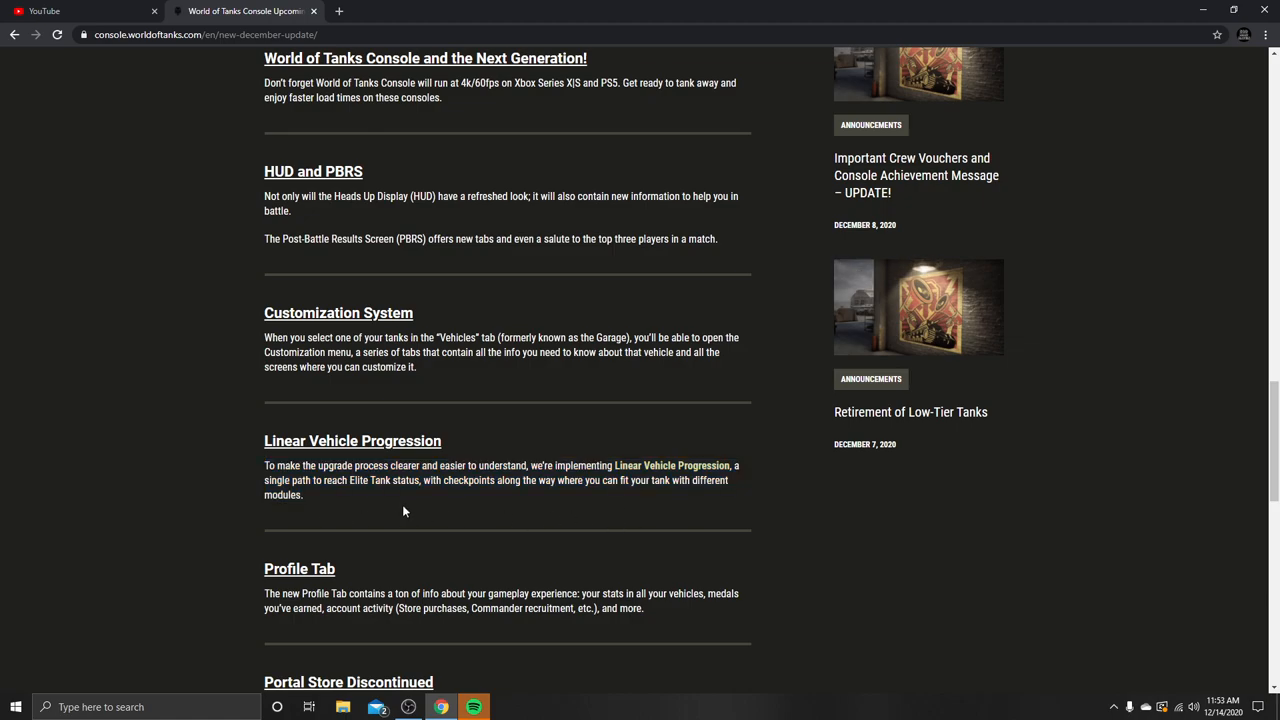
mouse_move(320, 519)
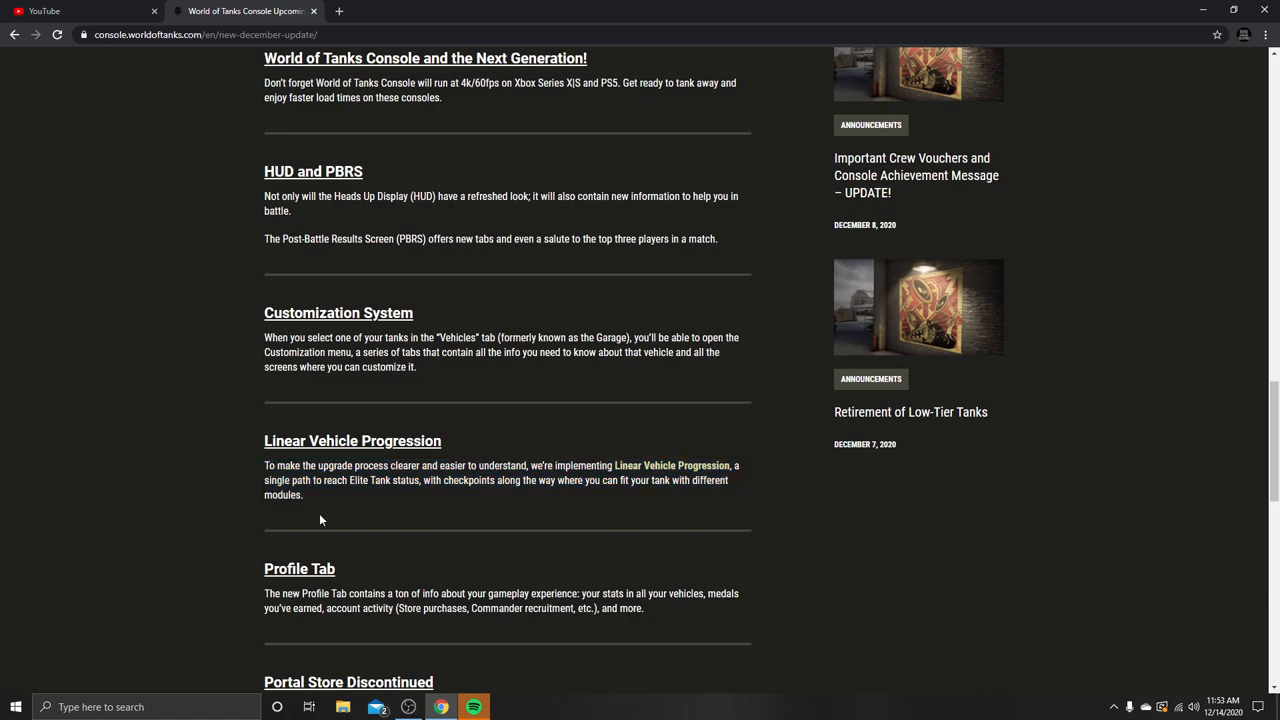
double_click(285, 495)
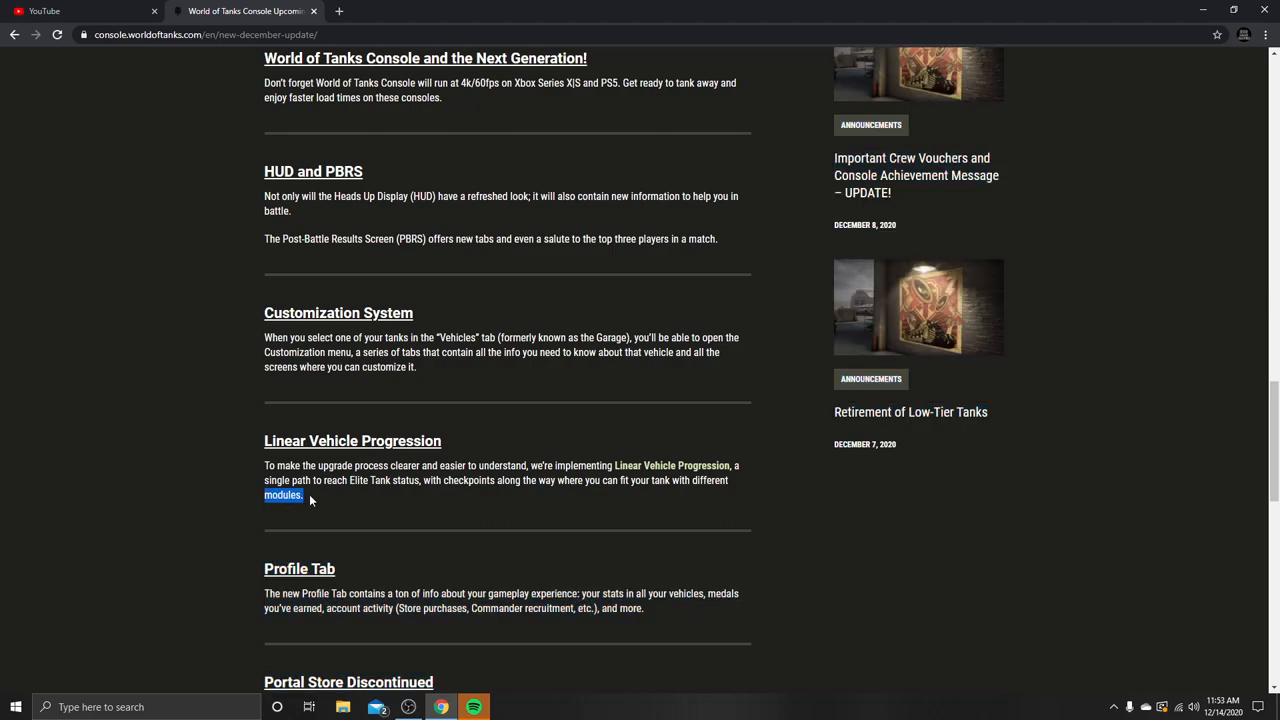
mouse_move(329, 509)
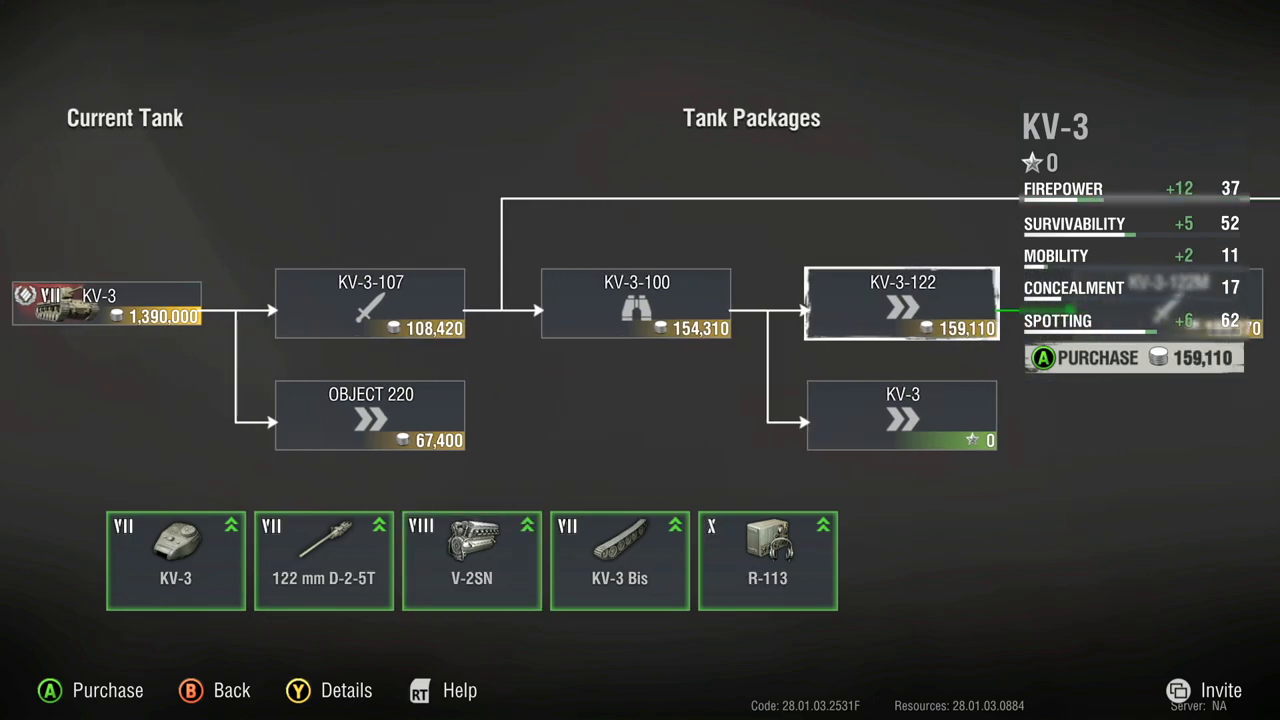
Show the KV-3 Tank Packages tree with its upgrade branches and credit costs.
left_click(346, 690)
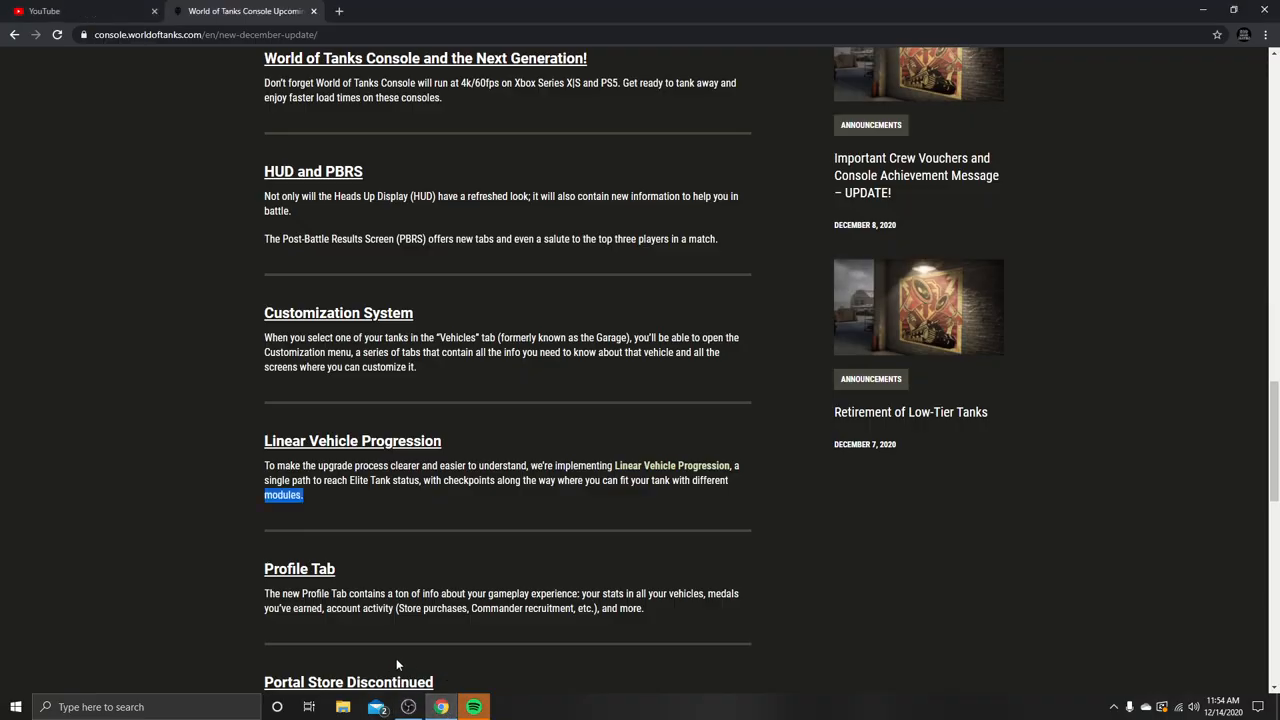
Scroll to the article's end, highlighting the Profile Tab and Portal Store Discontinued paragraphs.
scroll("down", 3)
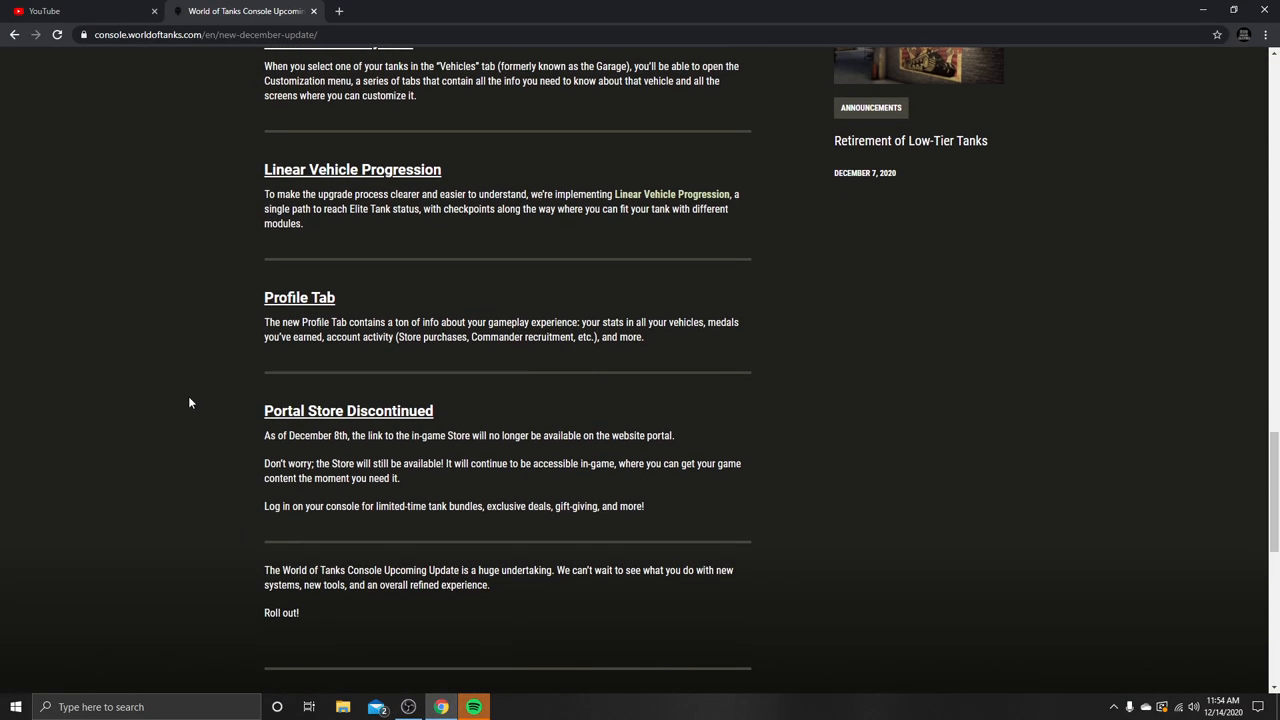
left_click_drag(264, 297, 618, 322)
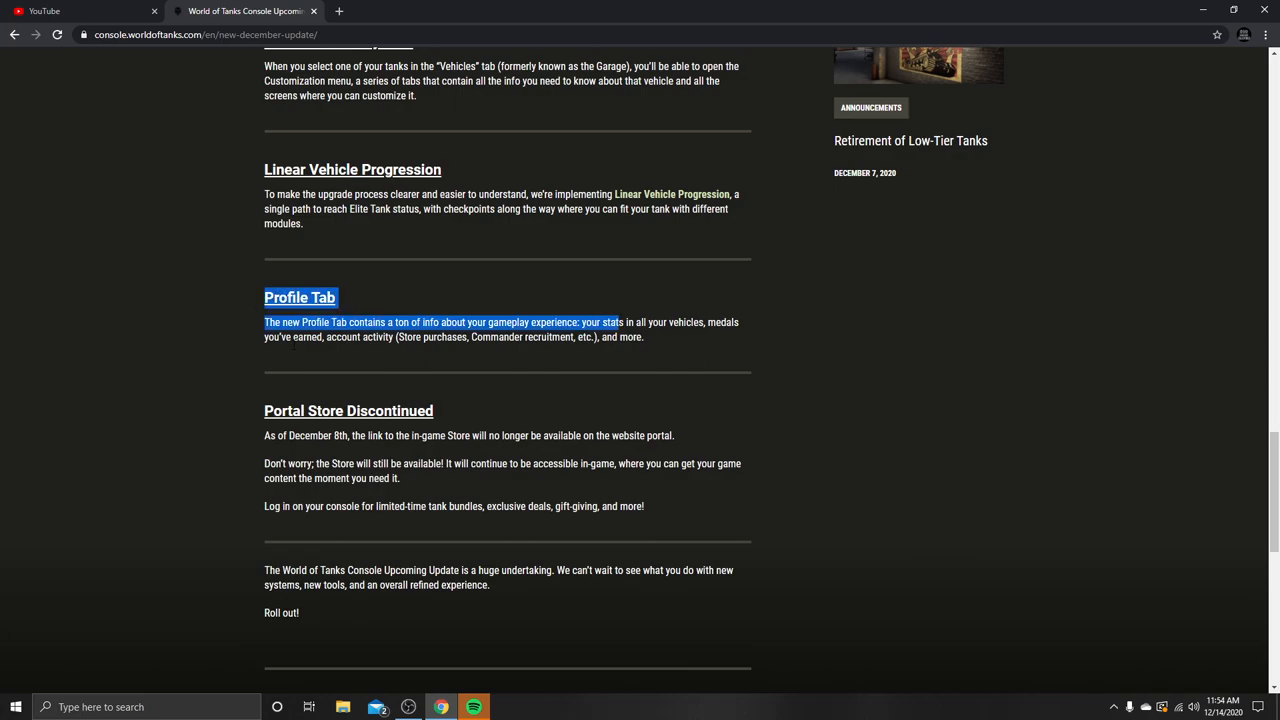
left_click(242, 323)
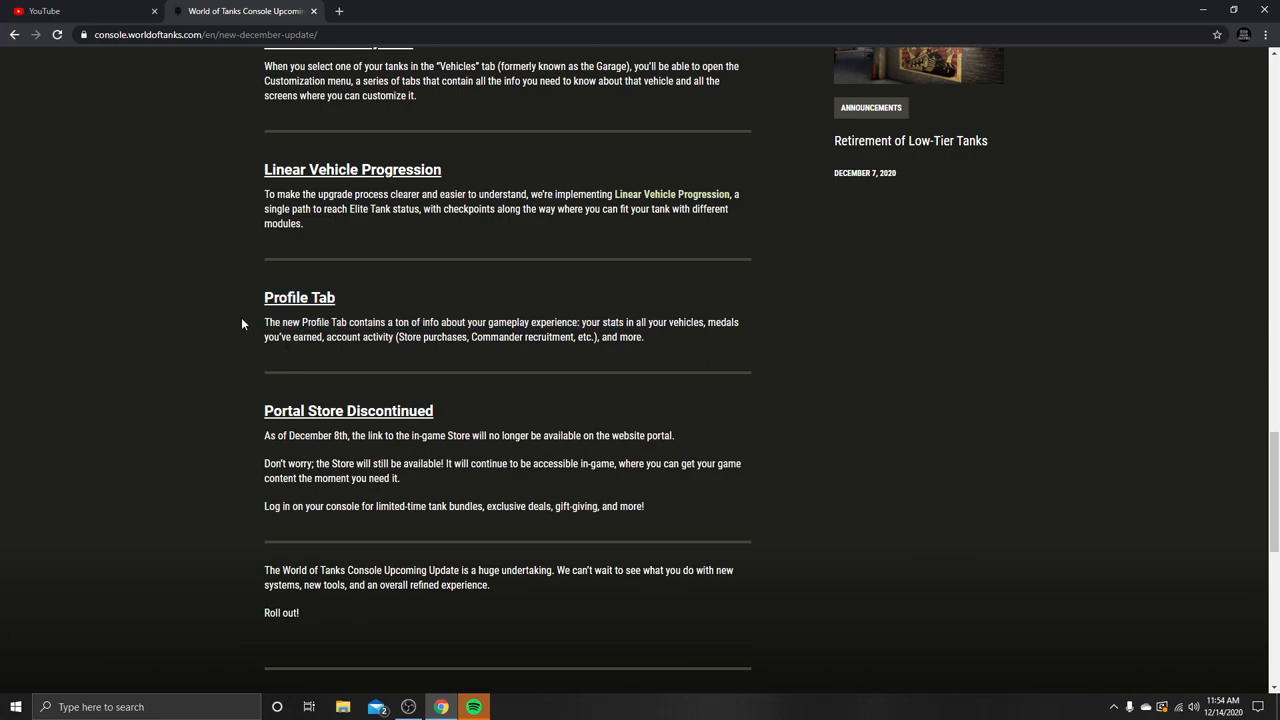
left_click_drag(264, 410, 298, 613)
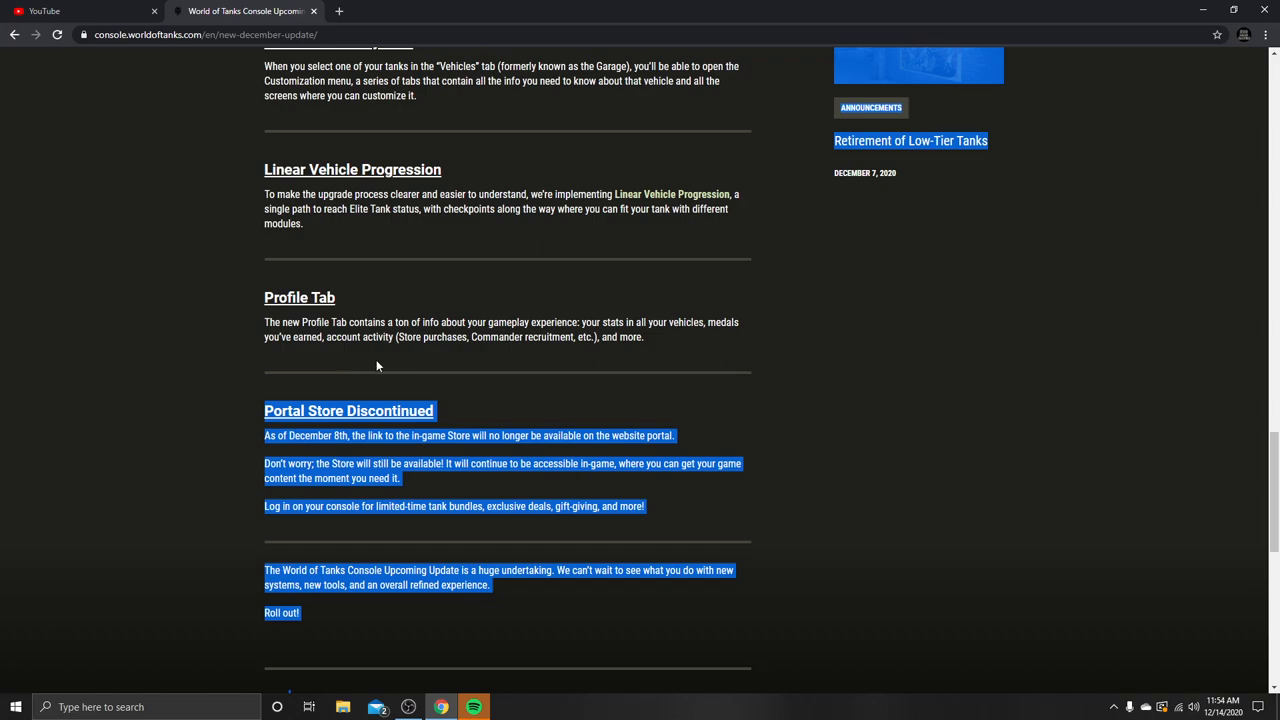
left_click(378, 366)
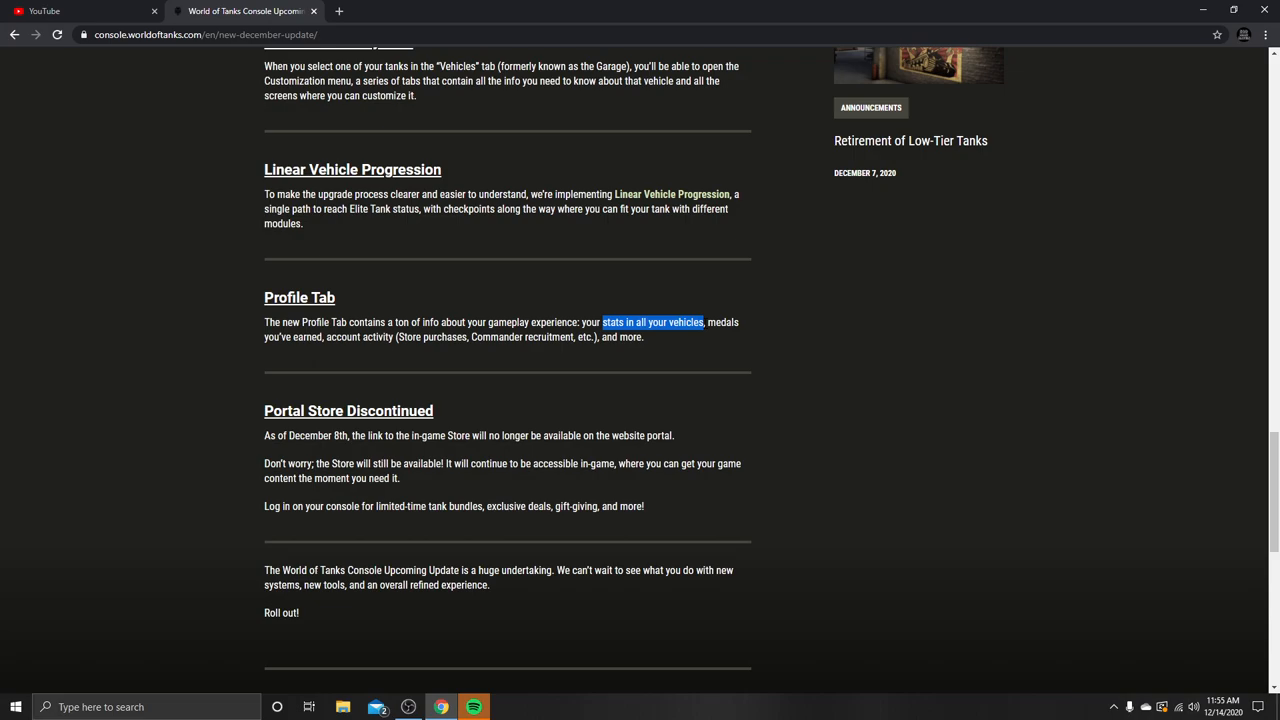
left_click(679, 351)
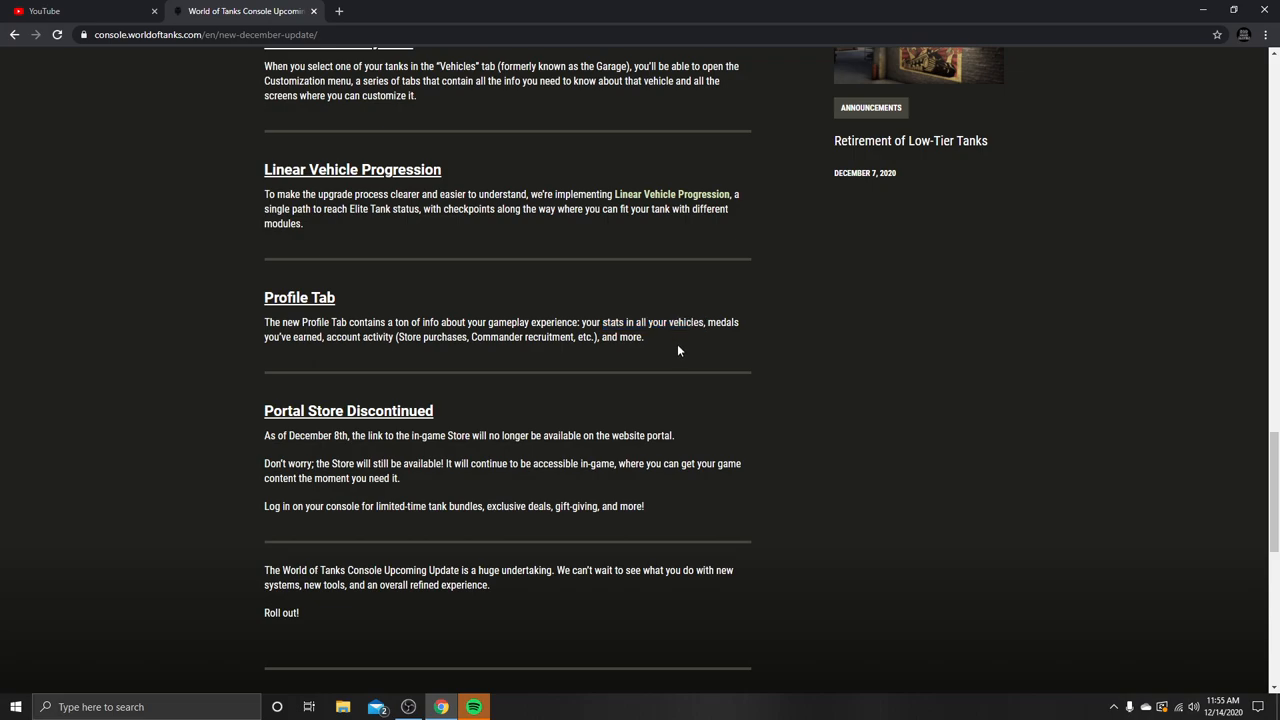
mouse_move(865, 341)
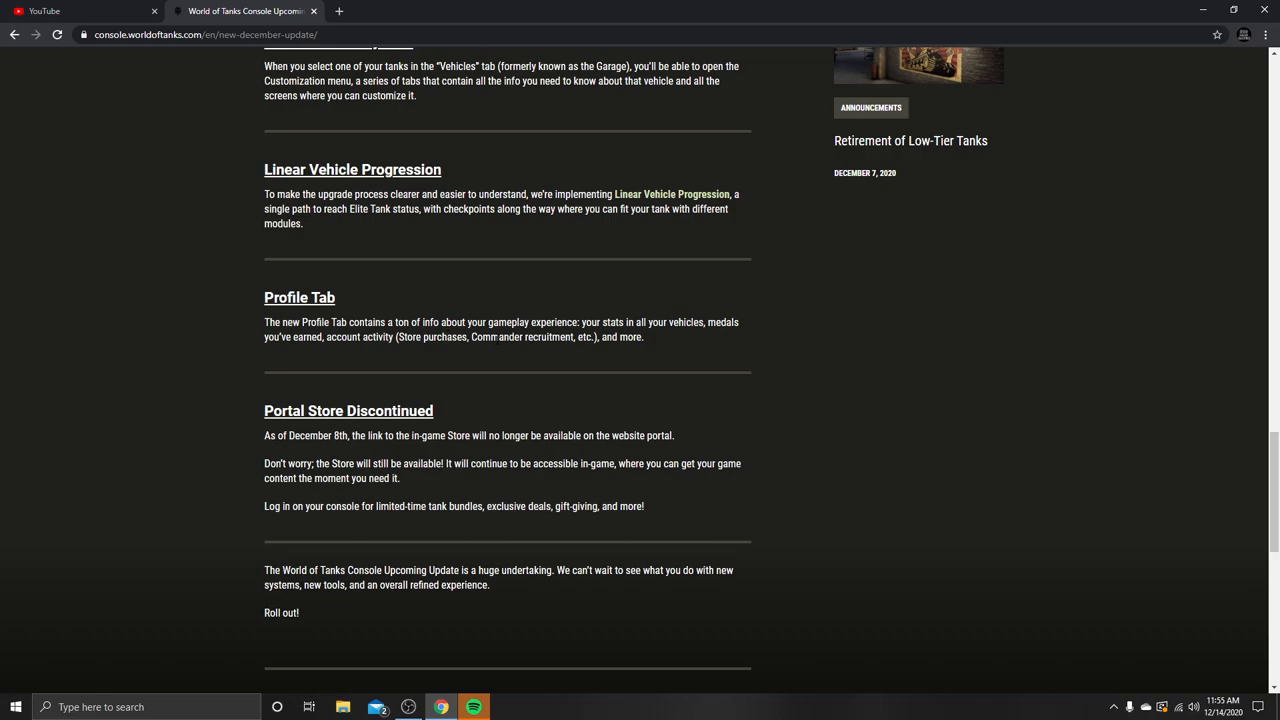
mouse_move(600, 358)
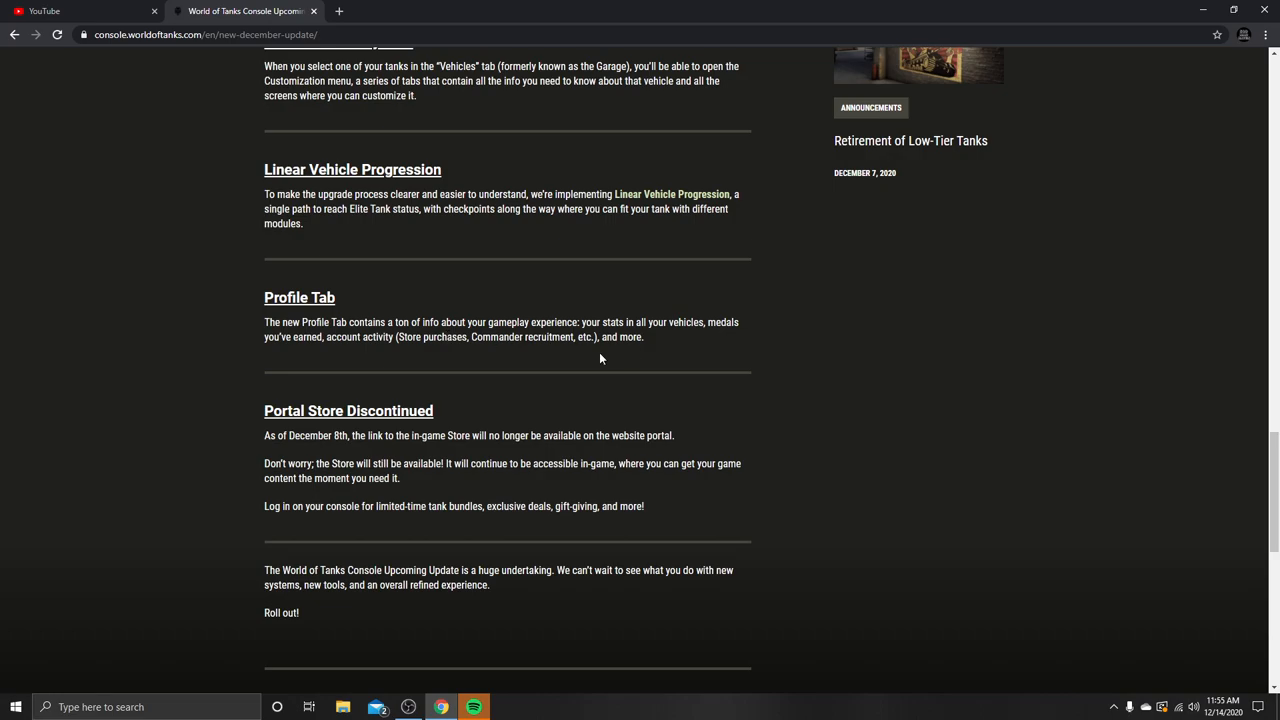
scroll("down", 3)
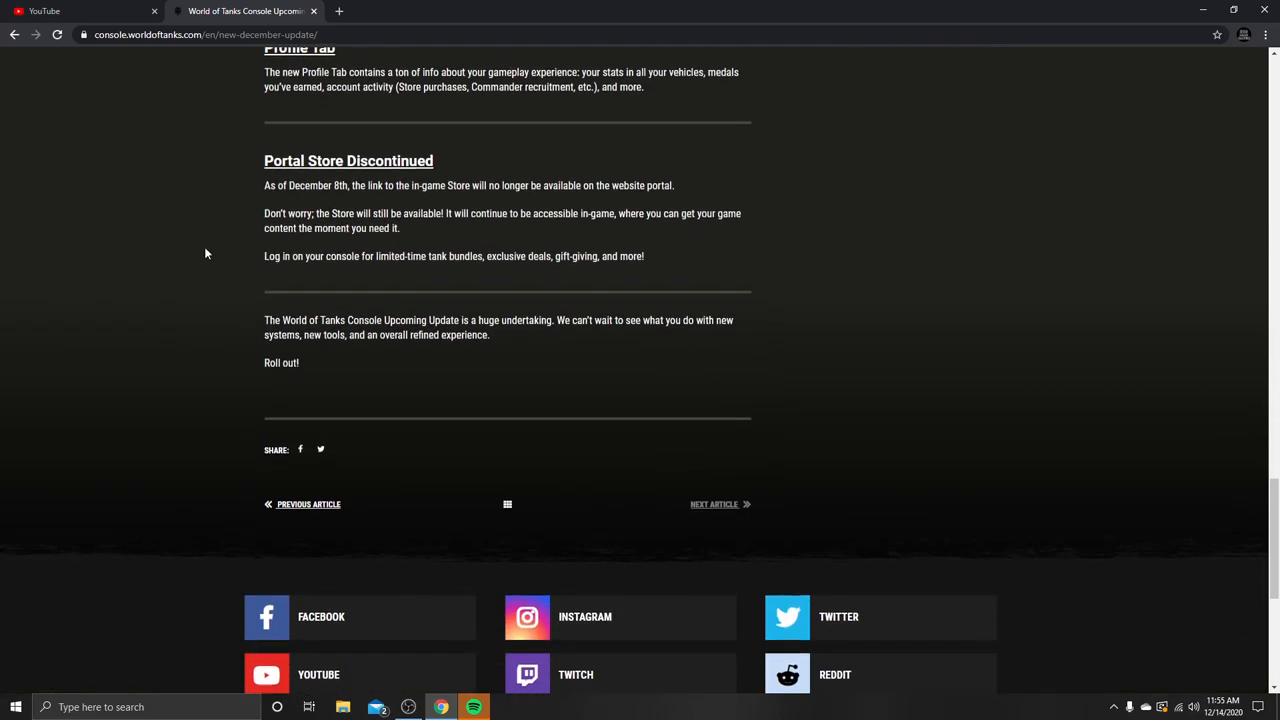
scroll("up", 3)
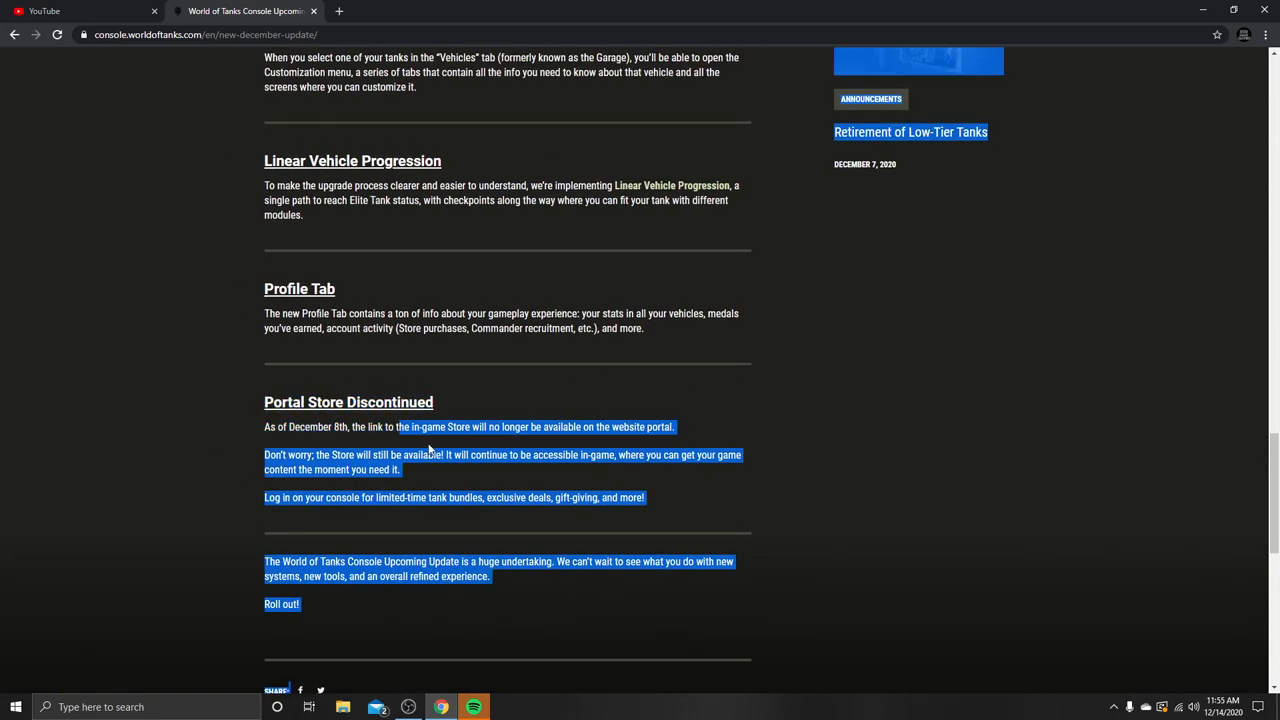
left_click(450, 430)
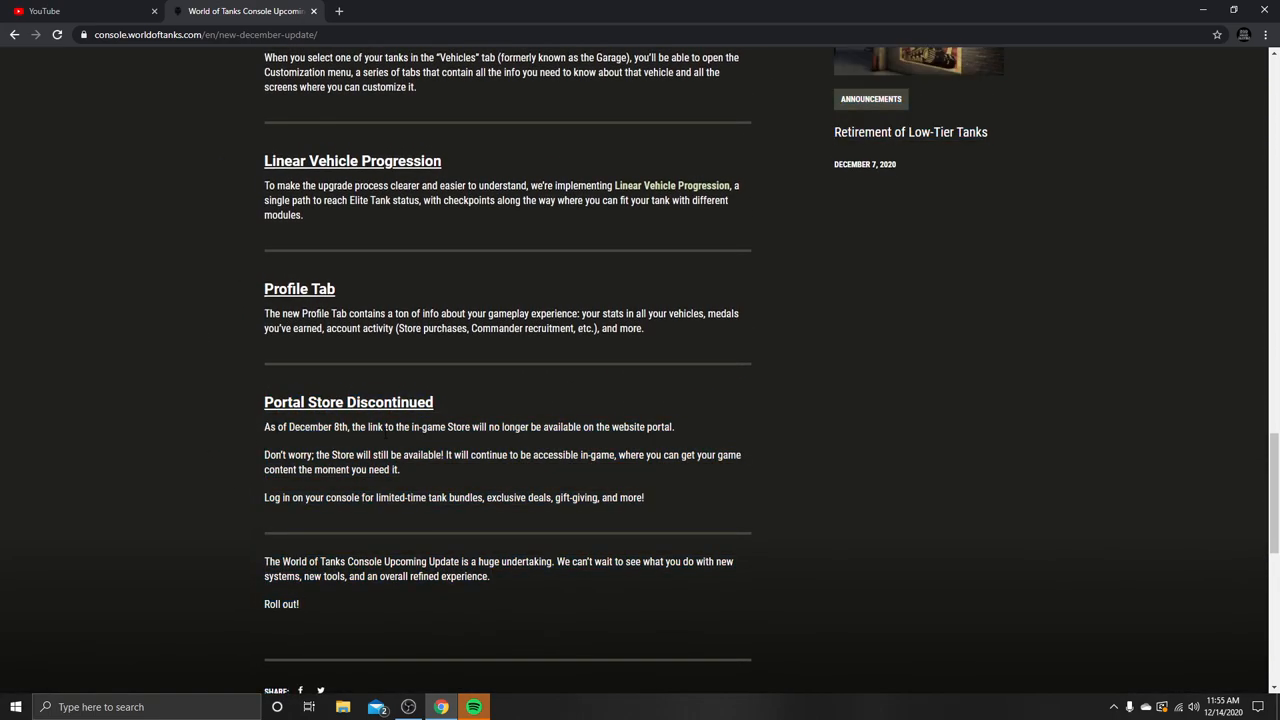
left_click_drag(383, 427, 610, 427)
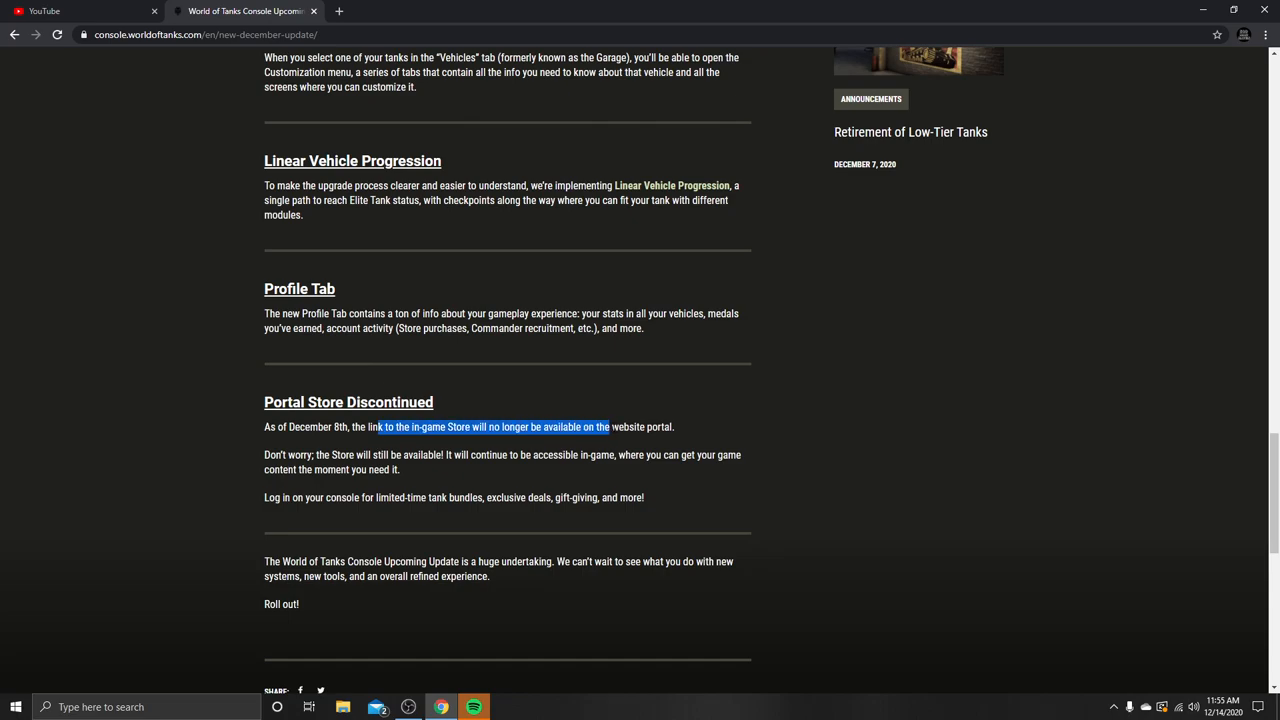
left_click(696, 434)
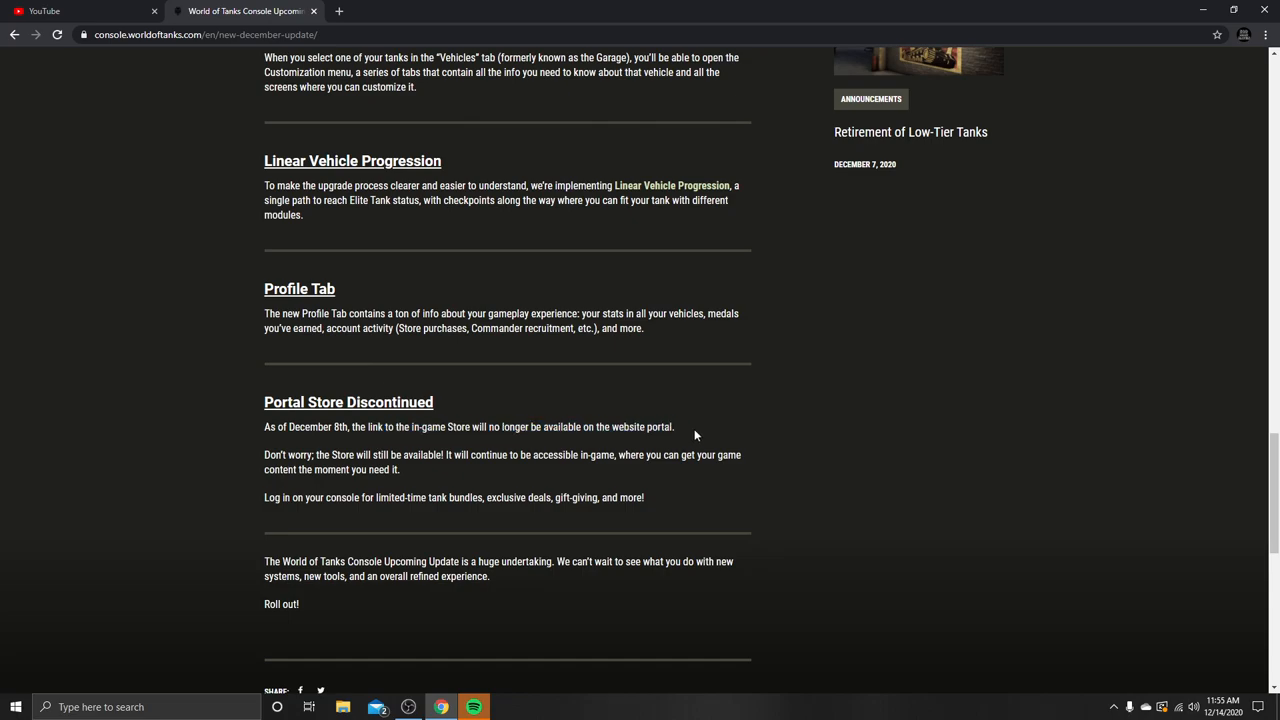
mouse_move(690, 447)
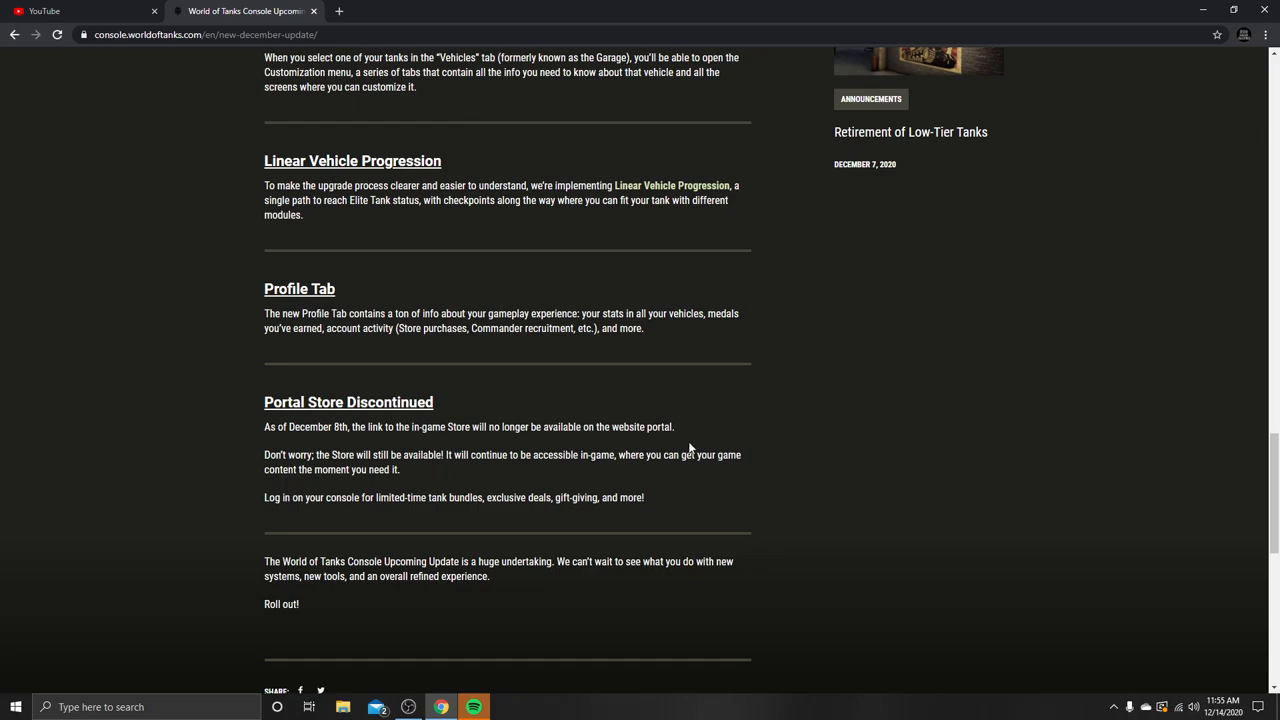
left_click_drag(448, 427, 674, 427)
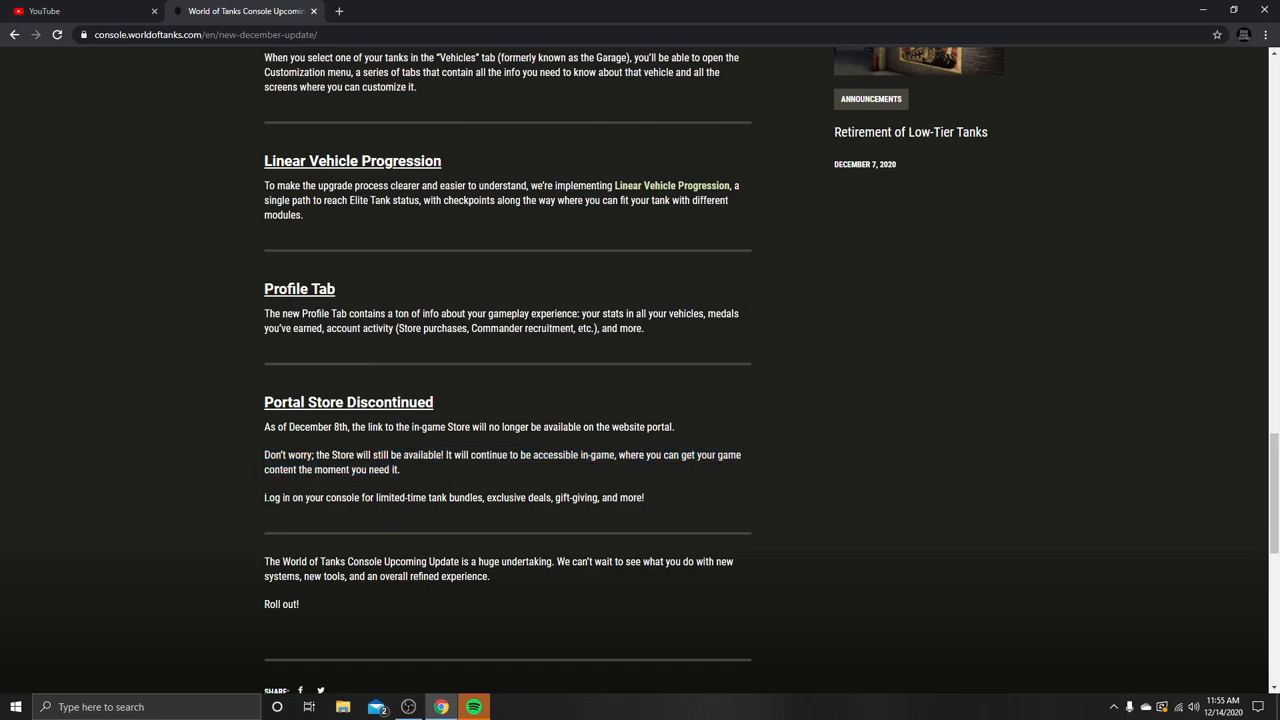
left_click_drag(264, 497, 595, 497)
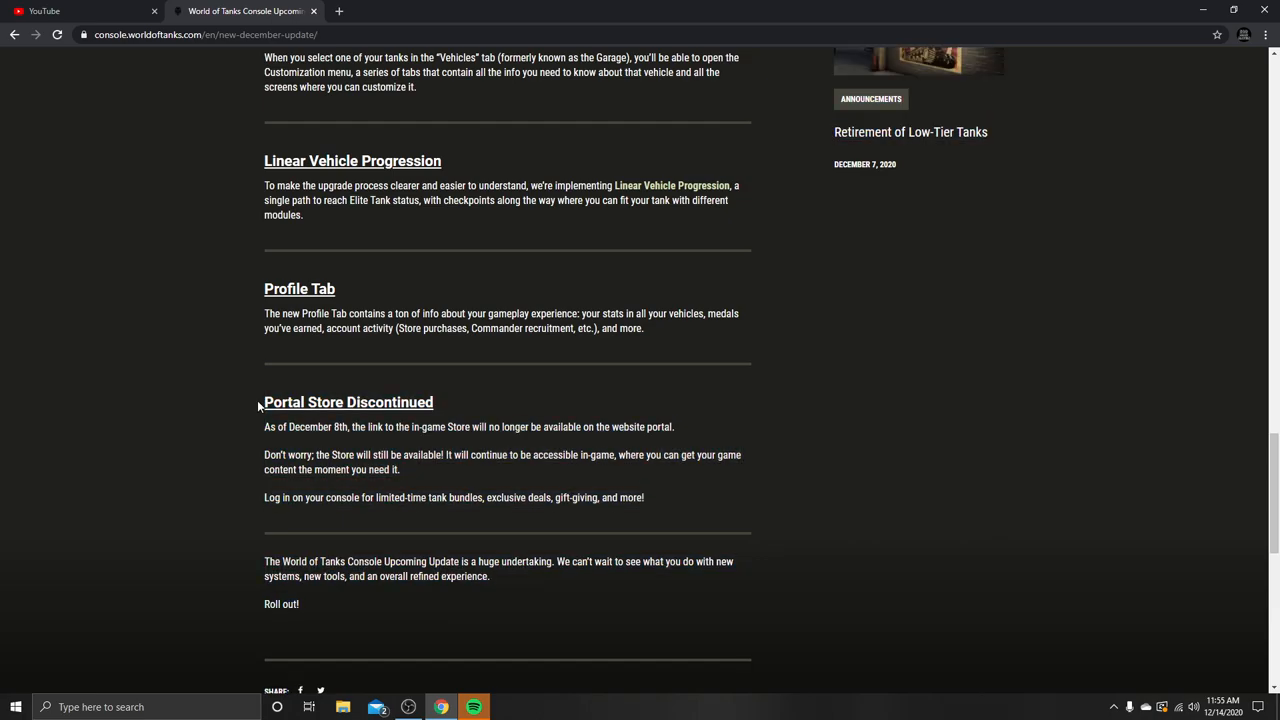
mouse_move(640, 519)
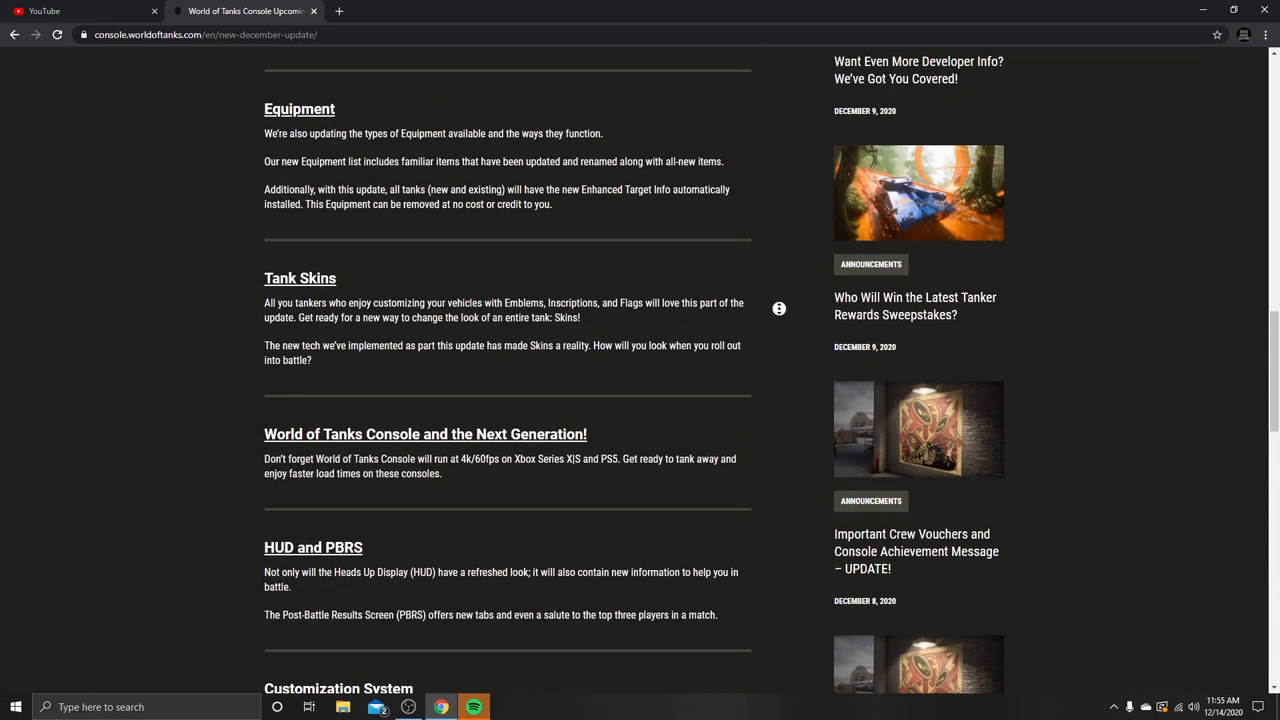
scroll("up", 3)
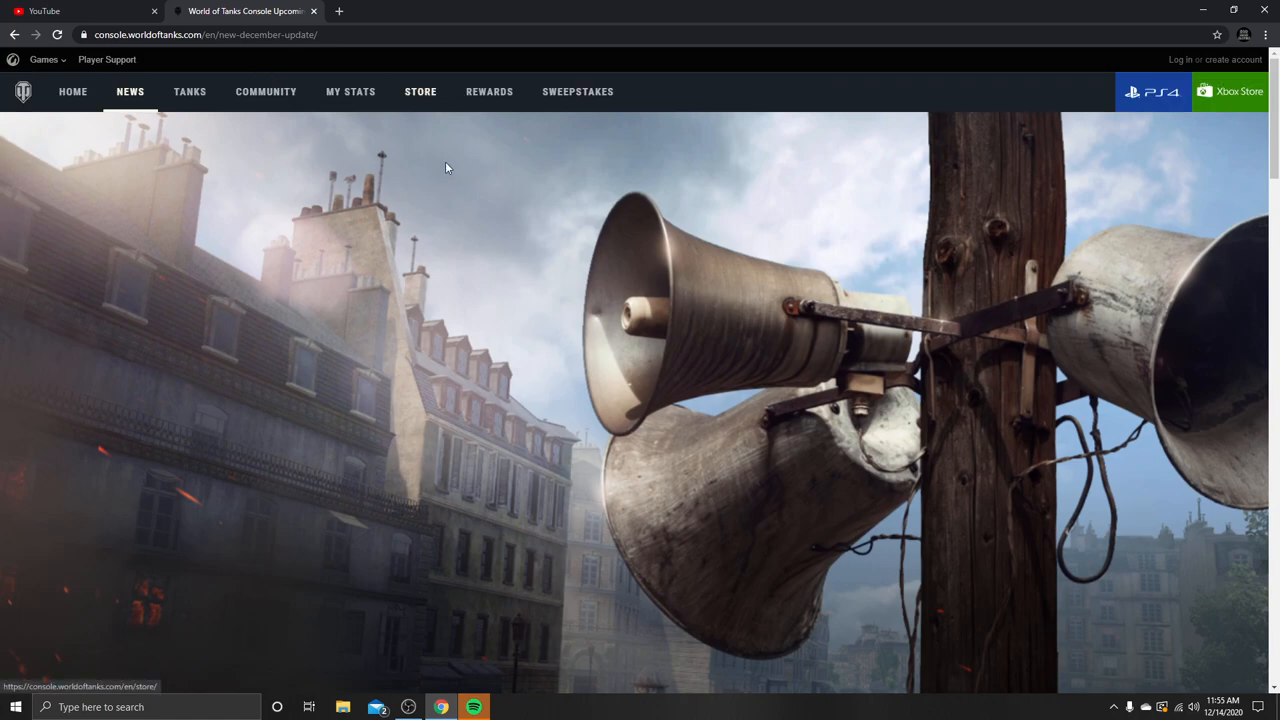
left_click(420, 91)
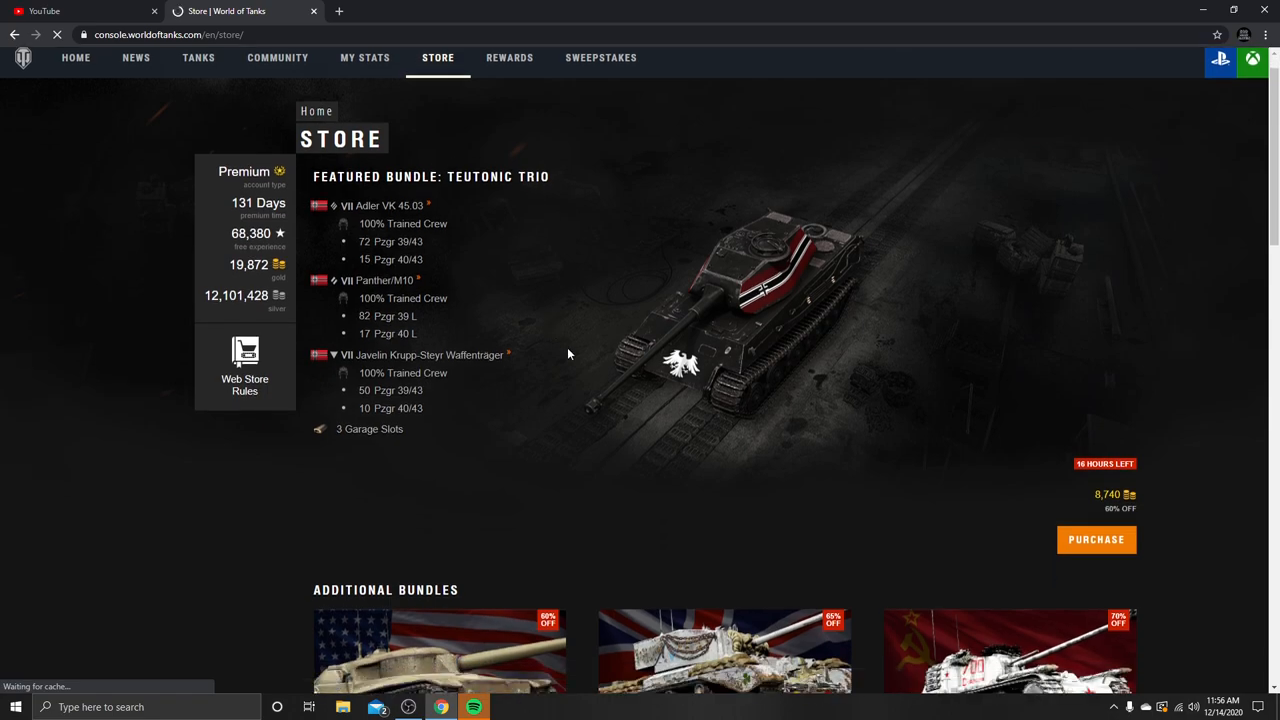
scroll("down", 3)
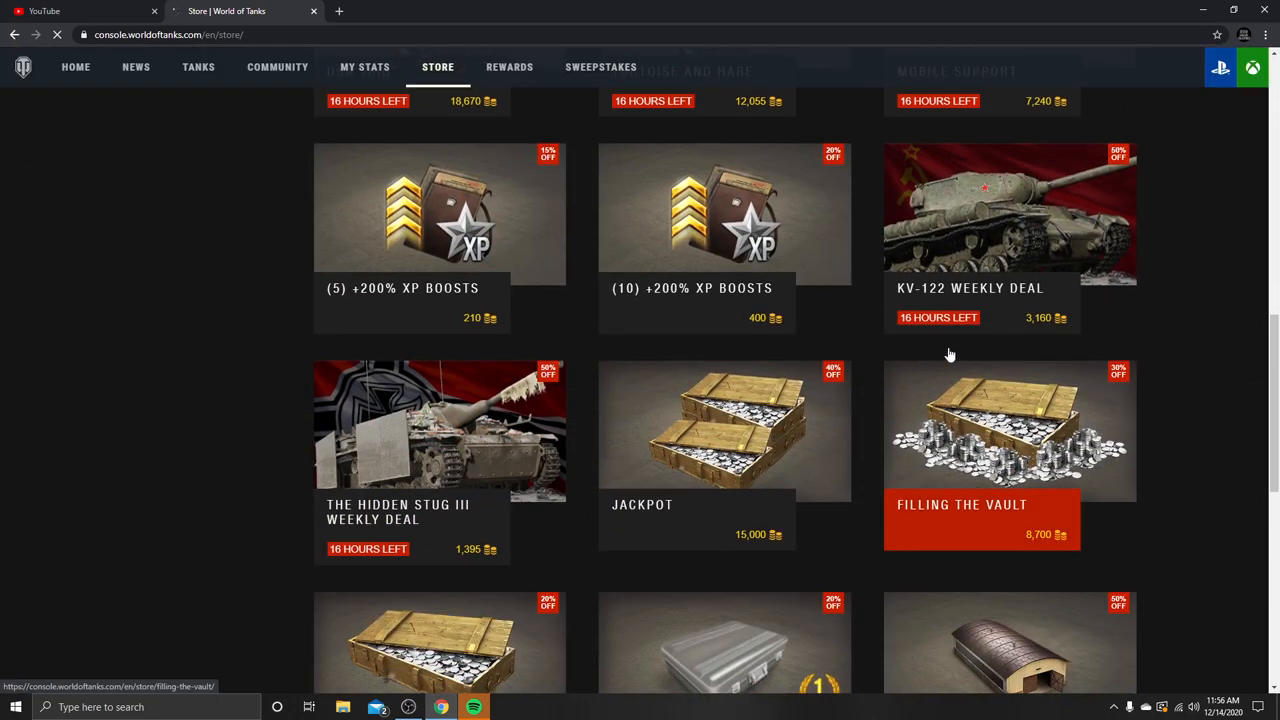
left_click(1009, 212)
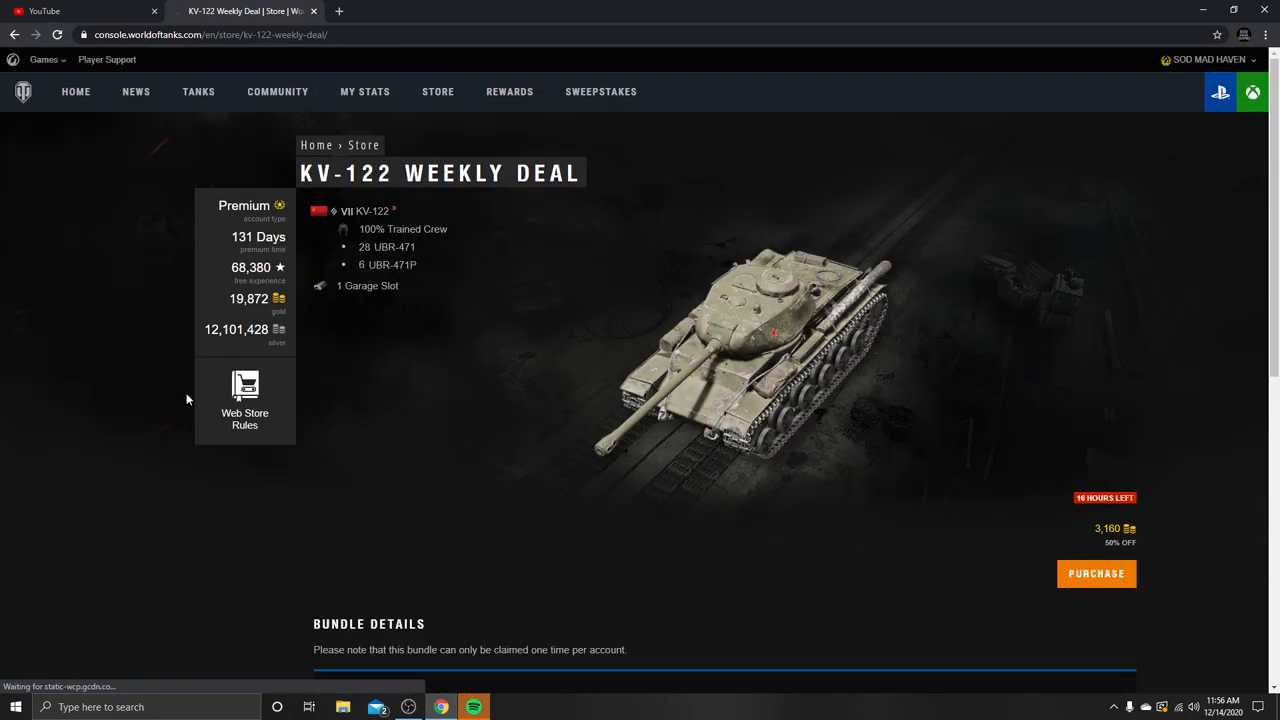
left_click(1096, 573)
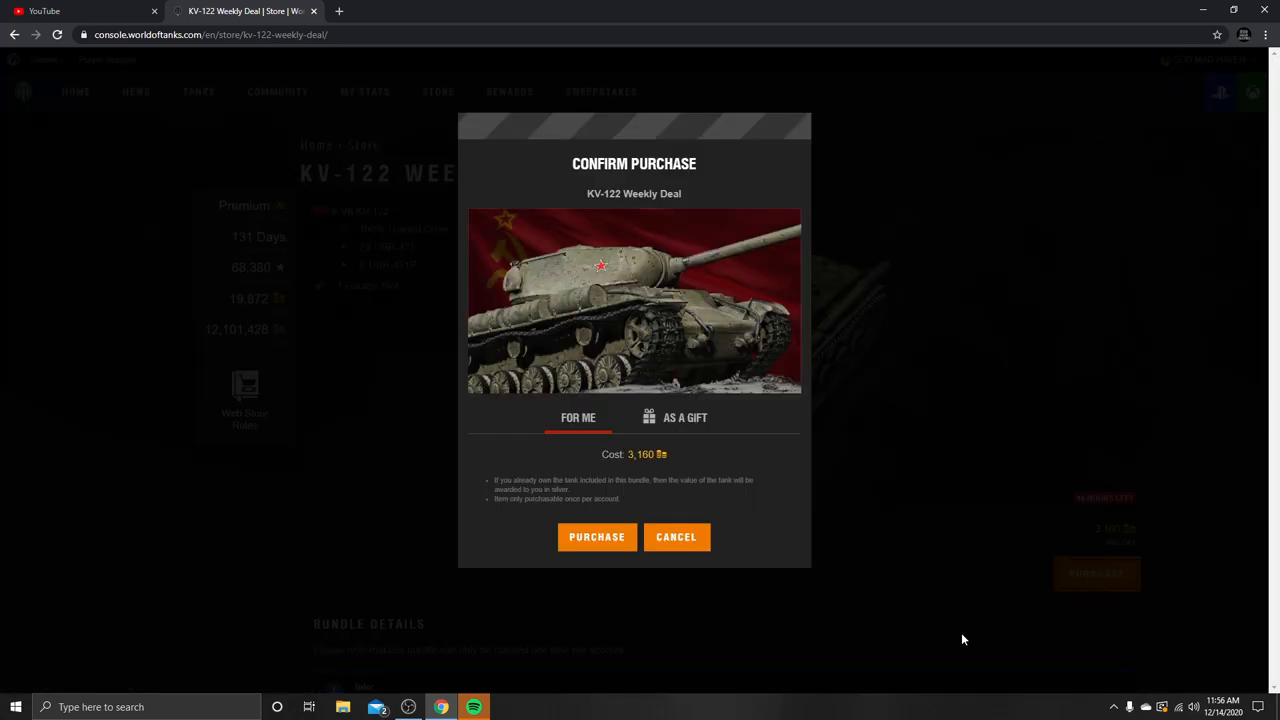
left_click(685, 417)
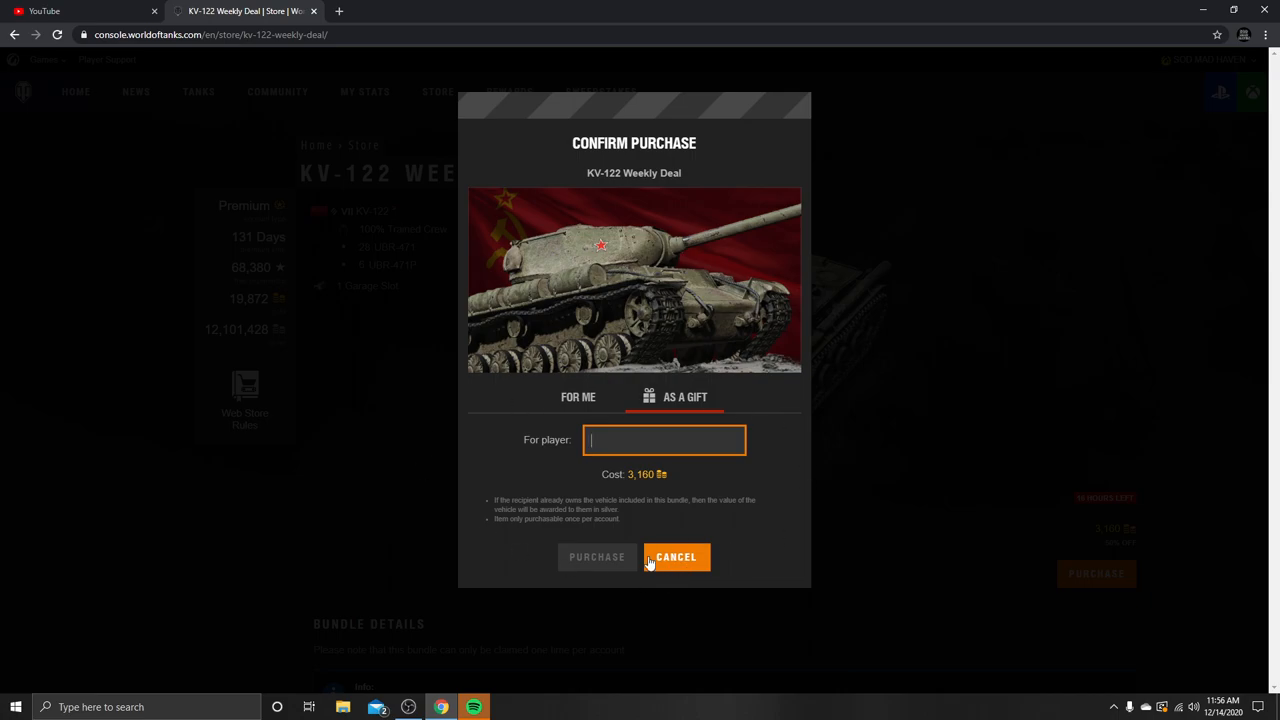
left_click(676, 557)
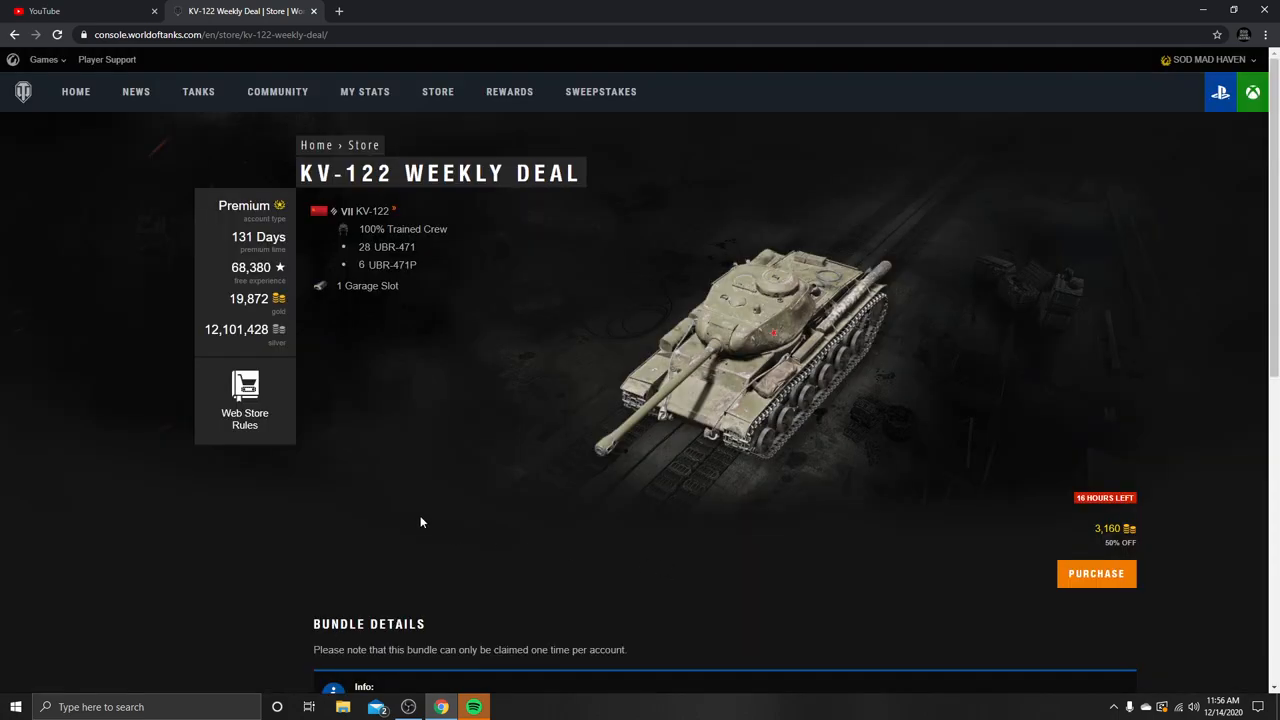
mouse_move(474, 472)
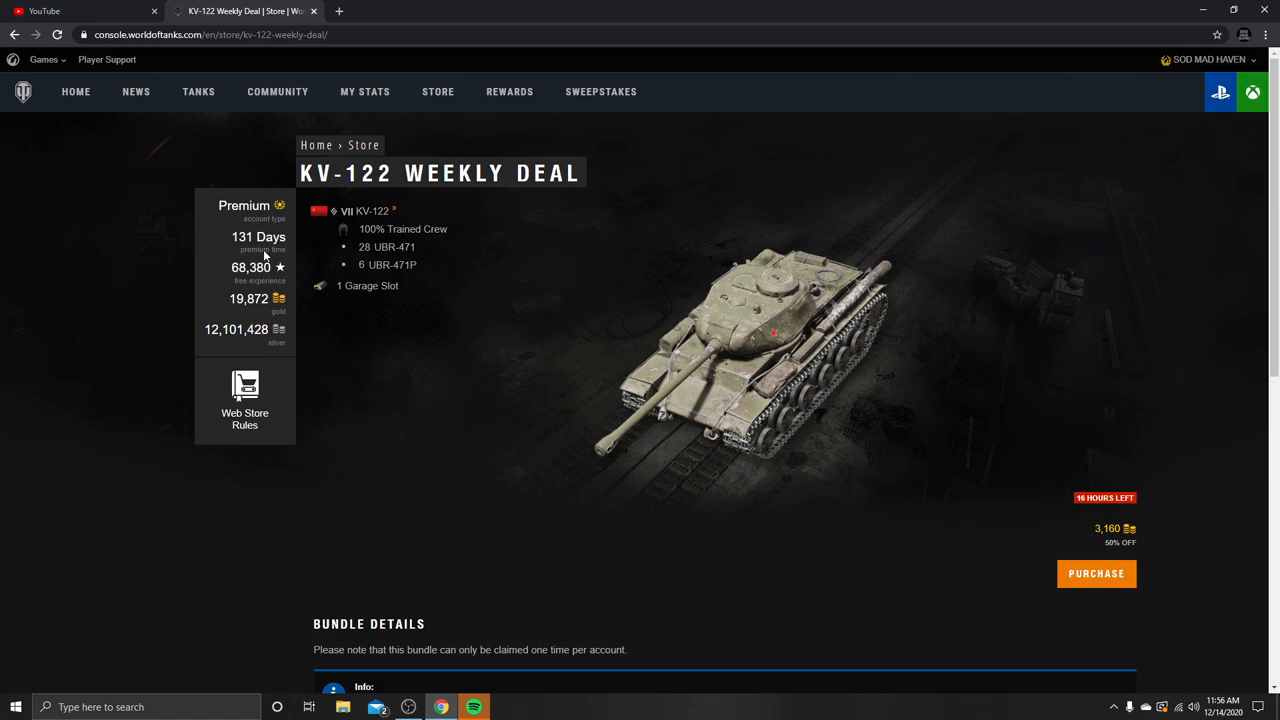
left_click(437, 91)
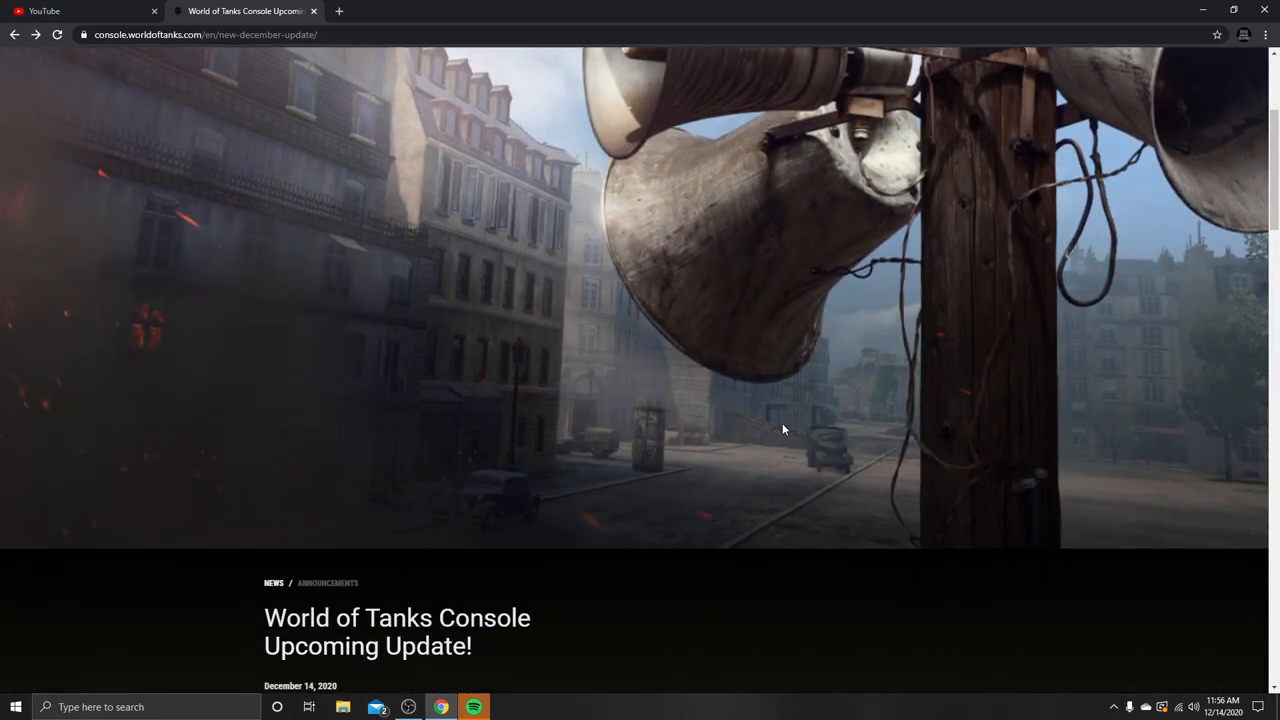
scroll("down", 3)
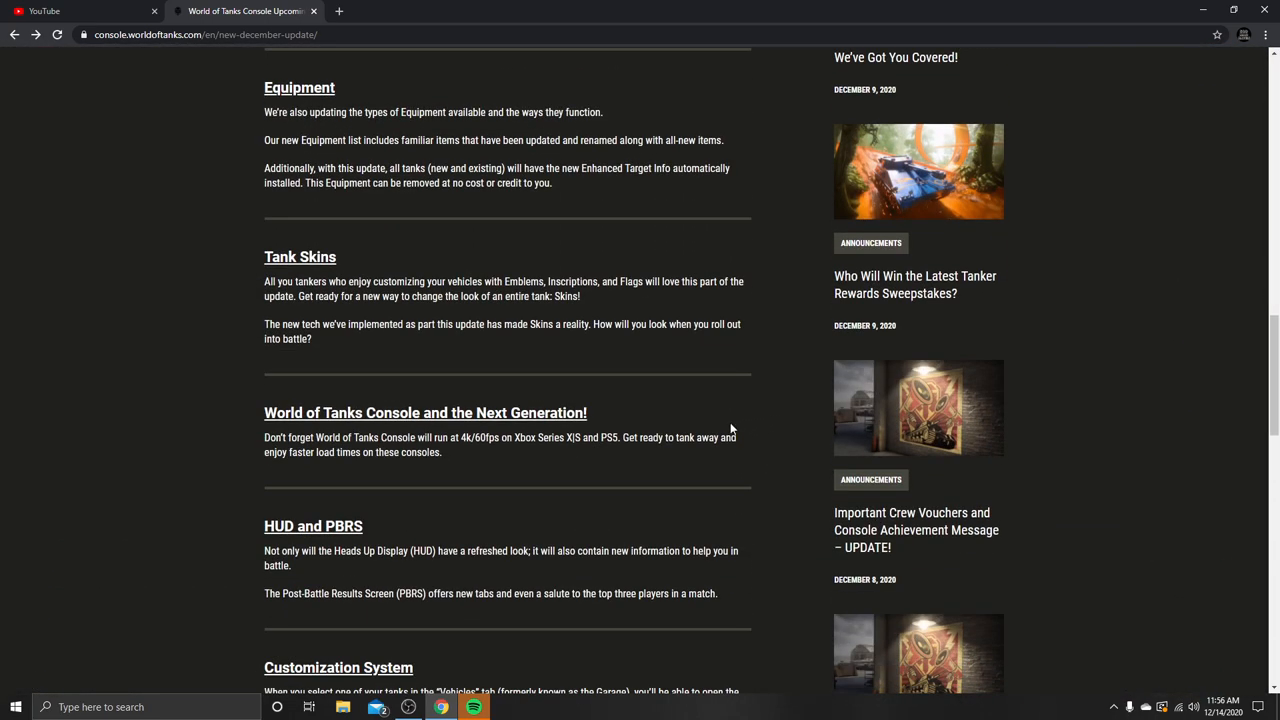
left_click_drag(264, 256, 312, 338)
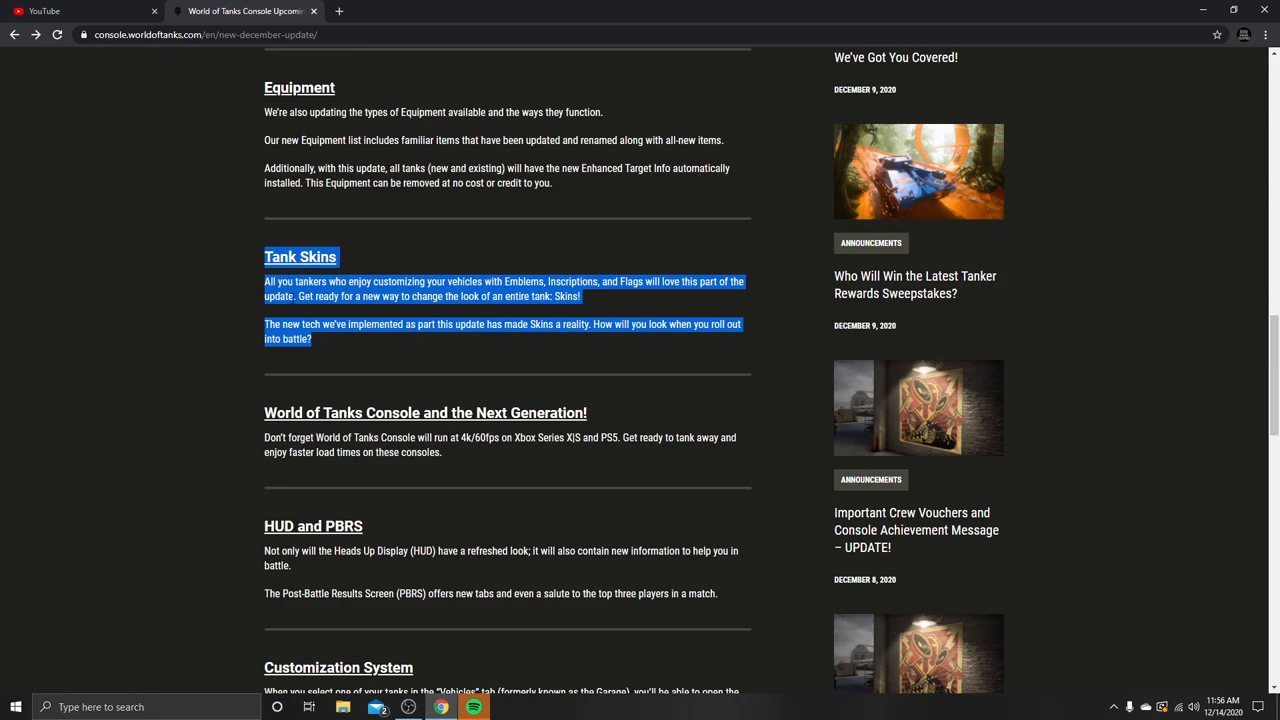
scroll("up", 3)
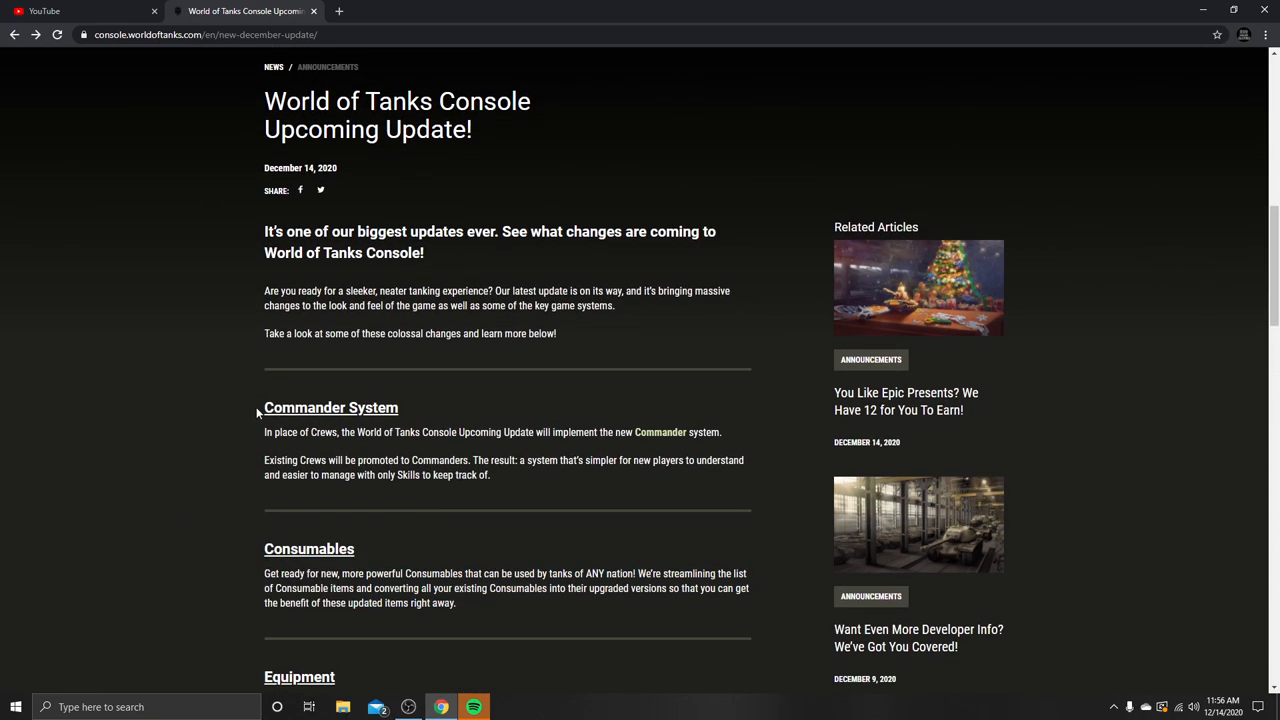
mouse_move(211, 382)
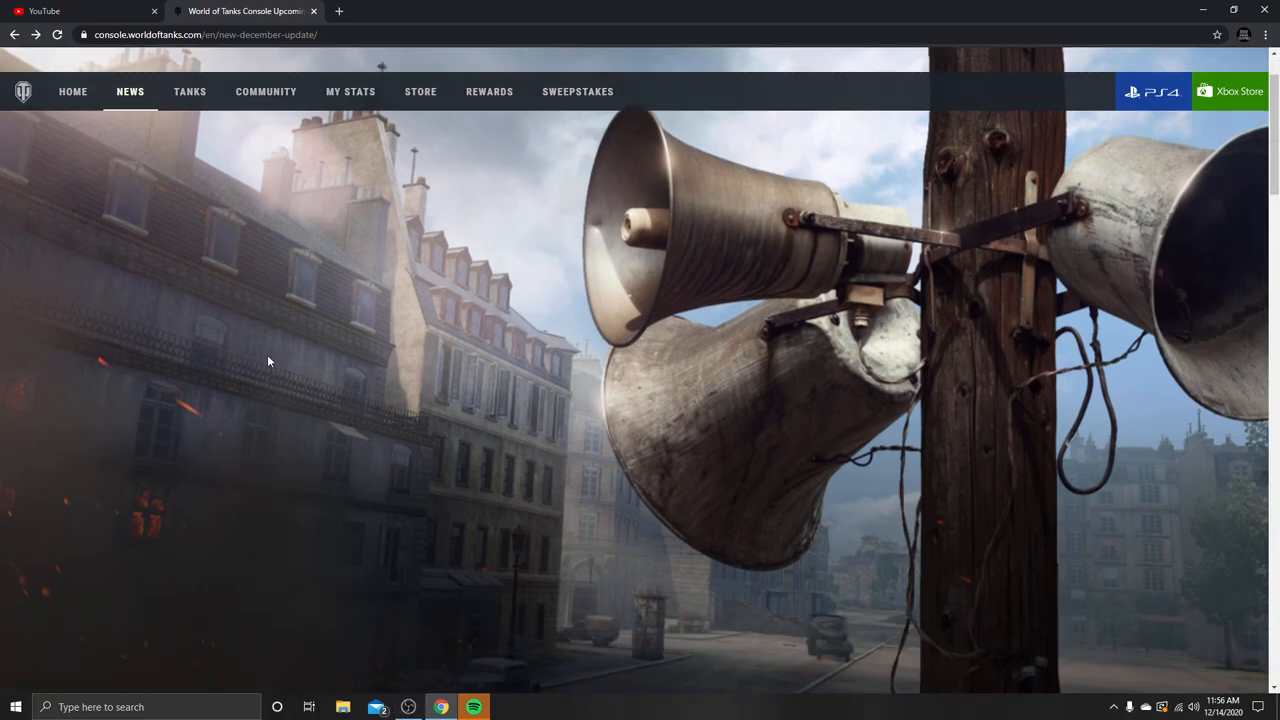
scroll("down", 3)
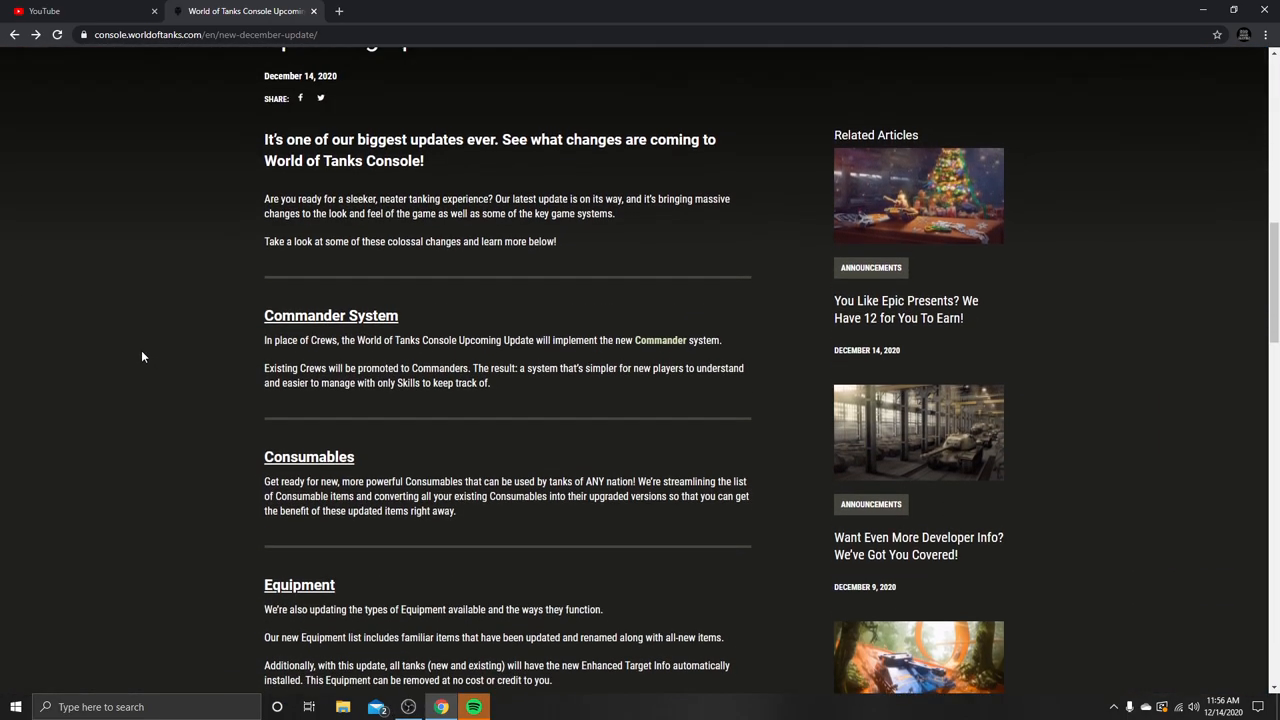
scroll("up", 3)
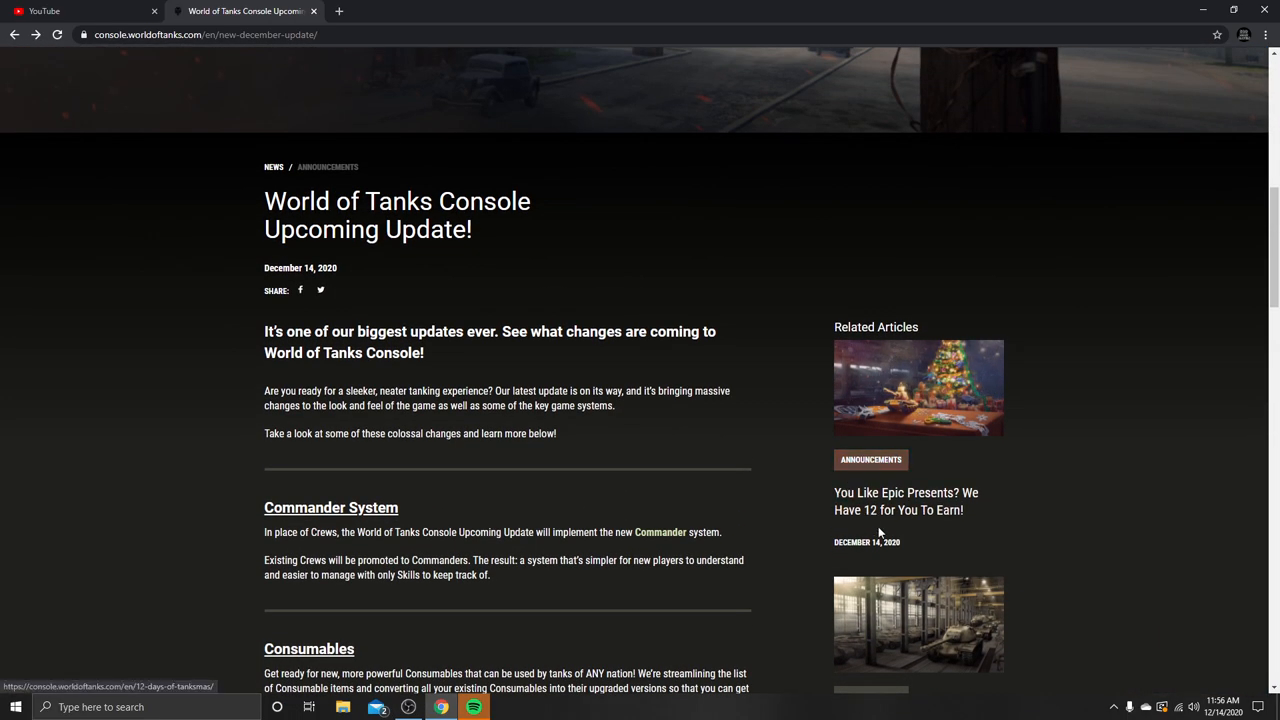
scroll("down", 3)
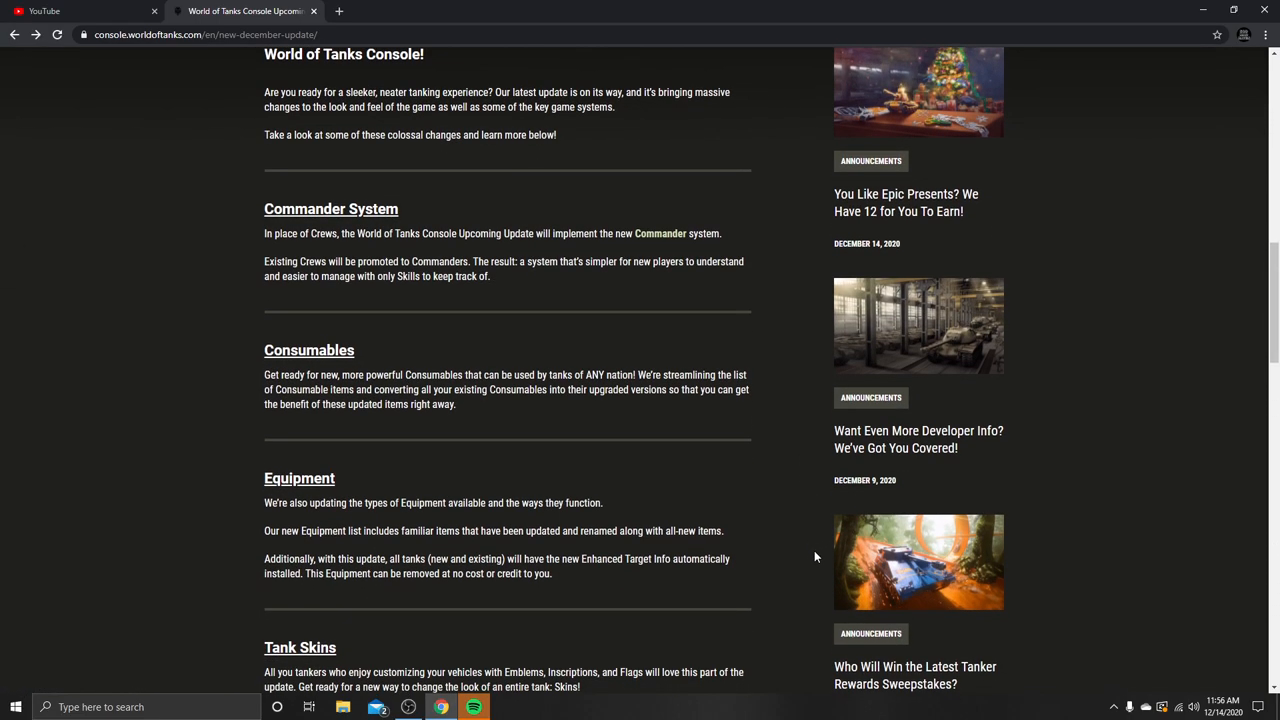
scroll("down", 3)
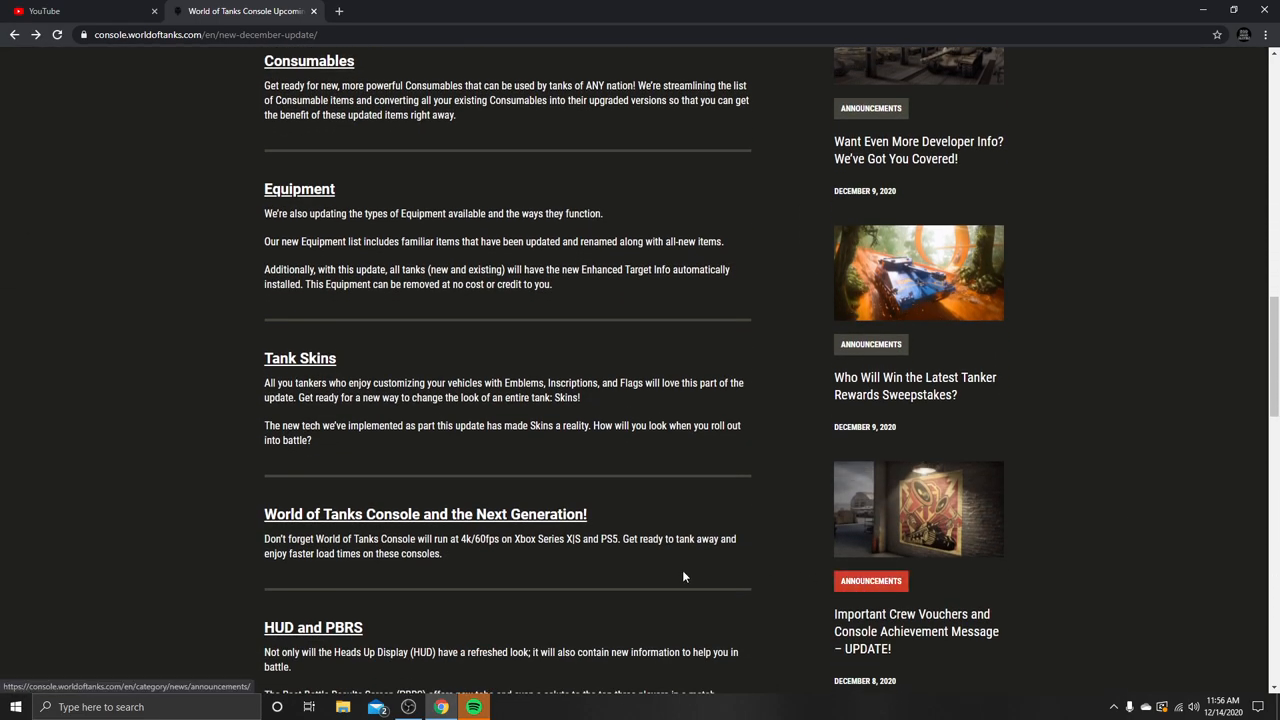
mouse_move(916, 586)
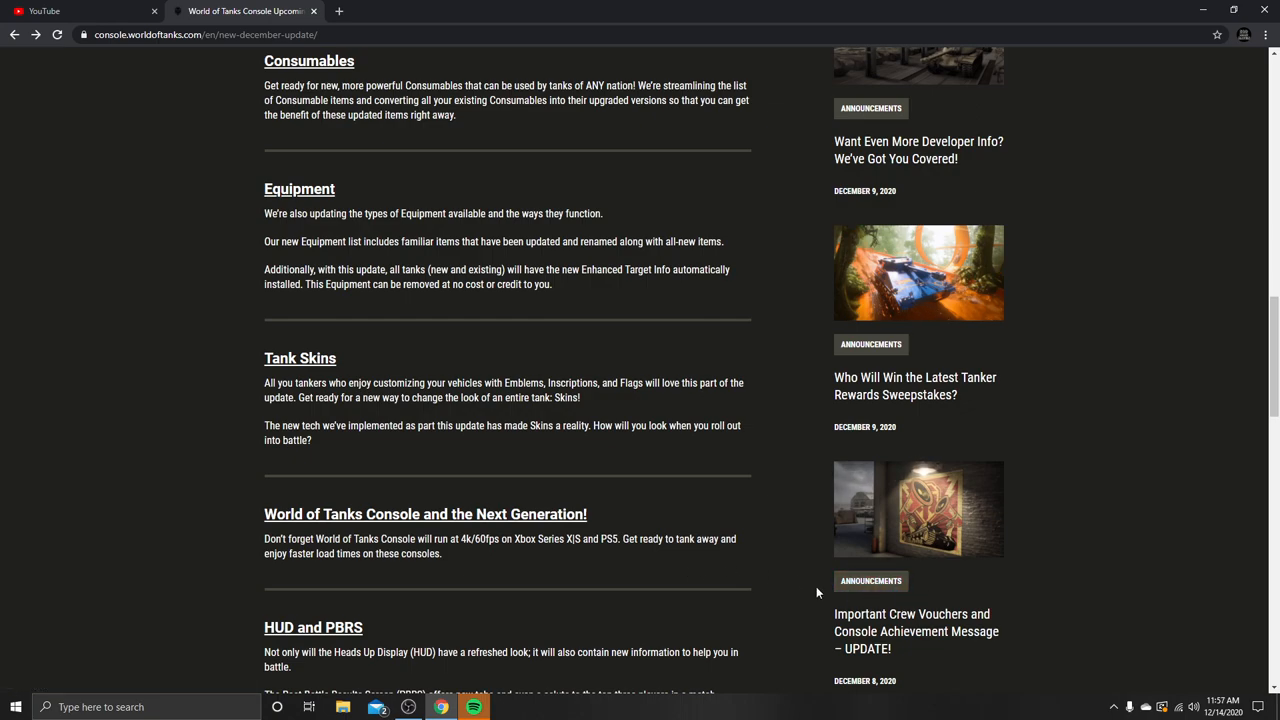
mouse_move(798, 526)
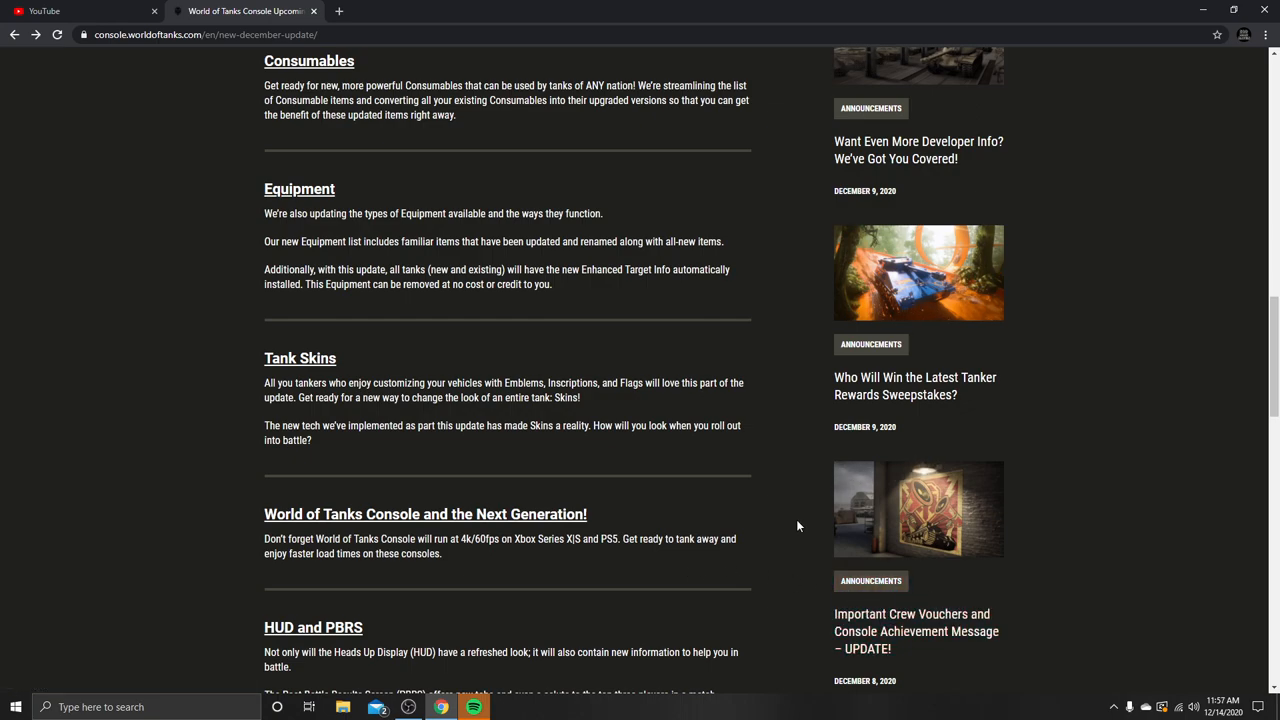
scroll("down", 3)
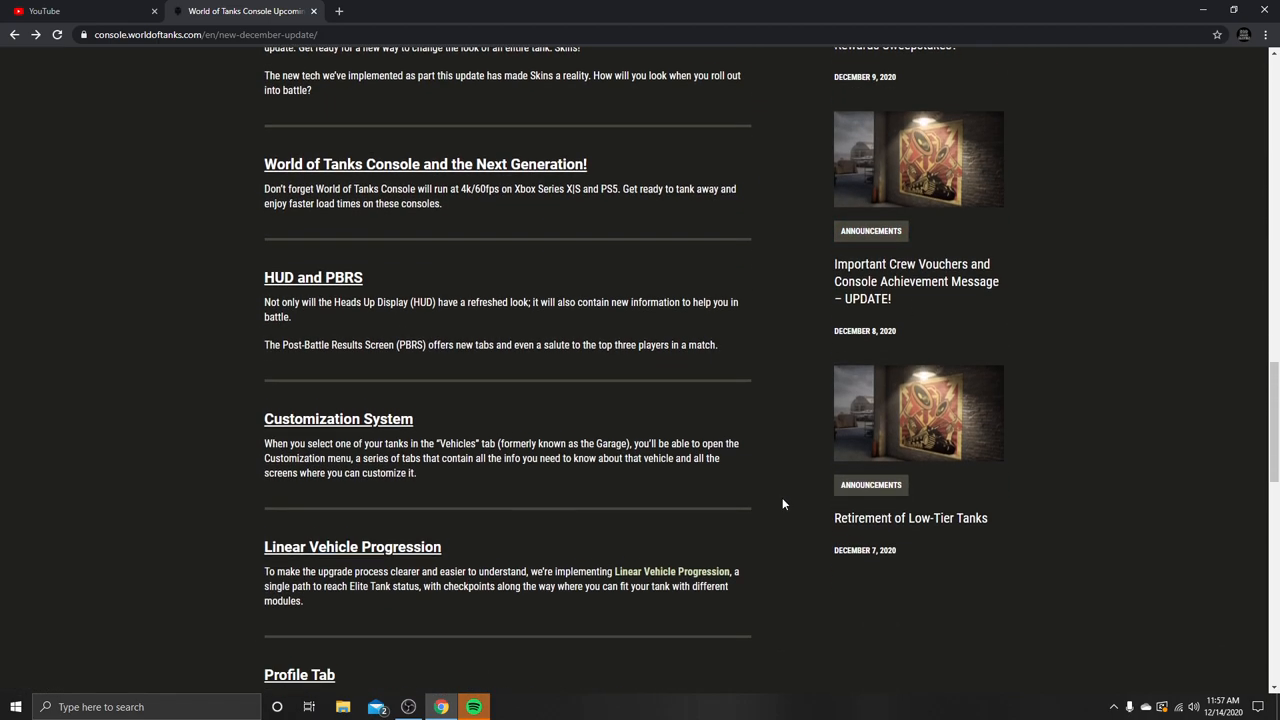
scroll("down", 3)
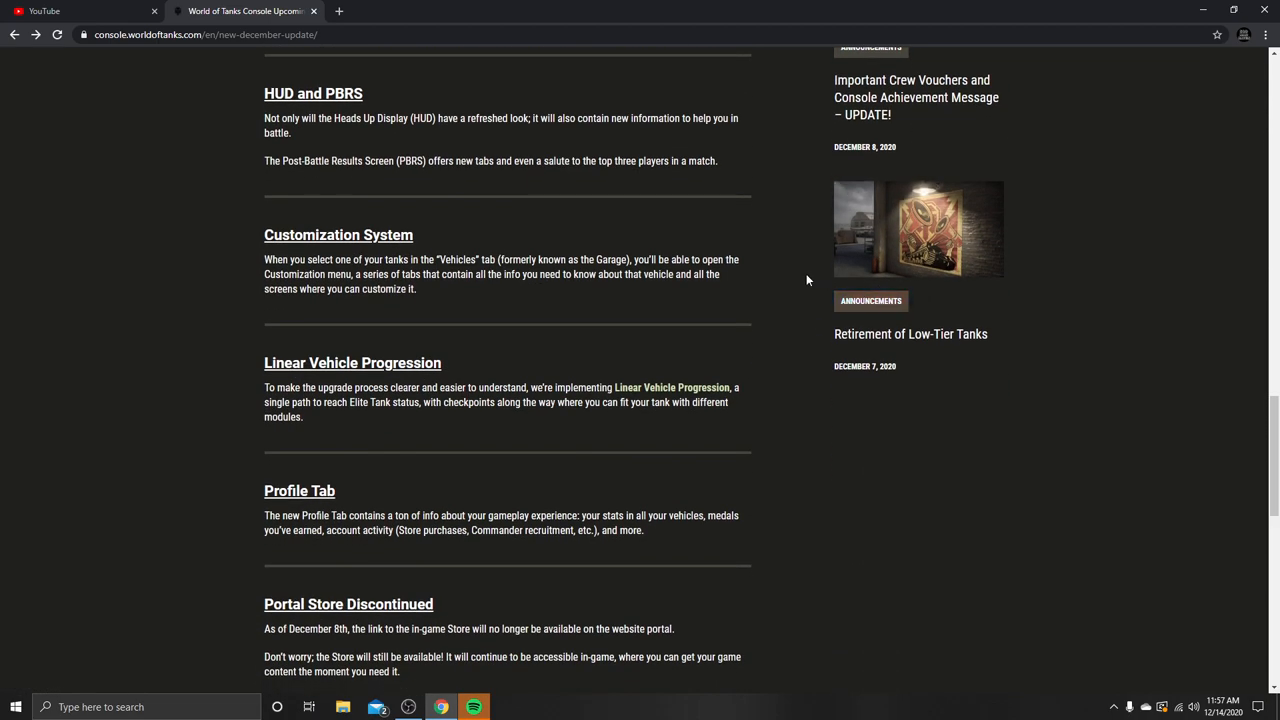
scroll("down", 3)
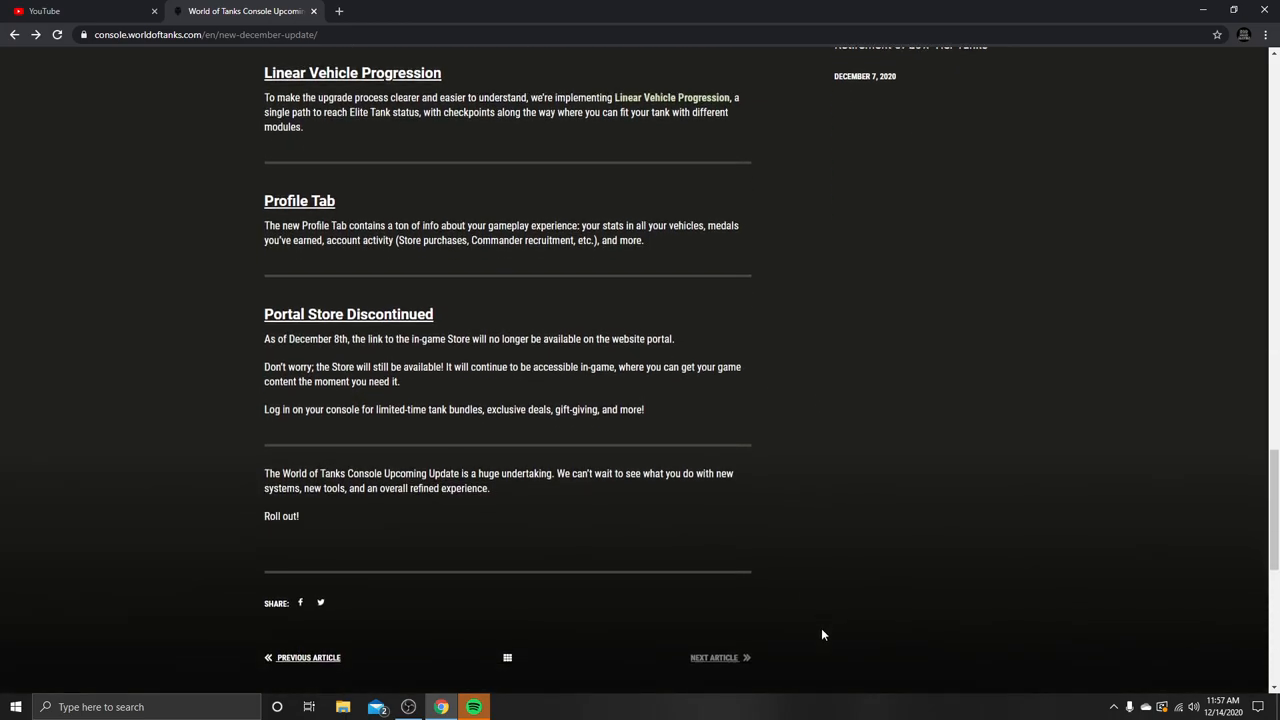
scroll("up", 3)
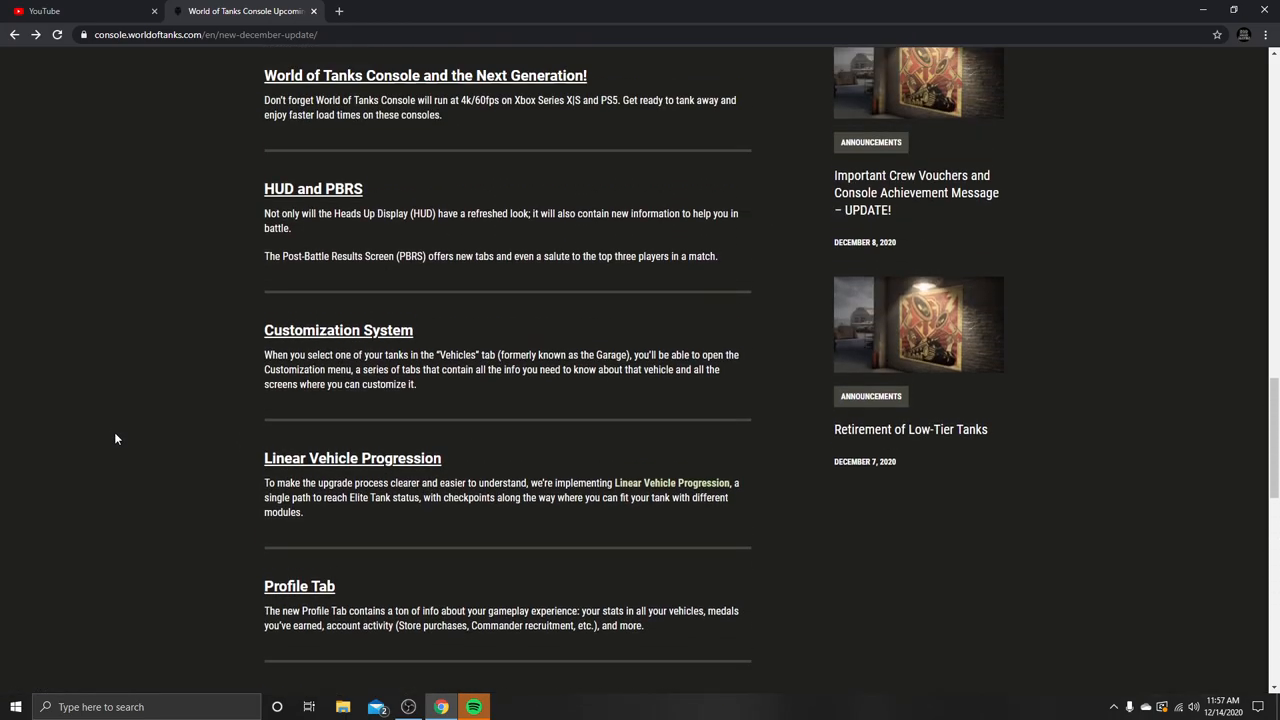
scroll("down", 3)
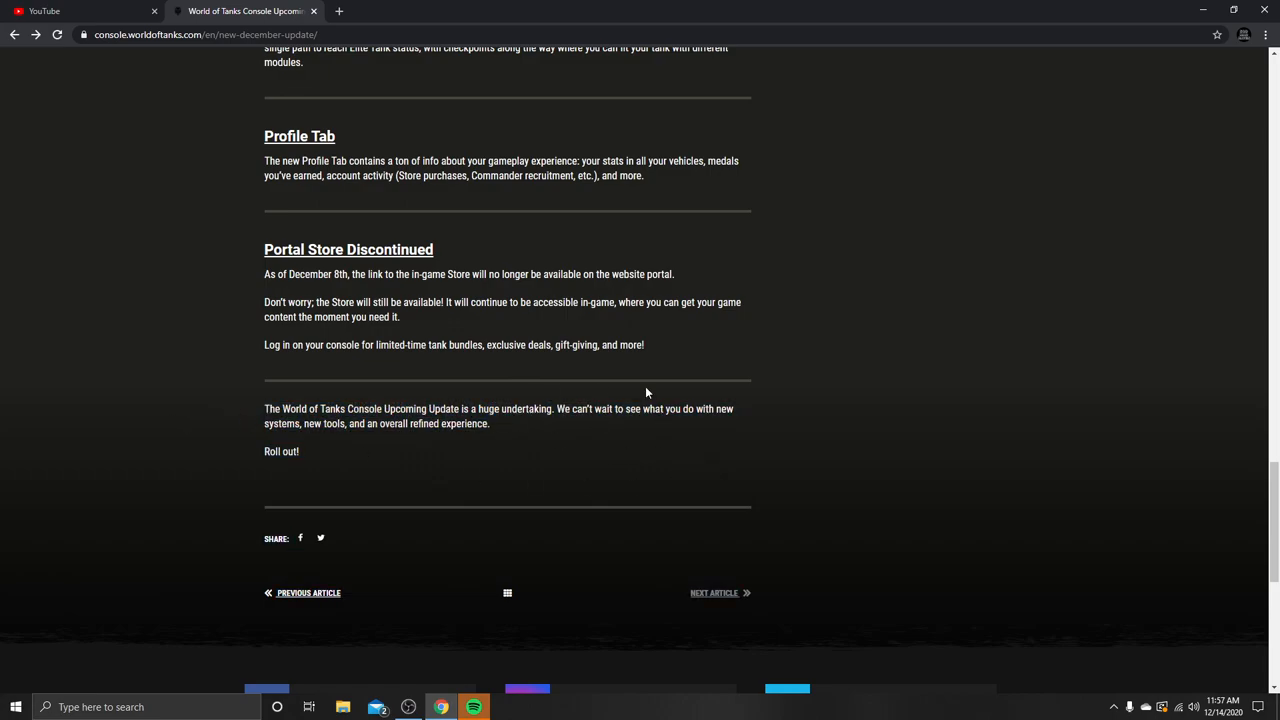
mouse_move(378, 443)
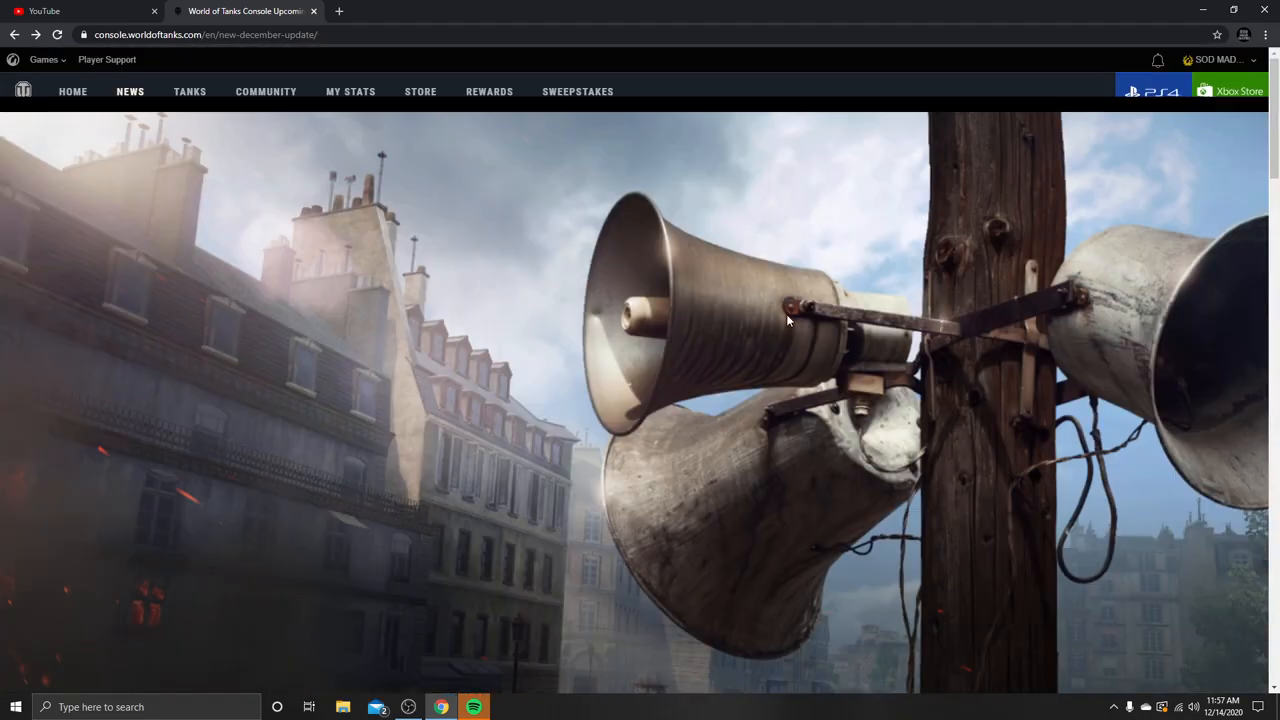
Move down the nation list from Poland and select Italy, showing the Fiat 3000.
scroll("down", 3)
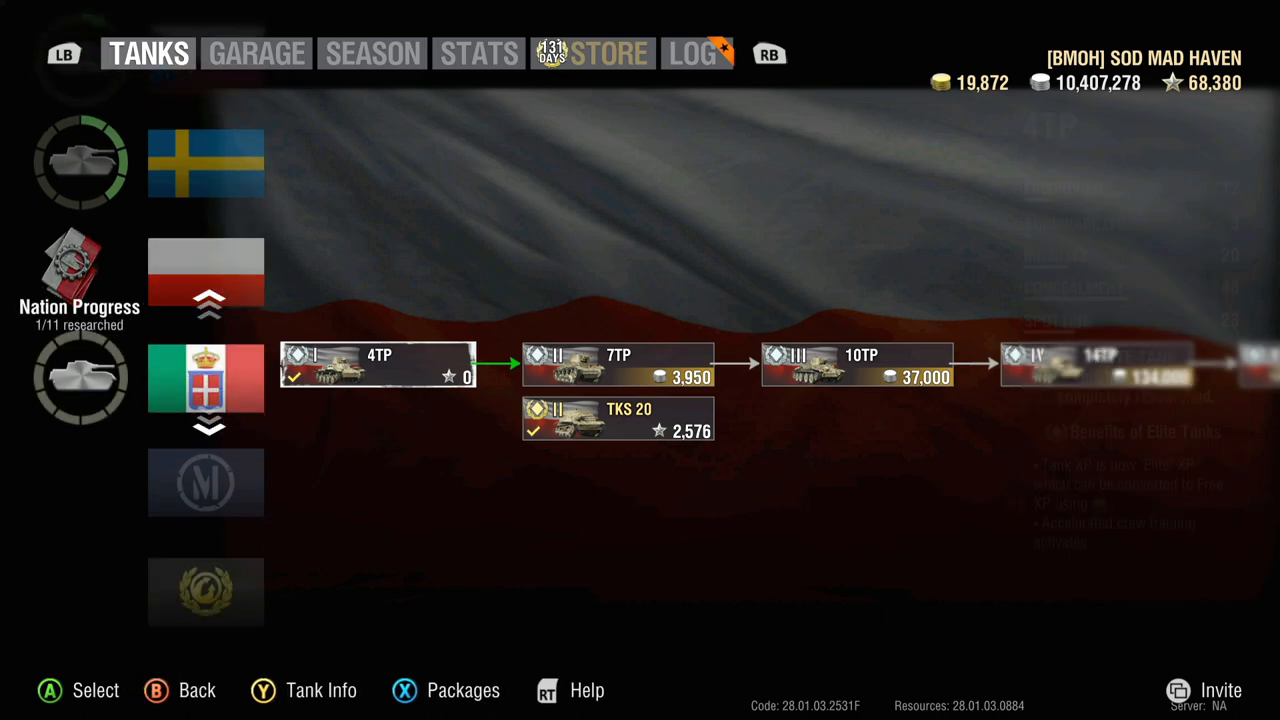
left_click(205, 360)
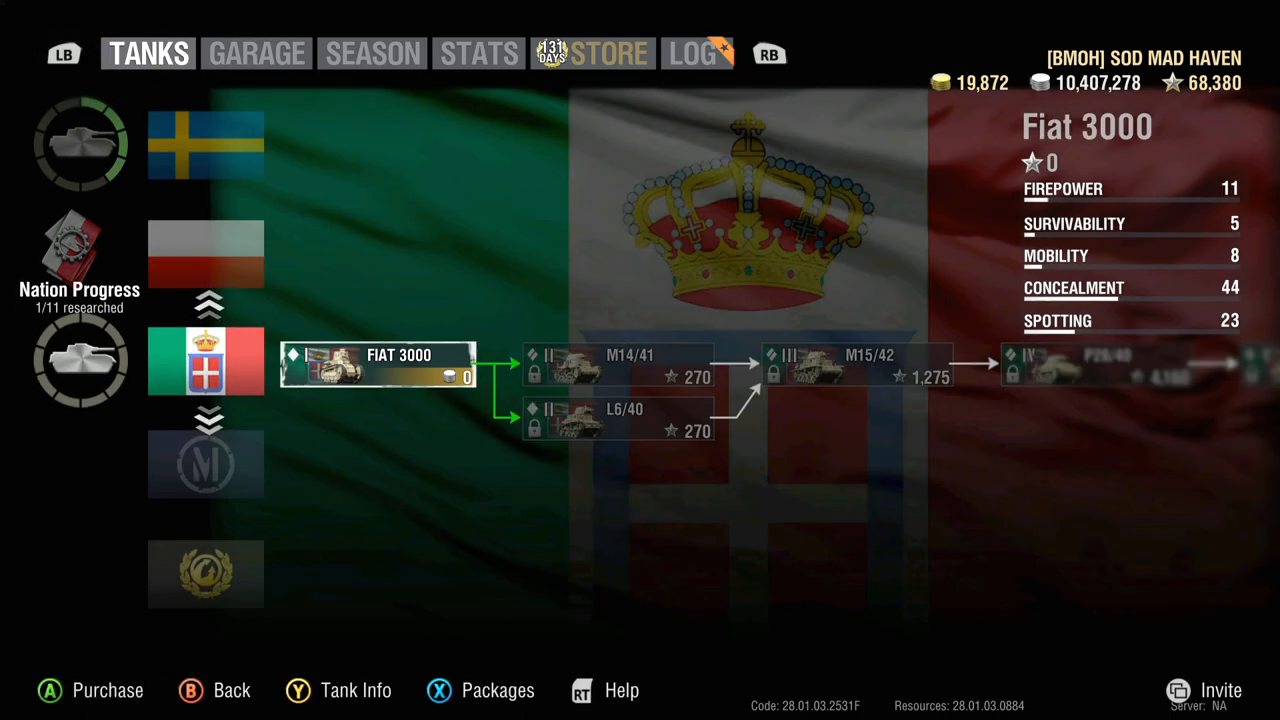